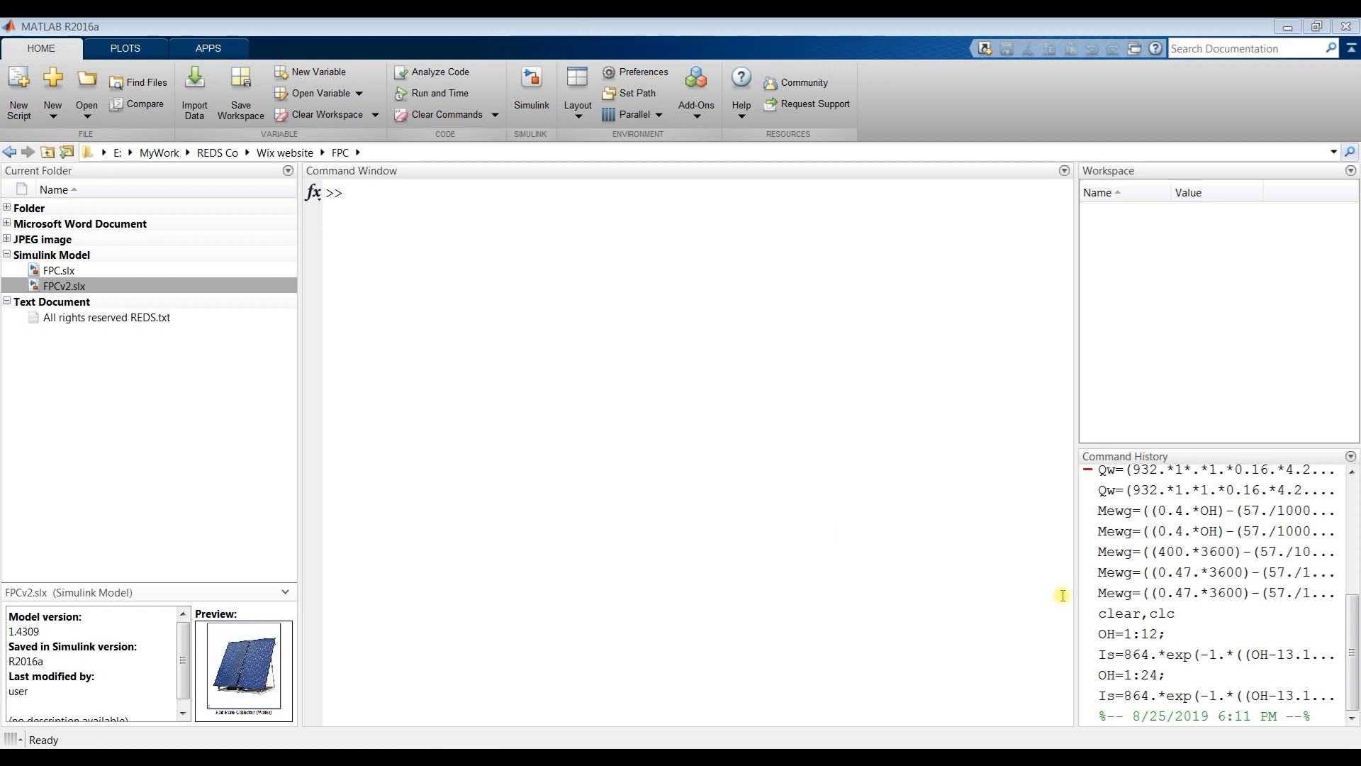
- Open the FPCv2.slx Simulink model
click(585, 298)
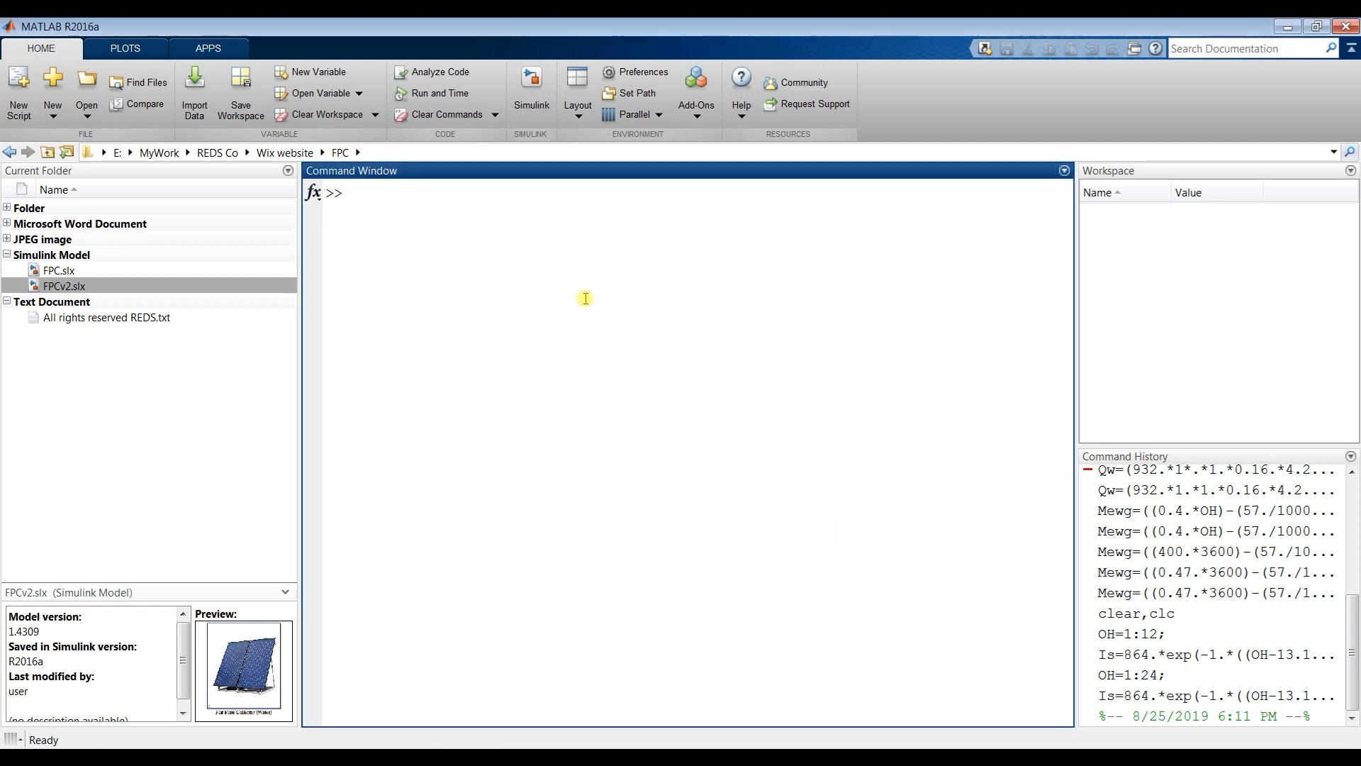
mouse_move(517, 257)
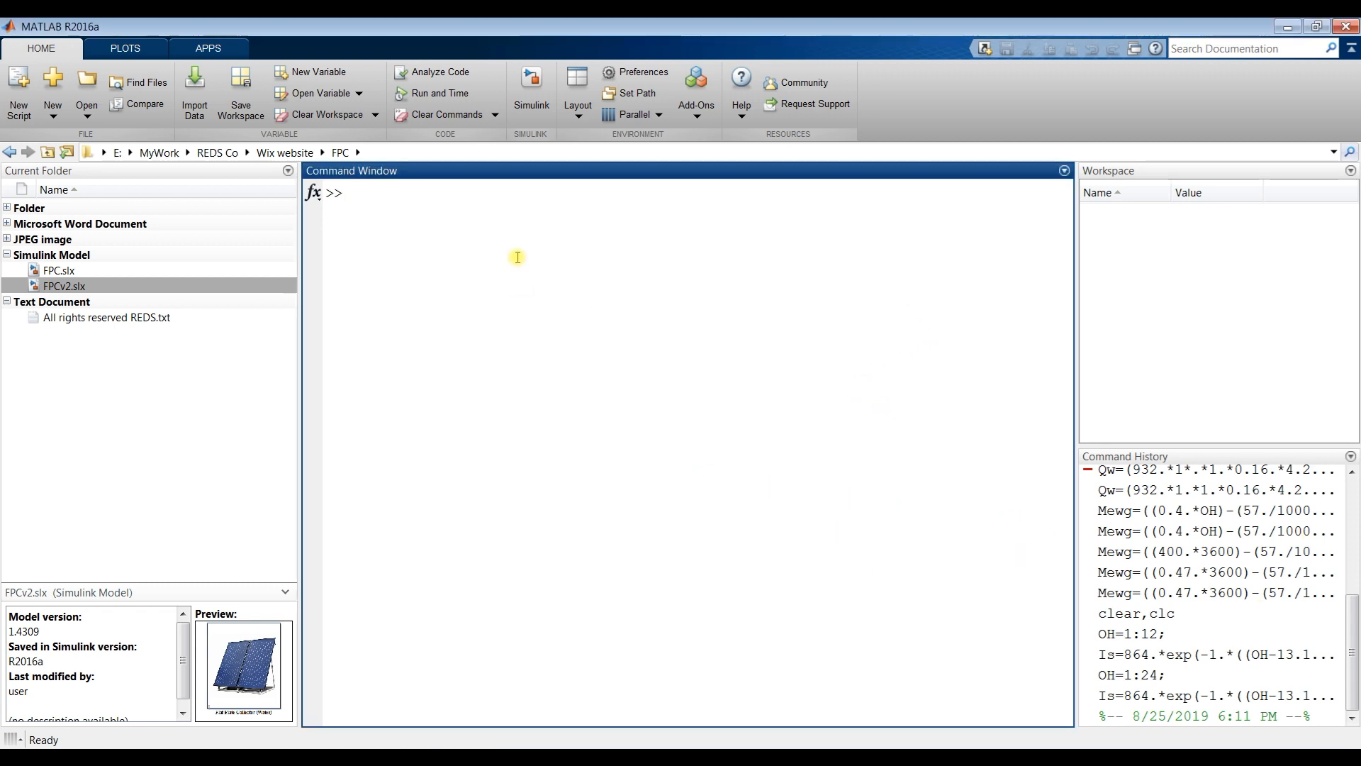
mouse_move(442, 290)
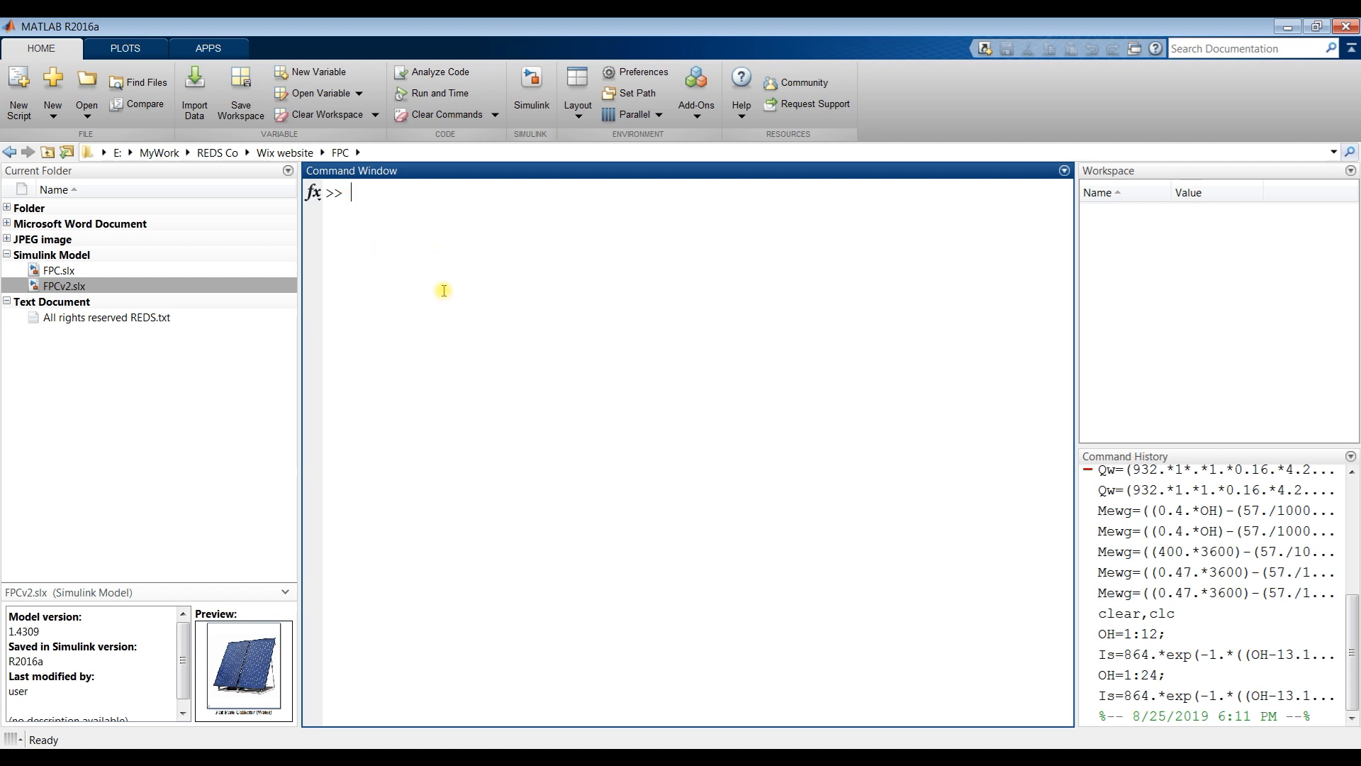
mouse_move(124, 152)
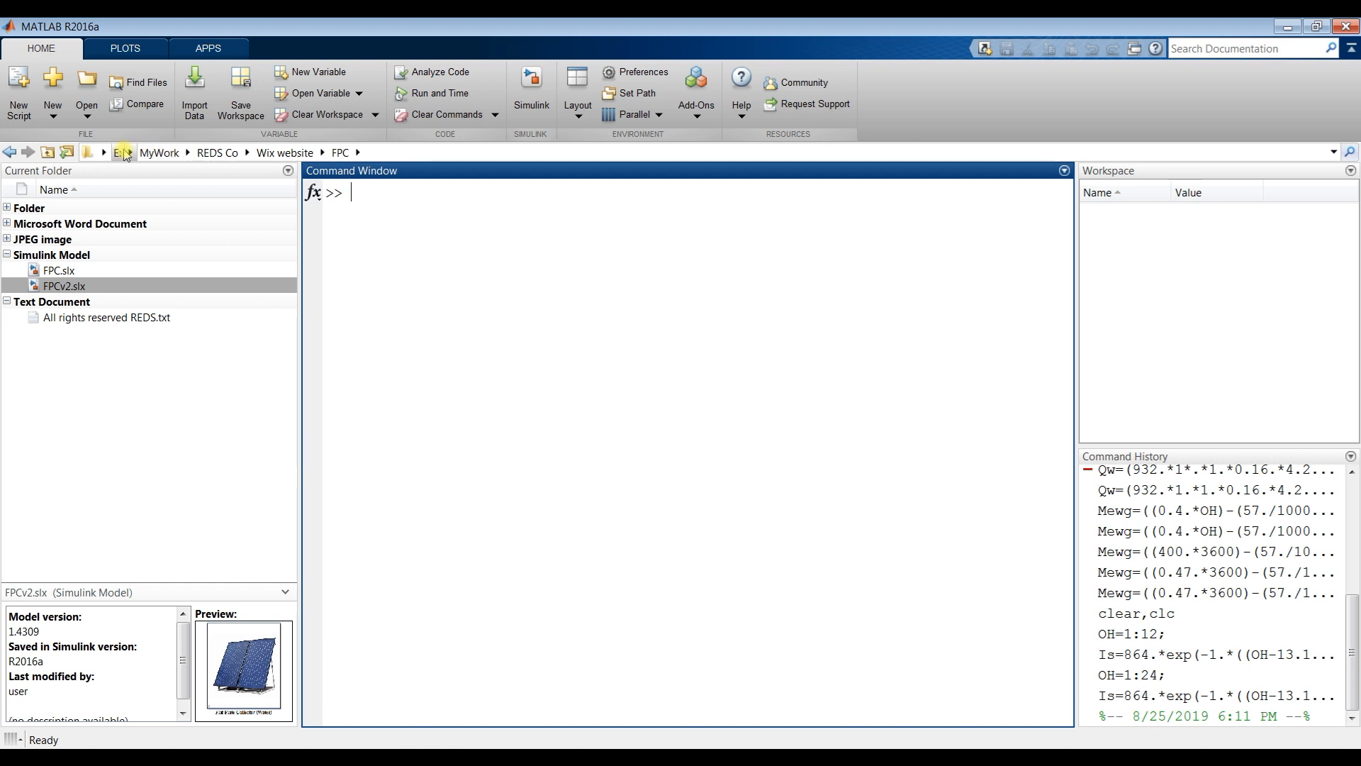
mouse_move(160, 157)
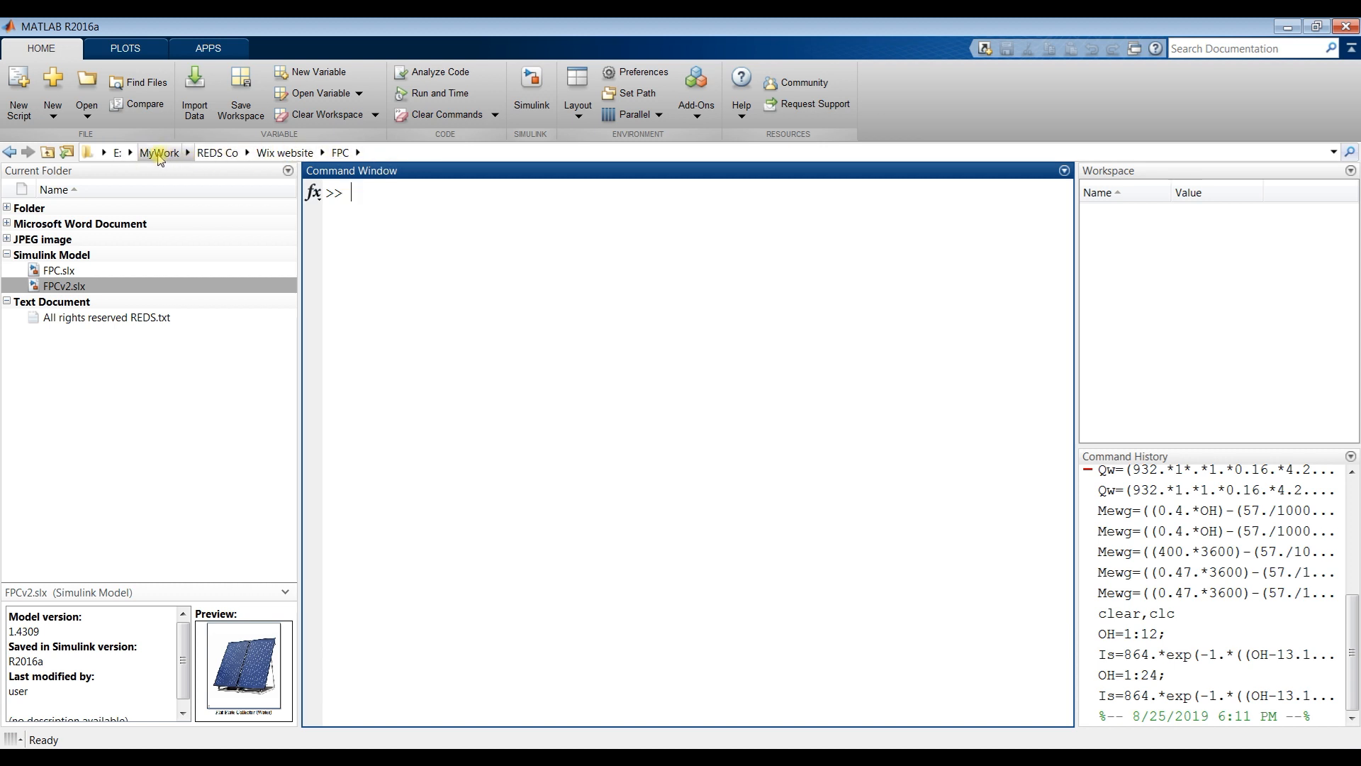
click(159, 152)
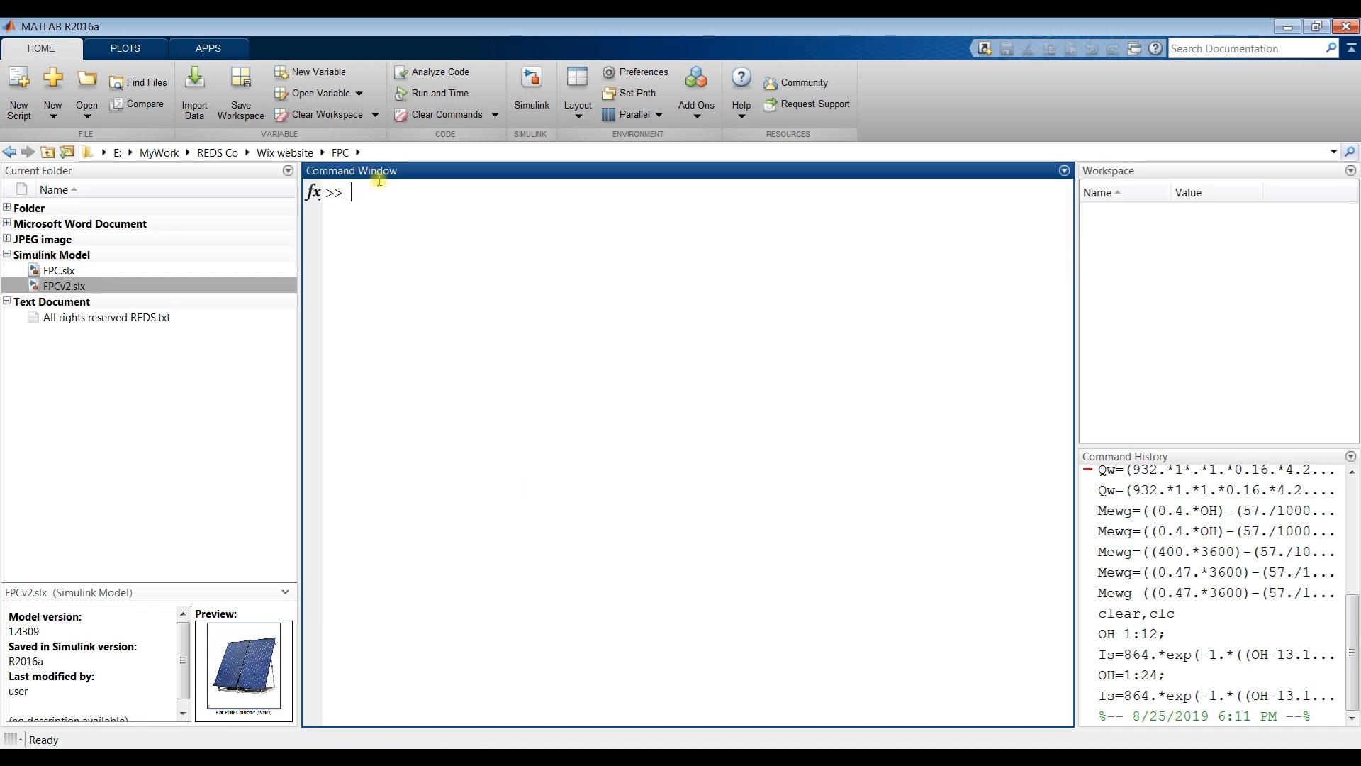
mouse_move(169, 219)
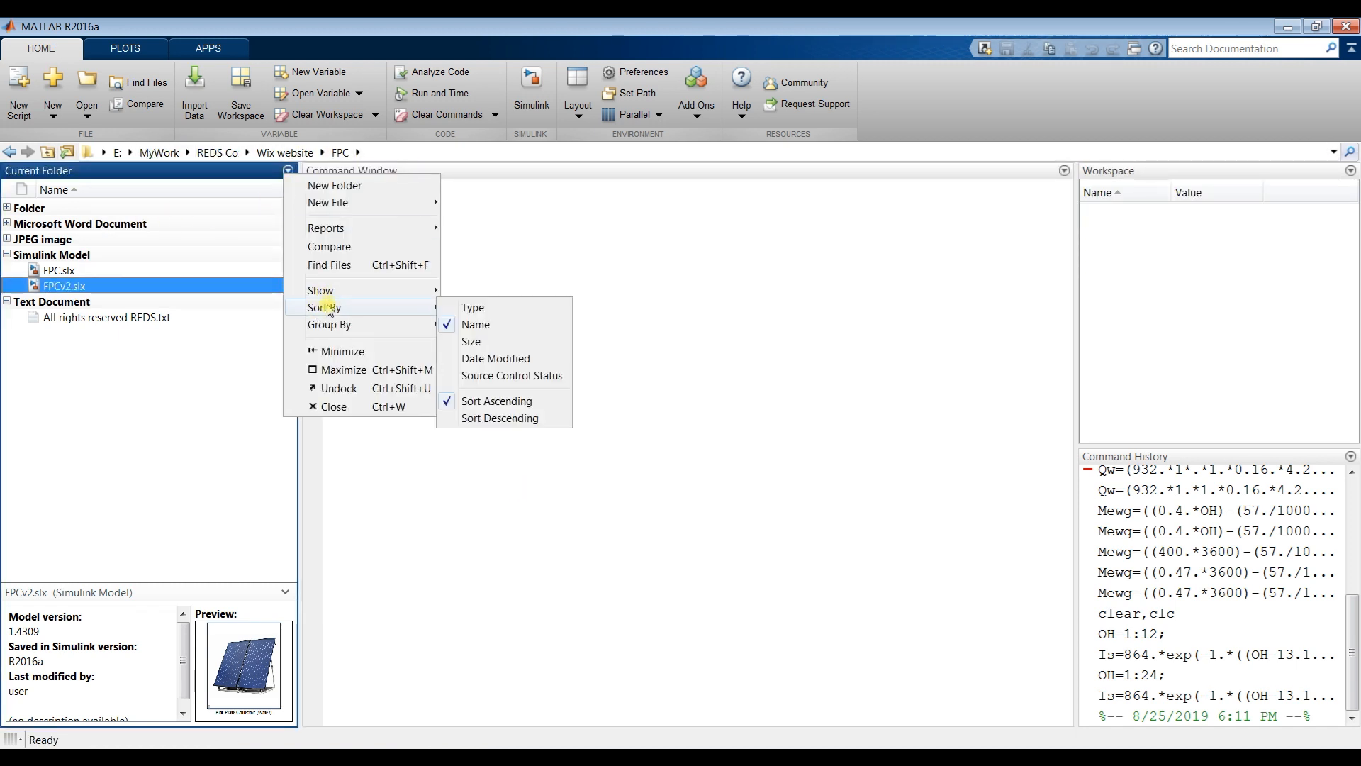
mouse_move(329, 324)
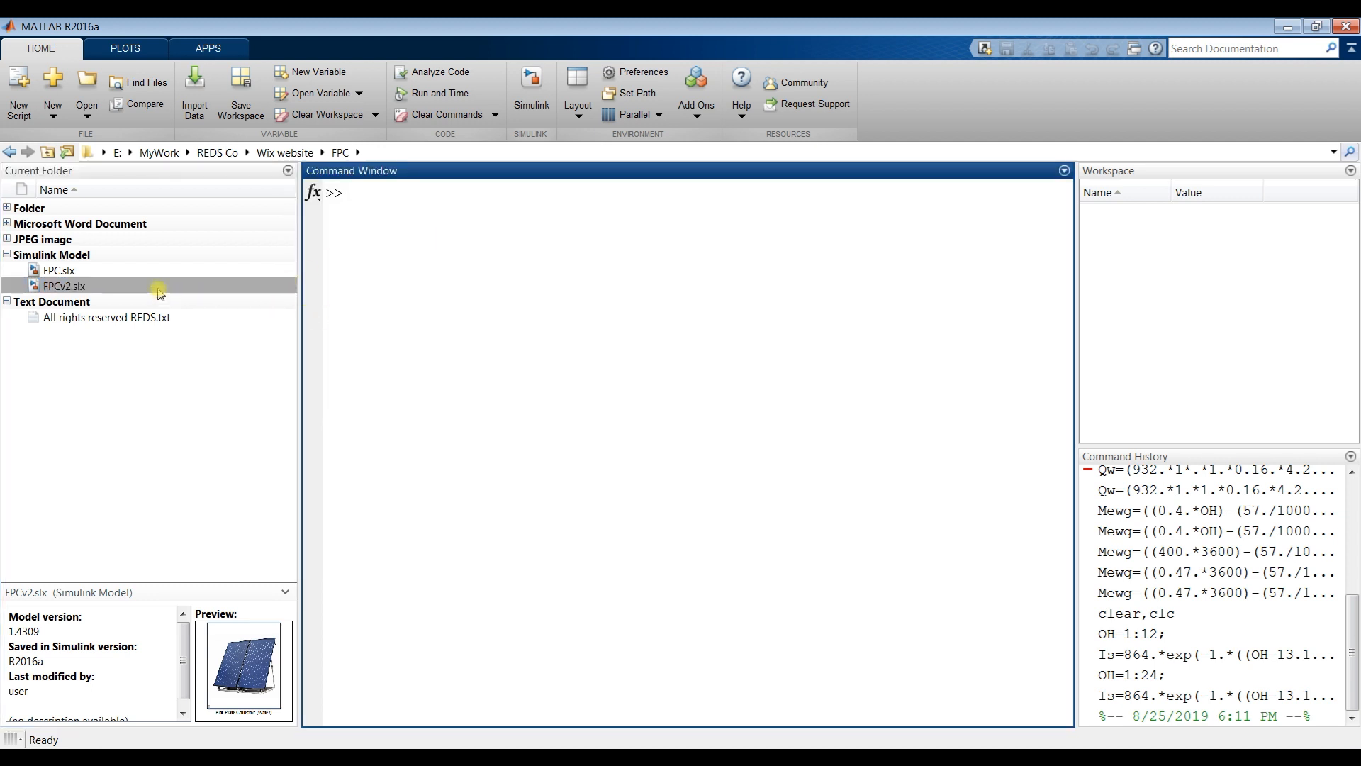
click(63, 285)
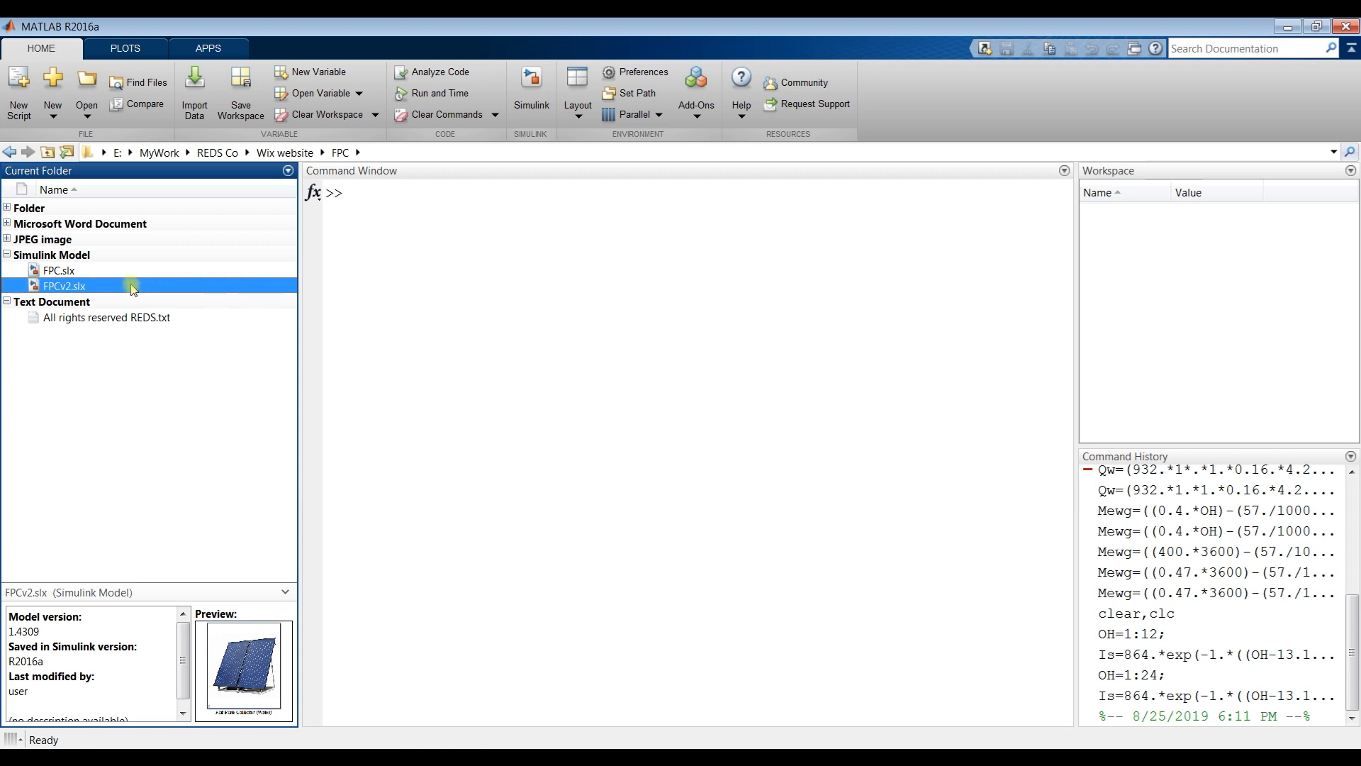
double_click(63, 286)
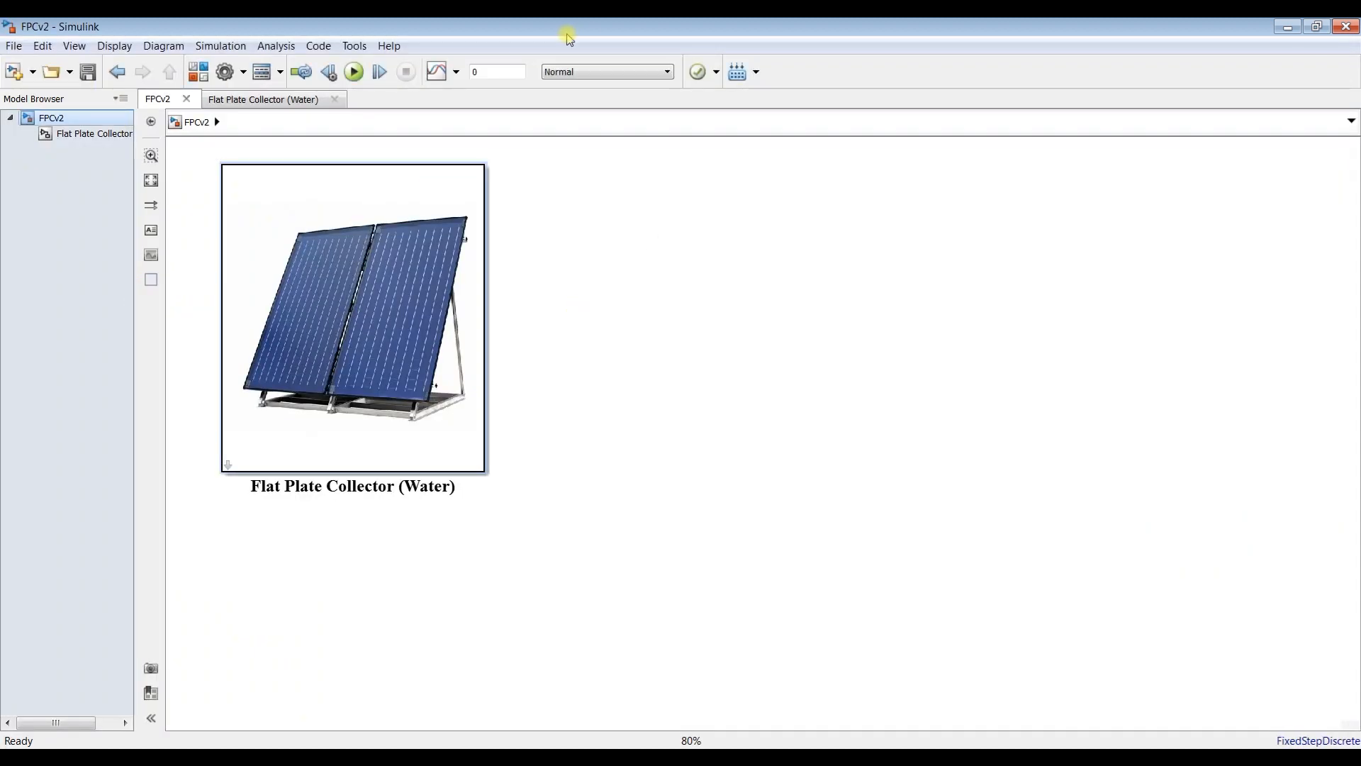
mouse_move(377, 146)
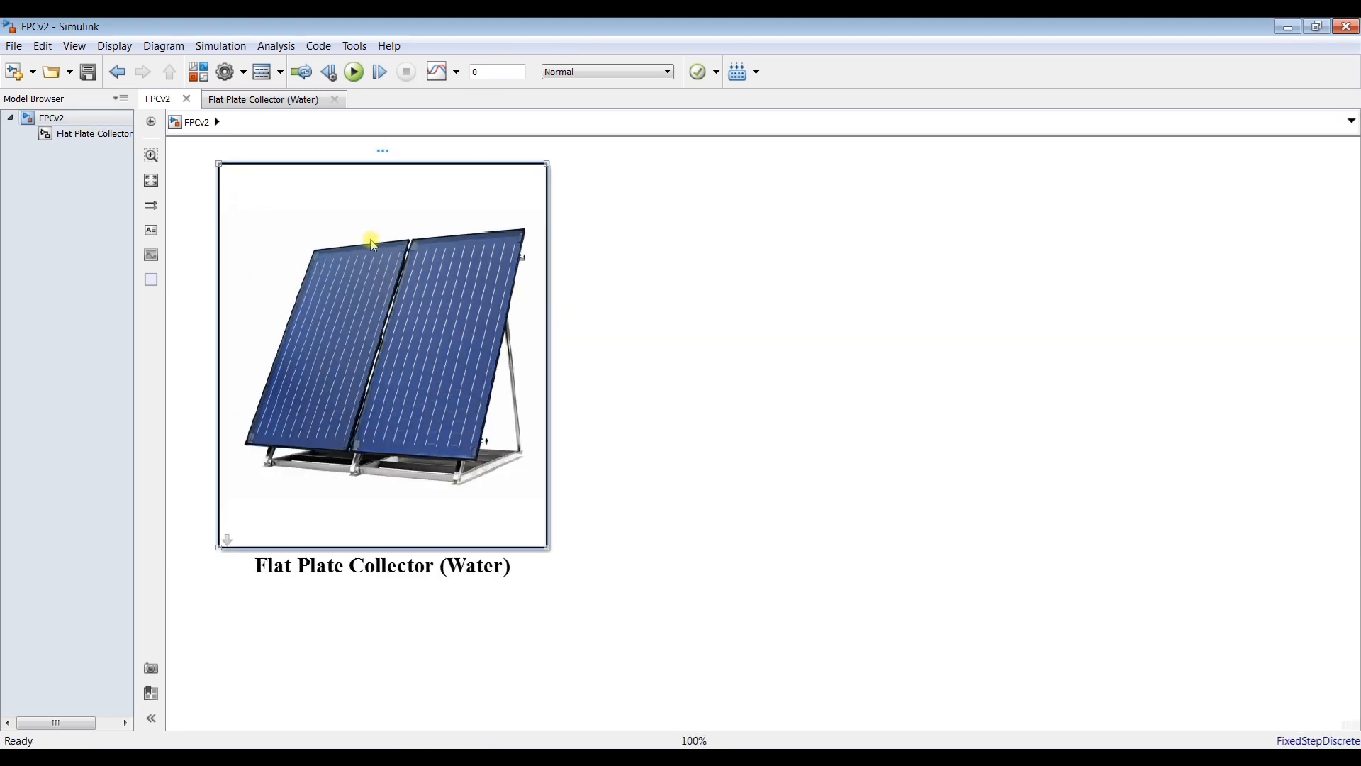
- Review the Flat Plate Collector (Water) block parameters and close them unchanged
double_click(382, 348)
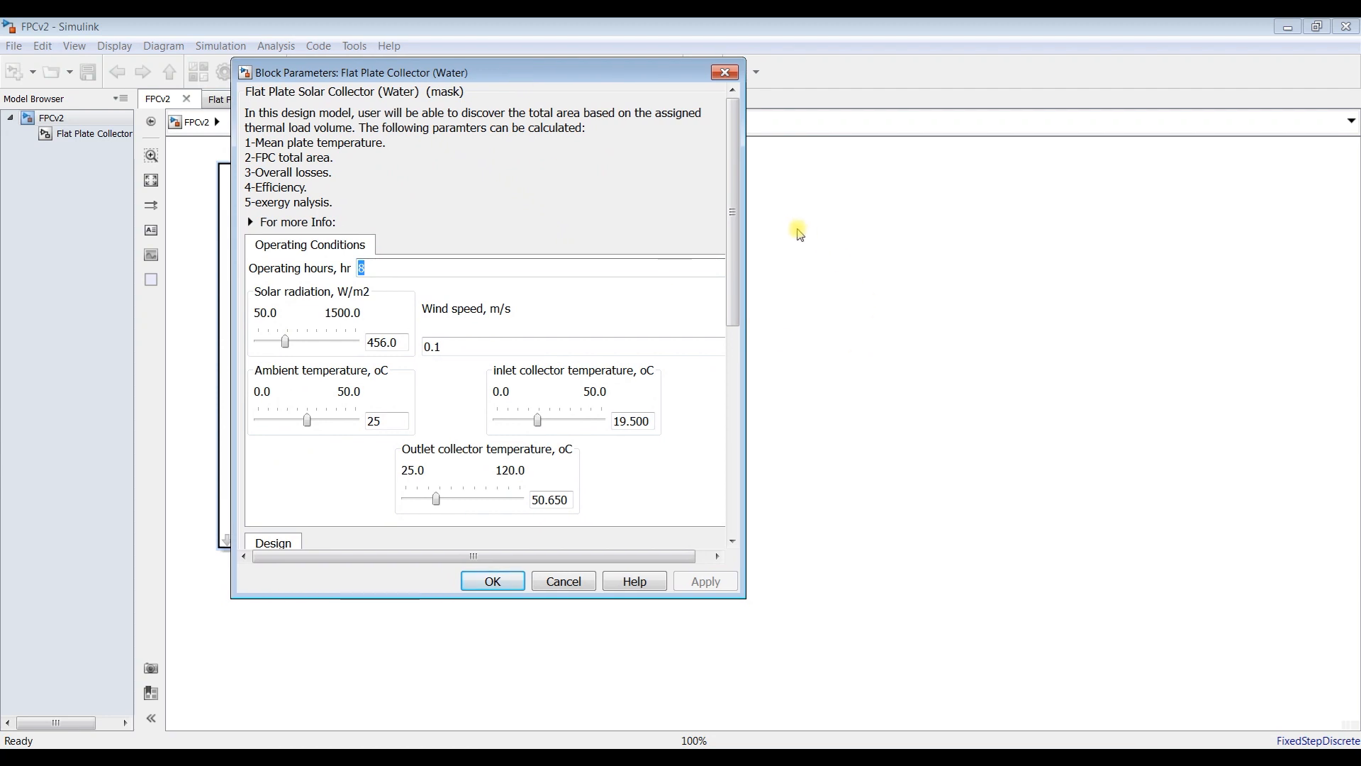
scroll(down, 3)
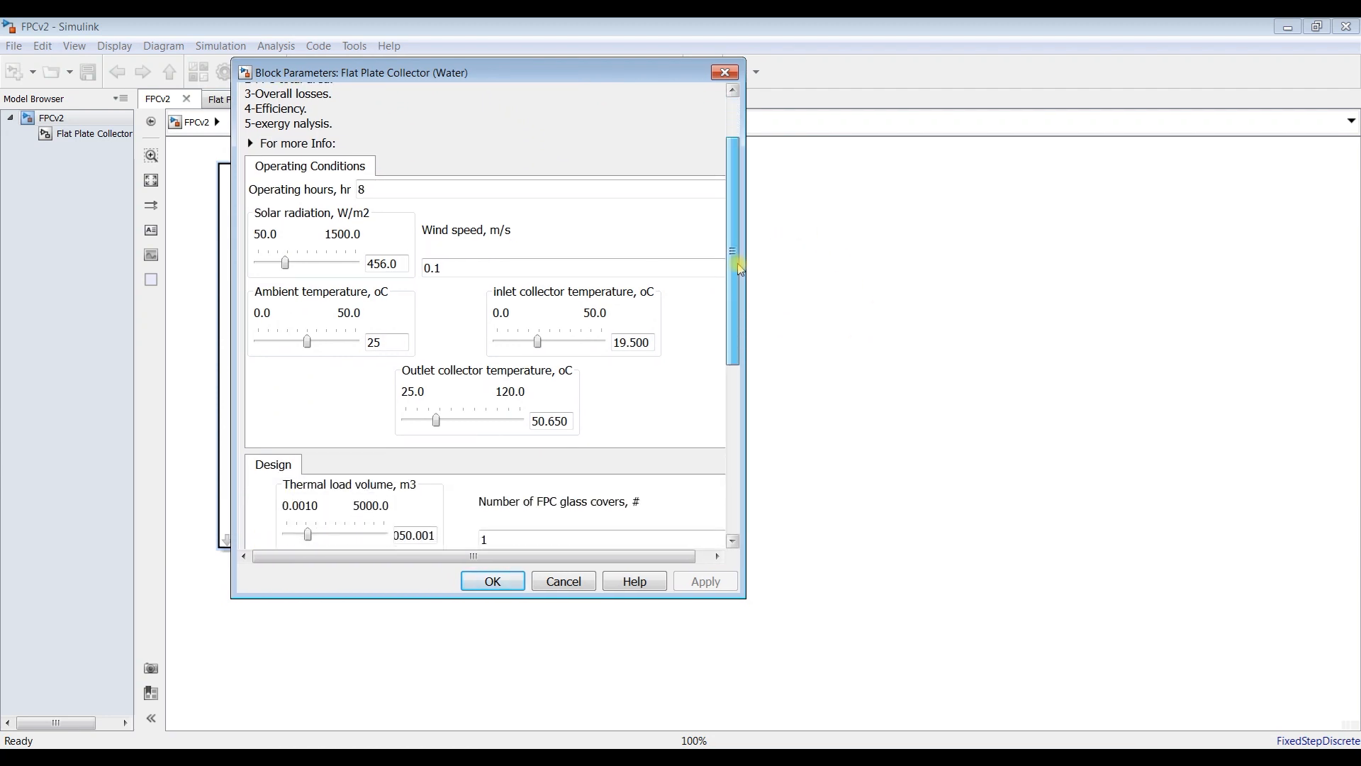
scroll(down, 3)
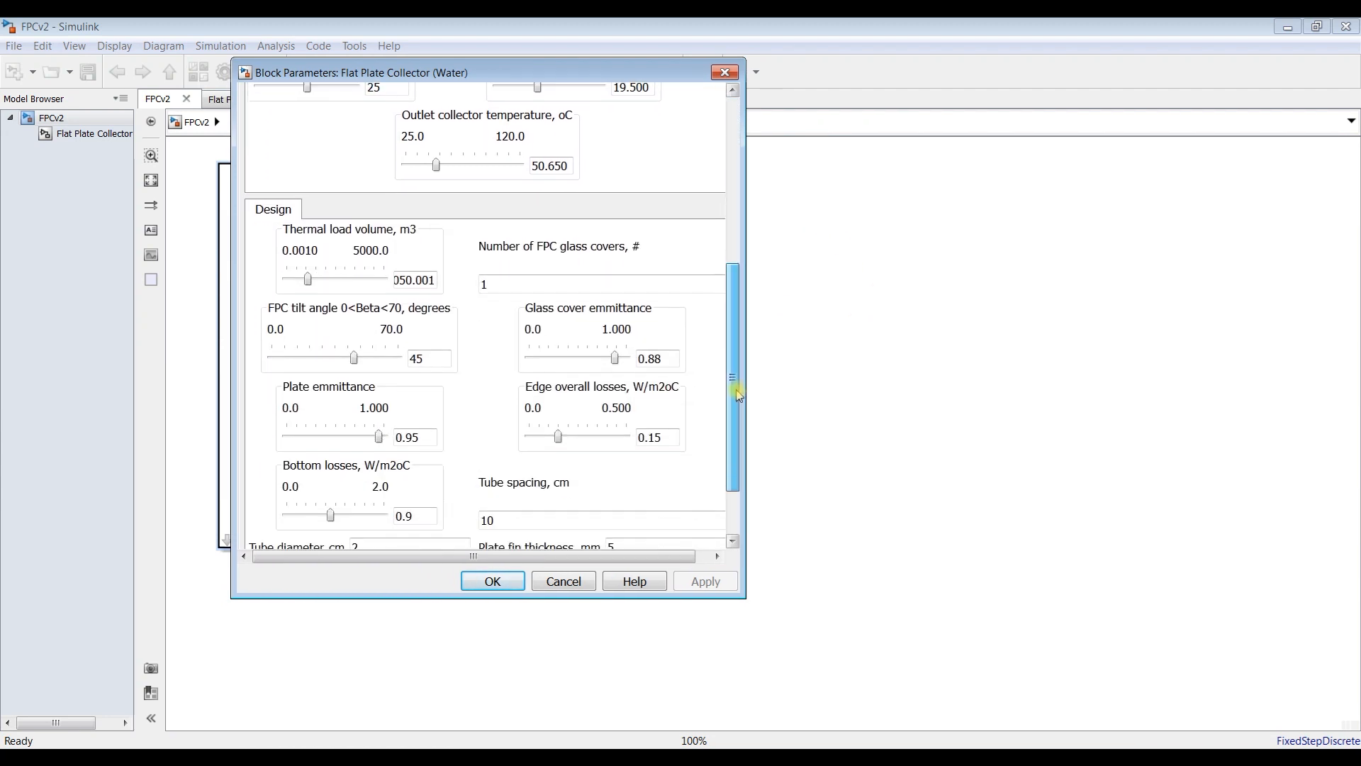
scroll(down, 3)
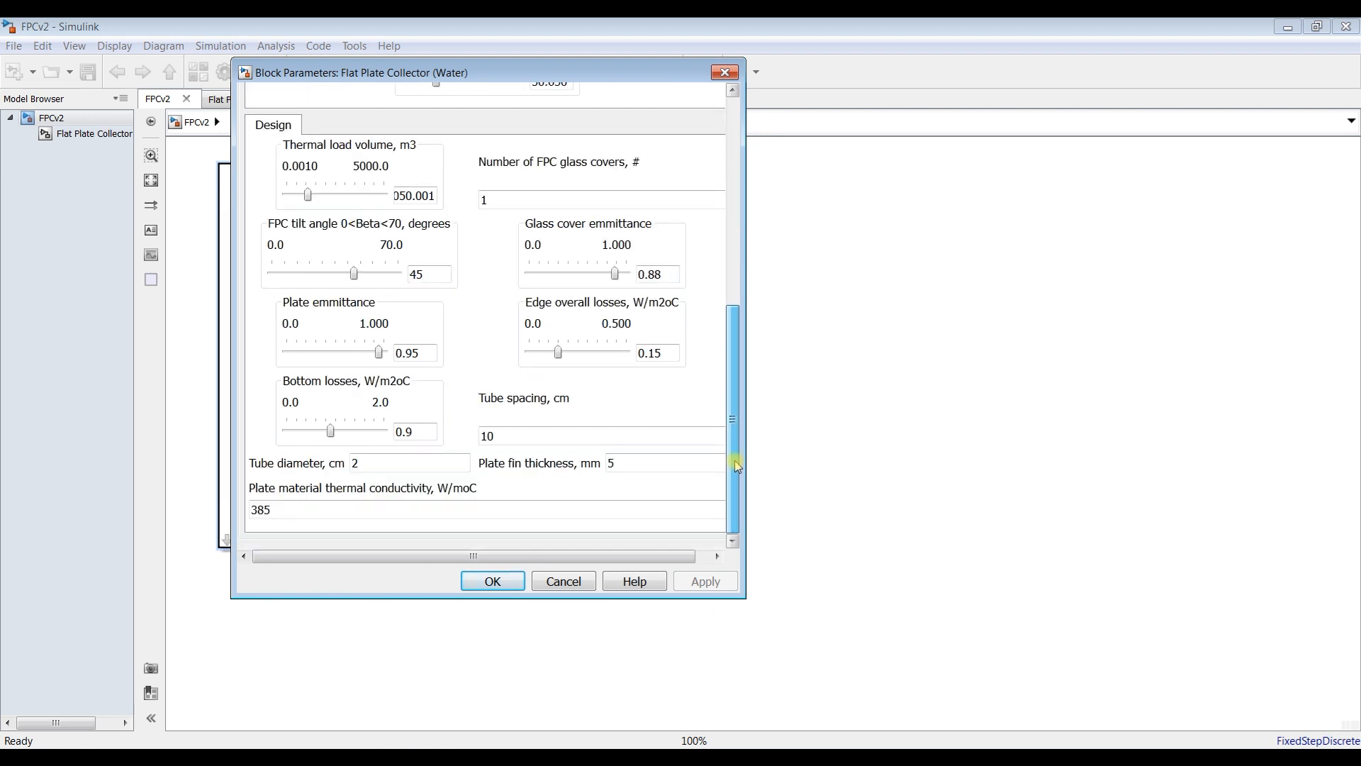
scroll(up, 3)
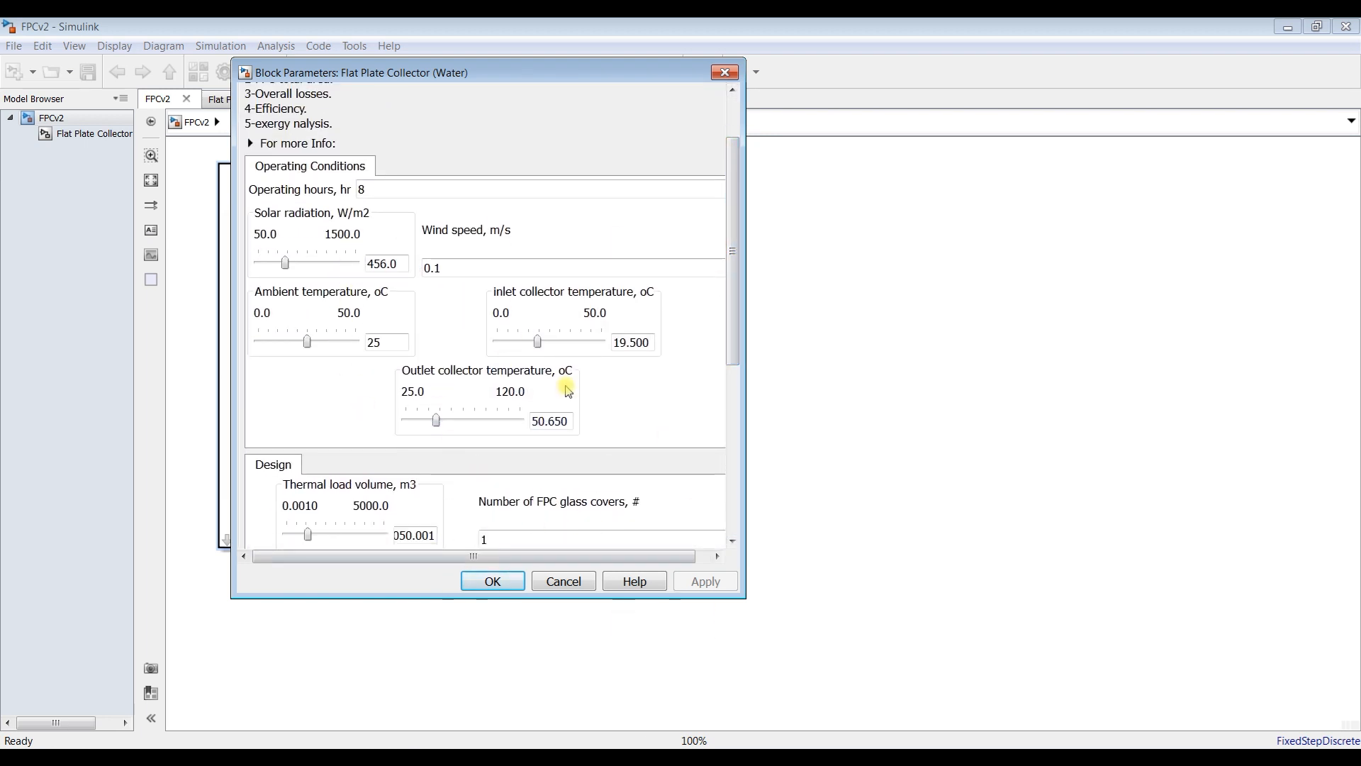
click(491, 580)
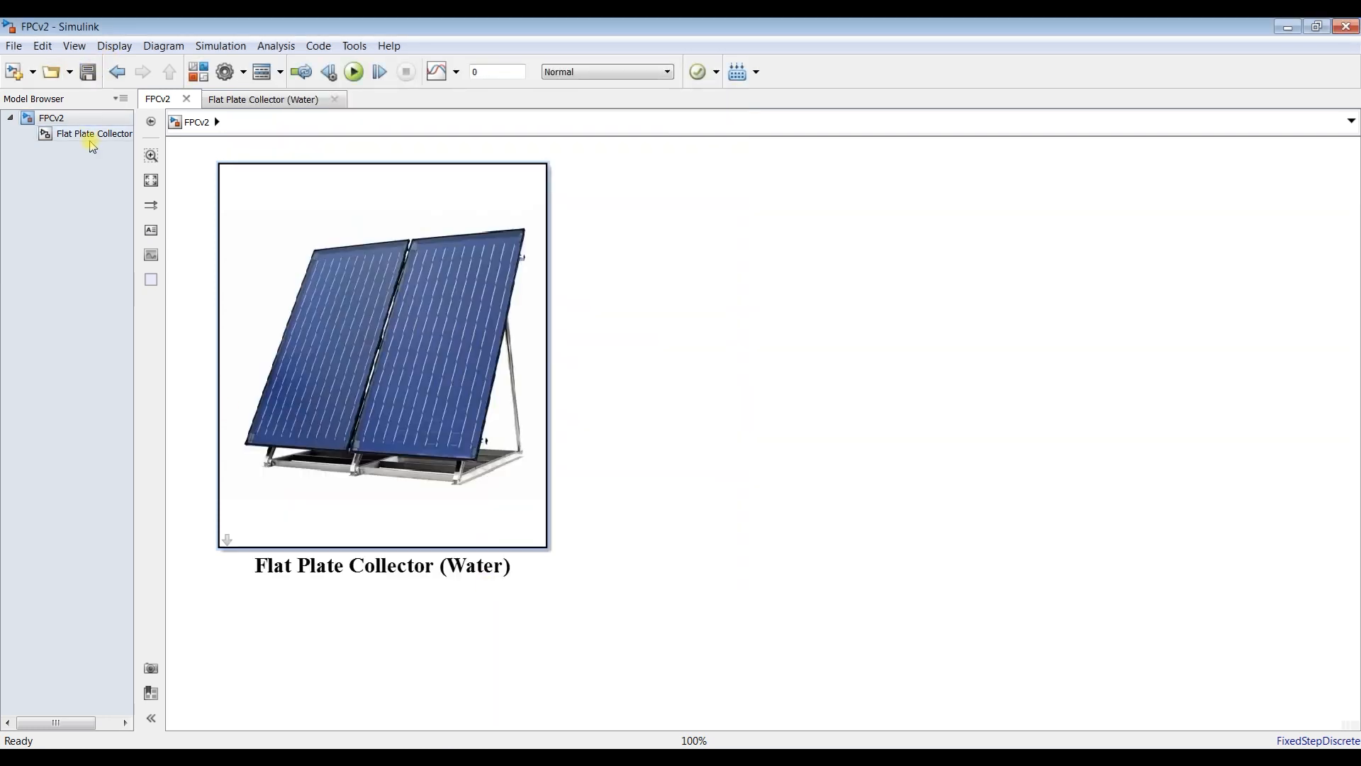
- Open the Flat Plate Collector (Water) subsystem and save the model as FPCBut
double_click(382, 355)
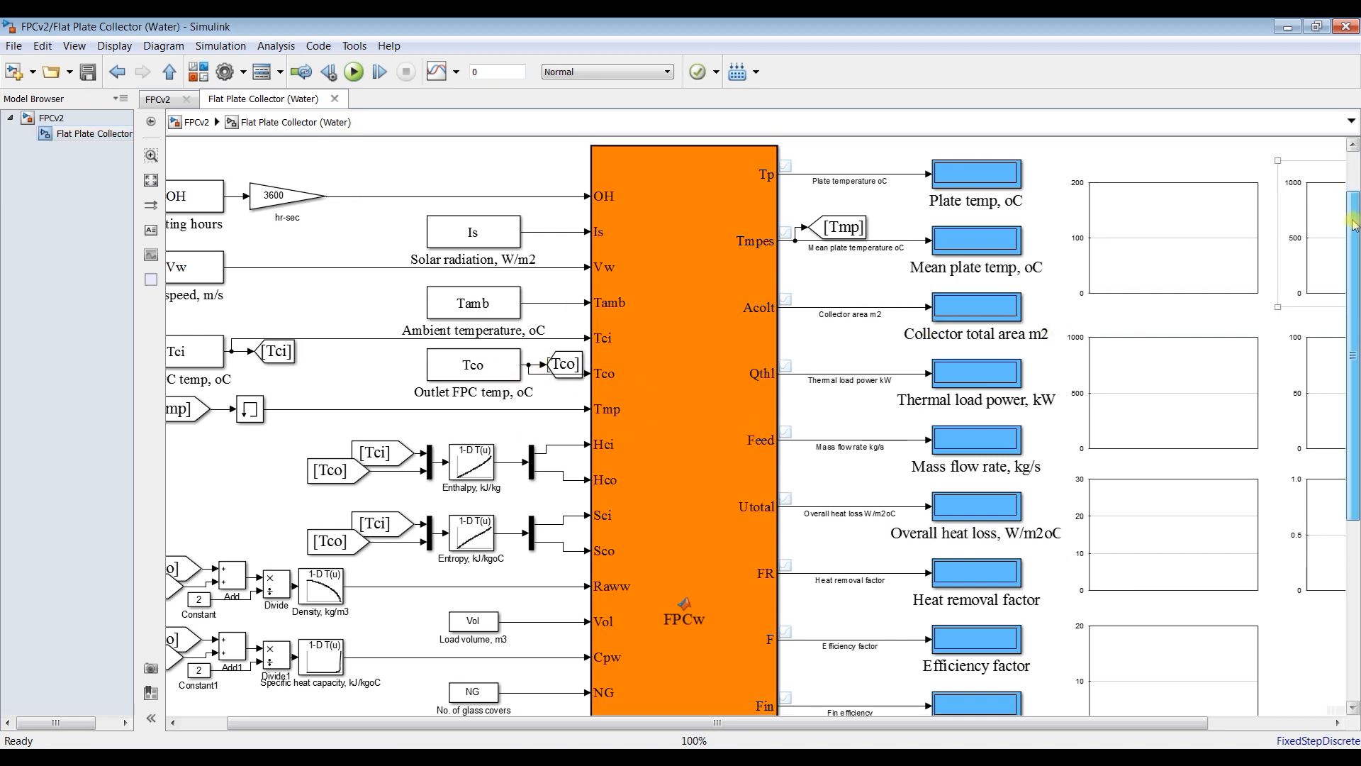
scroll(down, 3)
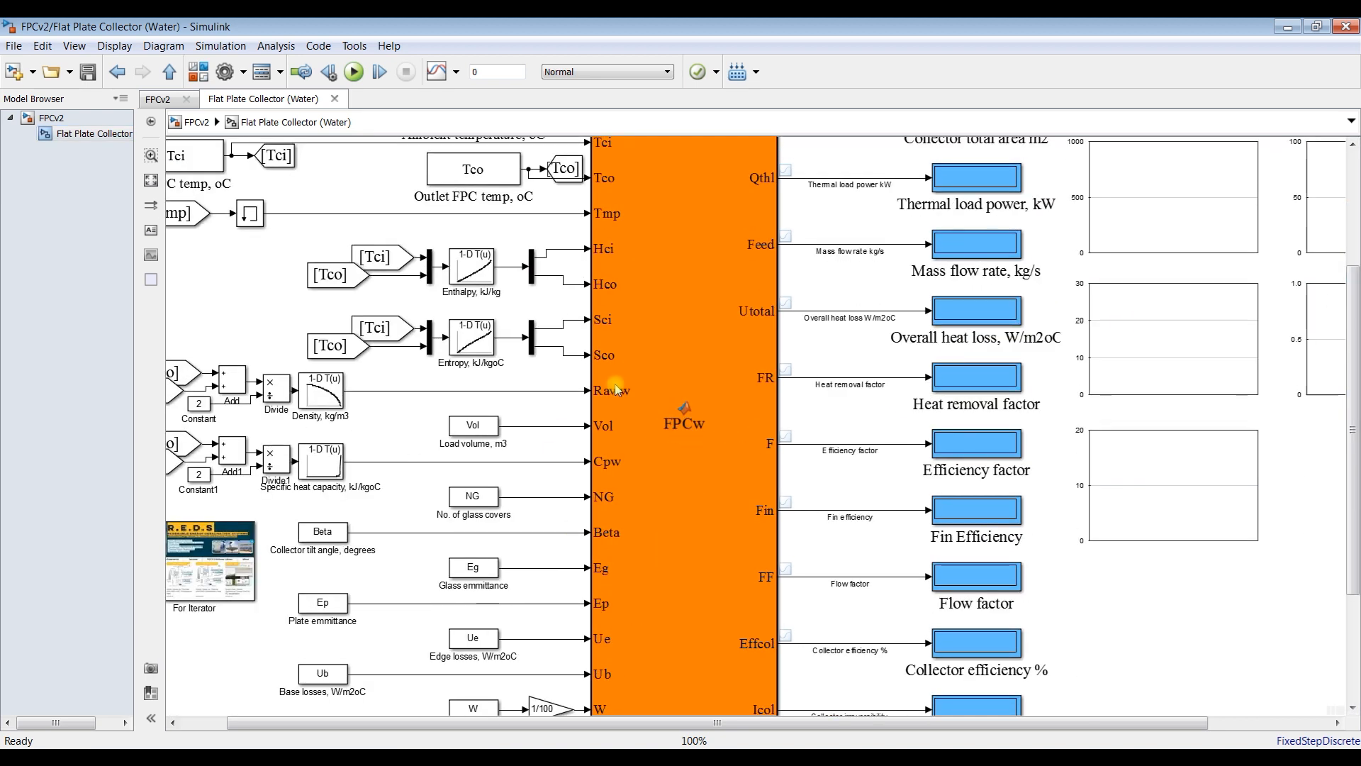
click(13, 45)
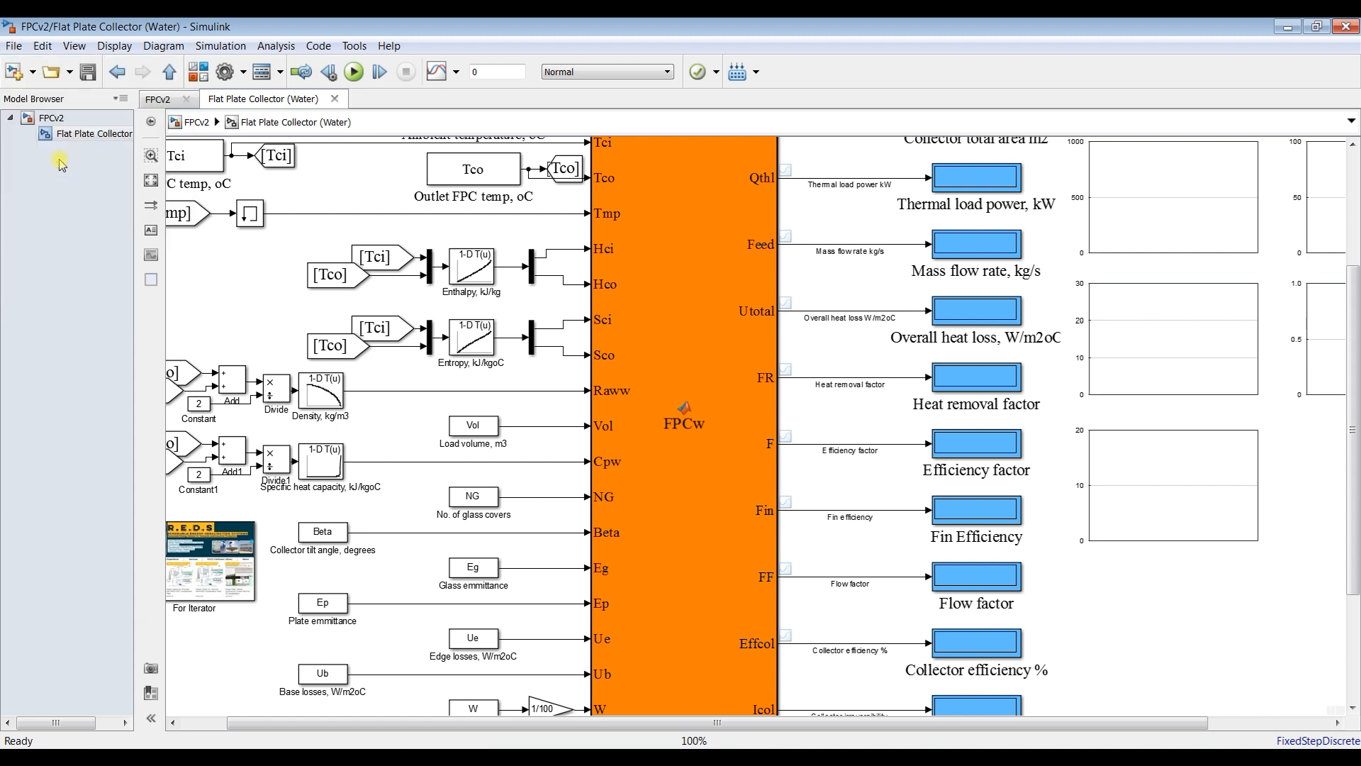
click(87, 71)
text(FPCBut)
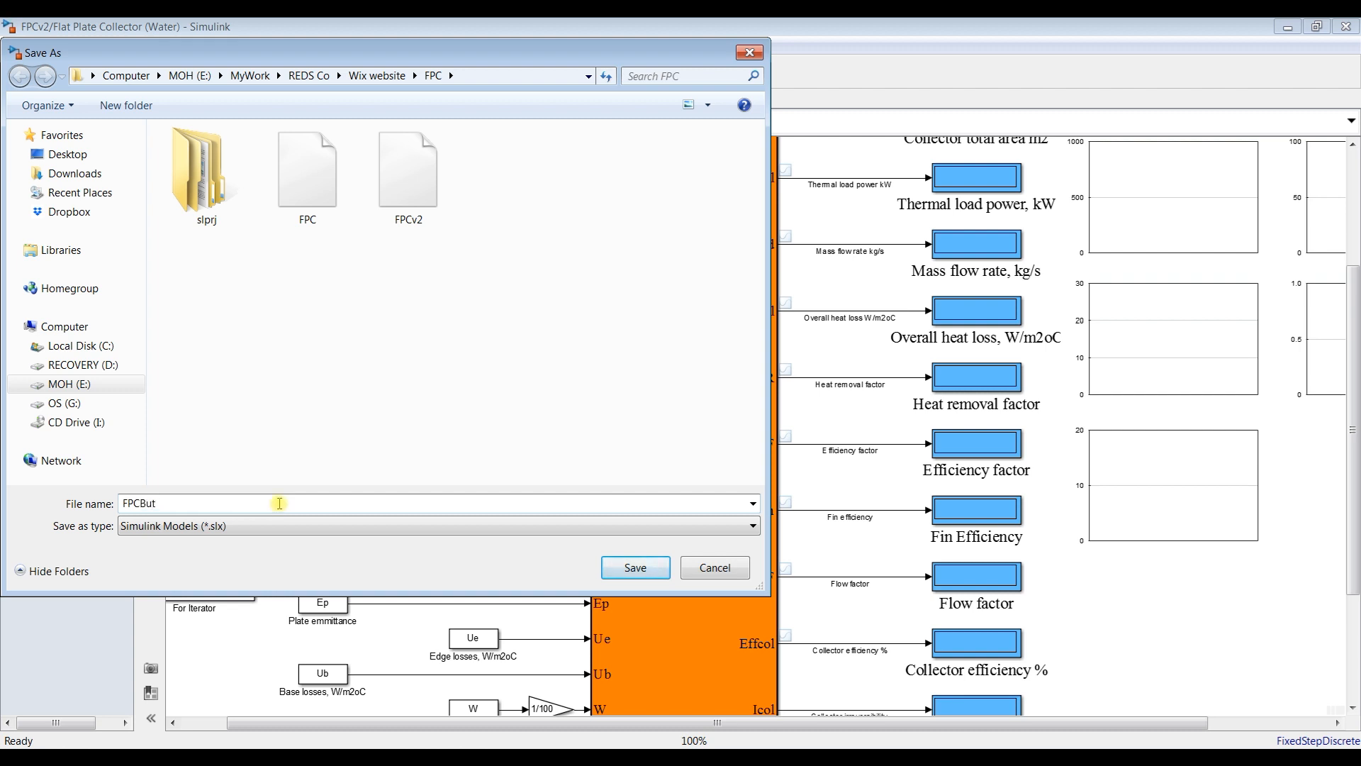
mouse_move(255, 499)
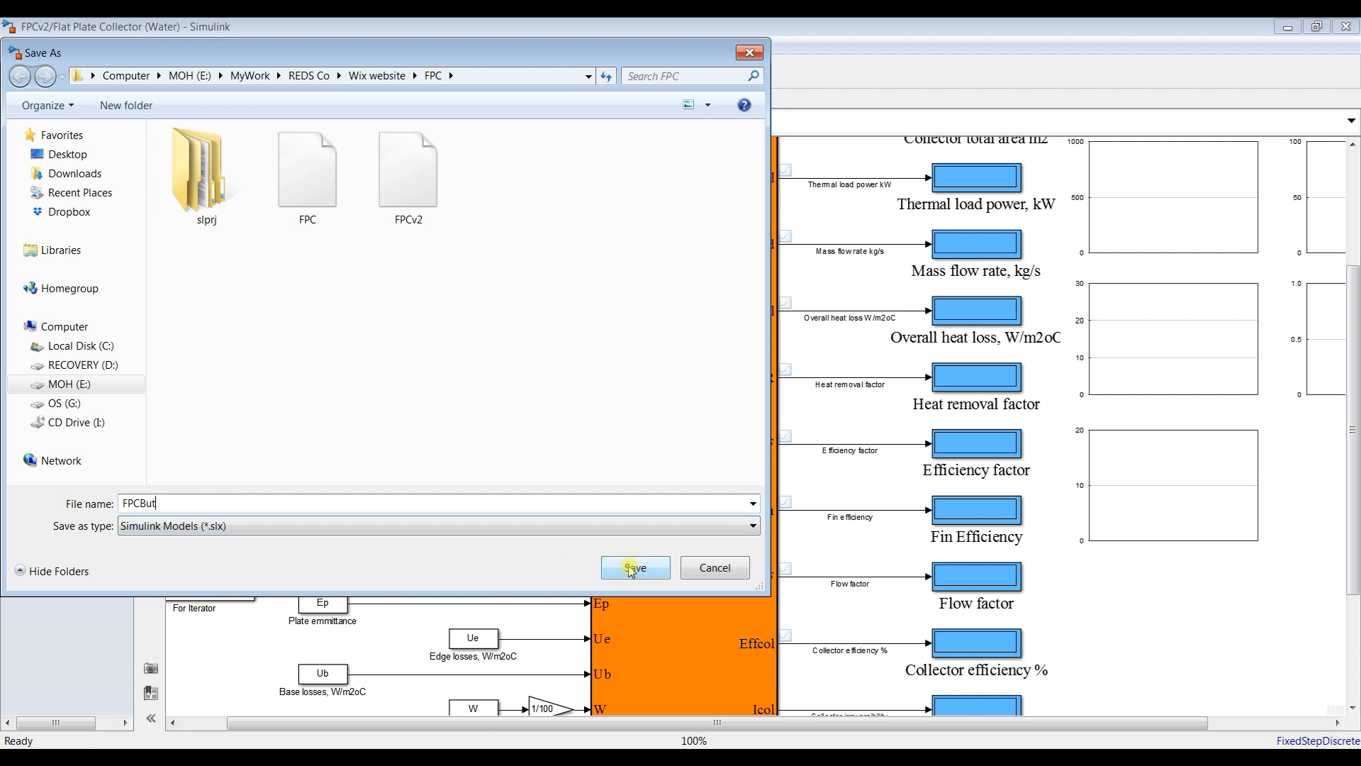
click(635, 567)
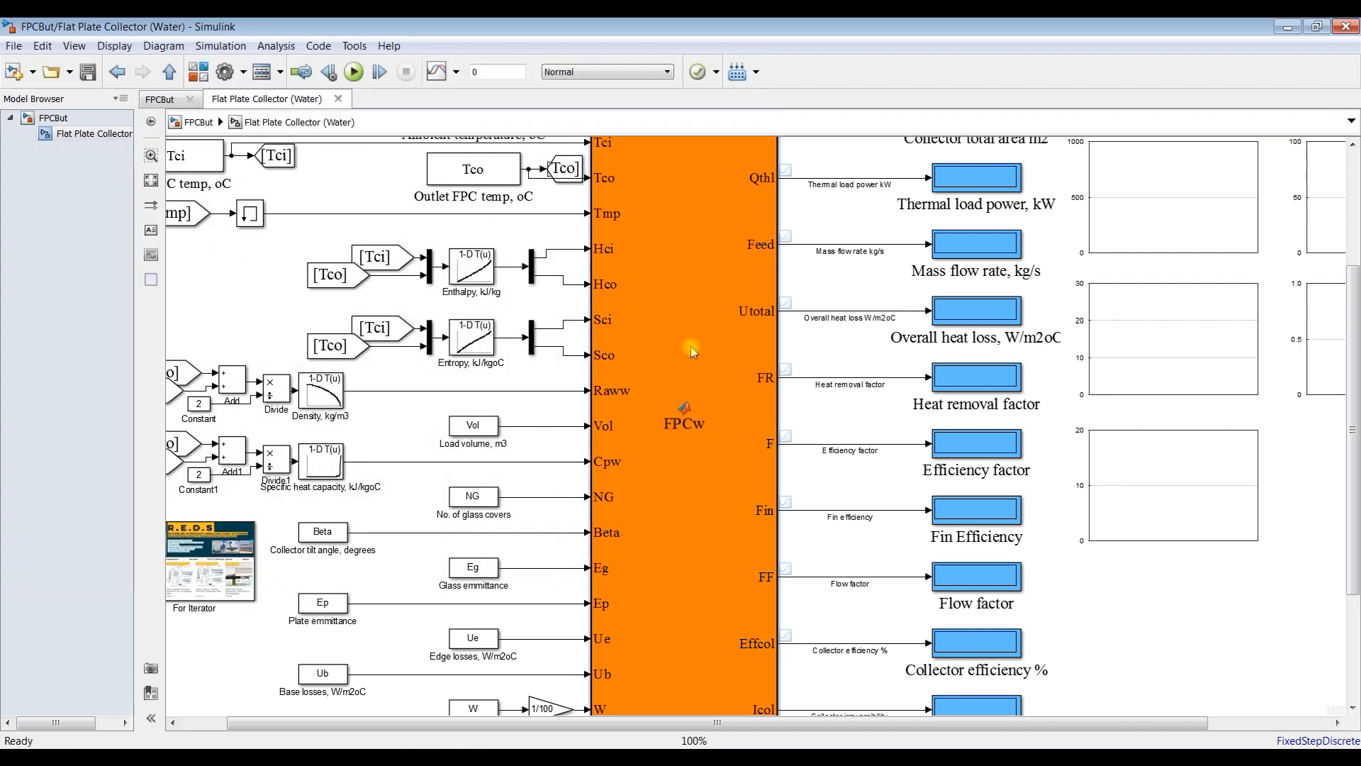
- Edit the FPC water function code to use 'but' and save it
double_click(684, 424)
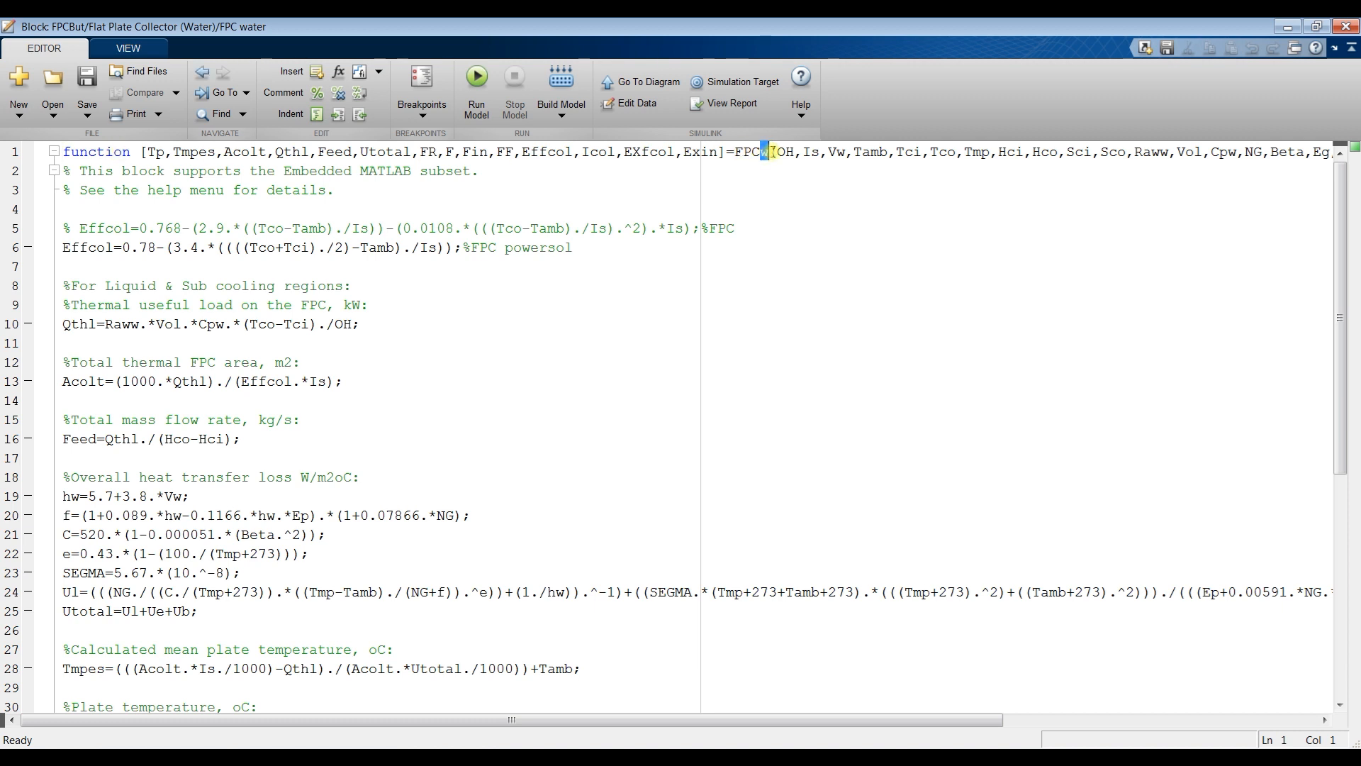
text(b)
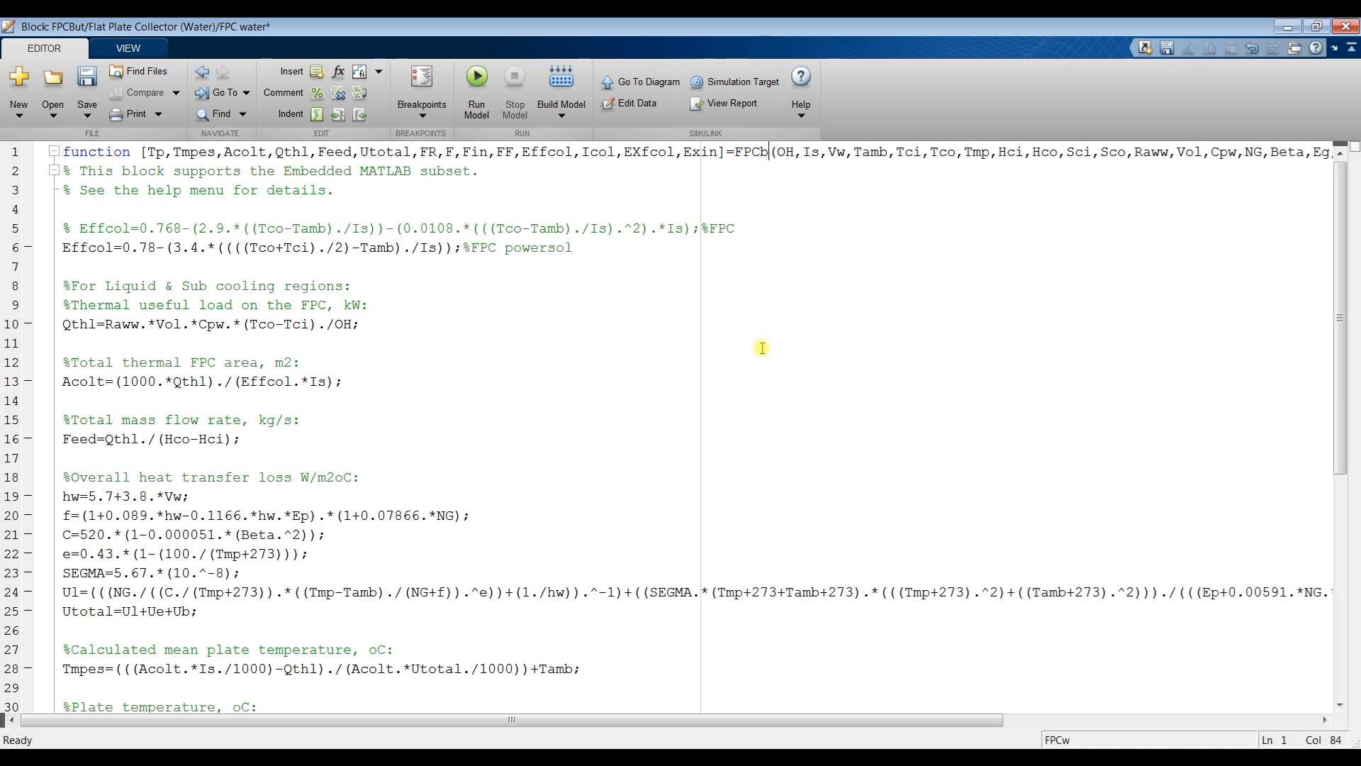
text(ut)
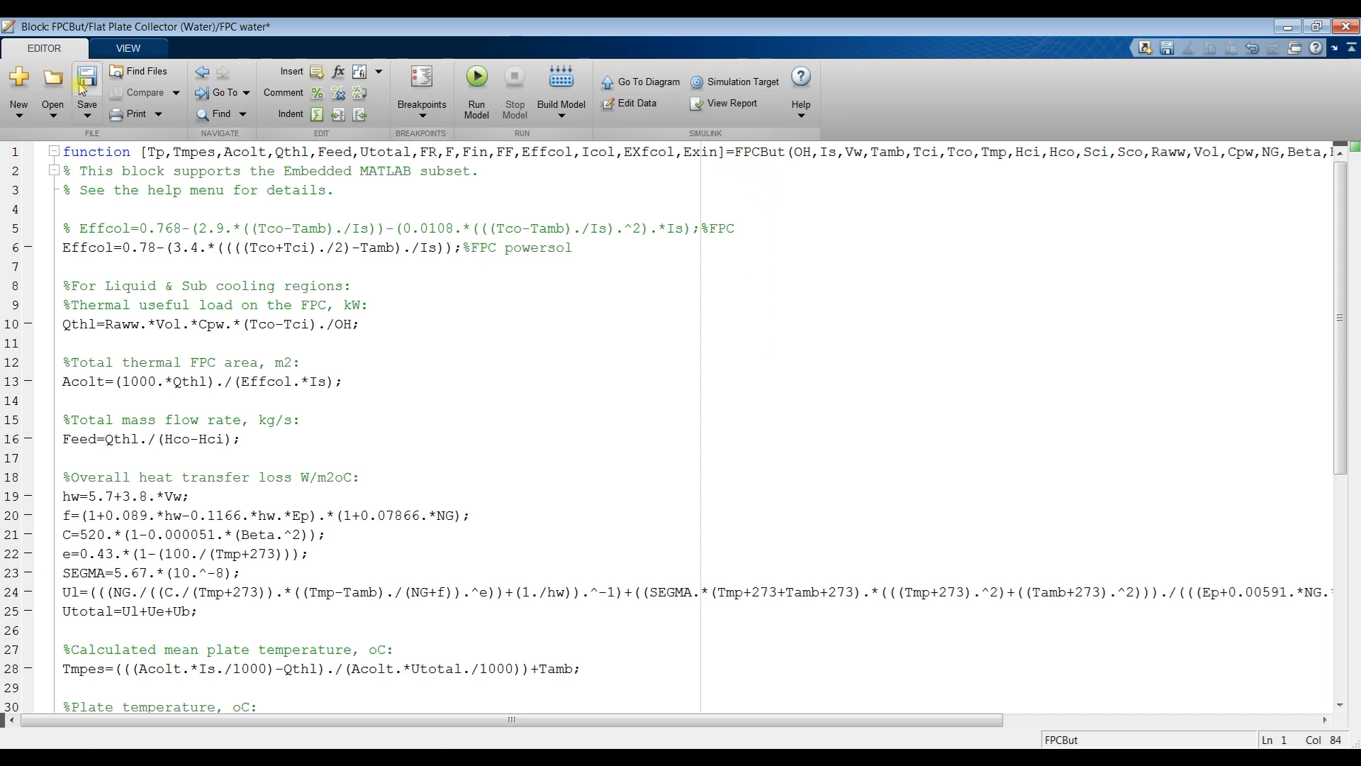
click(646, 81)
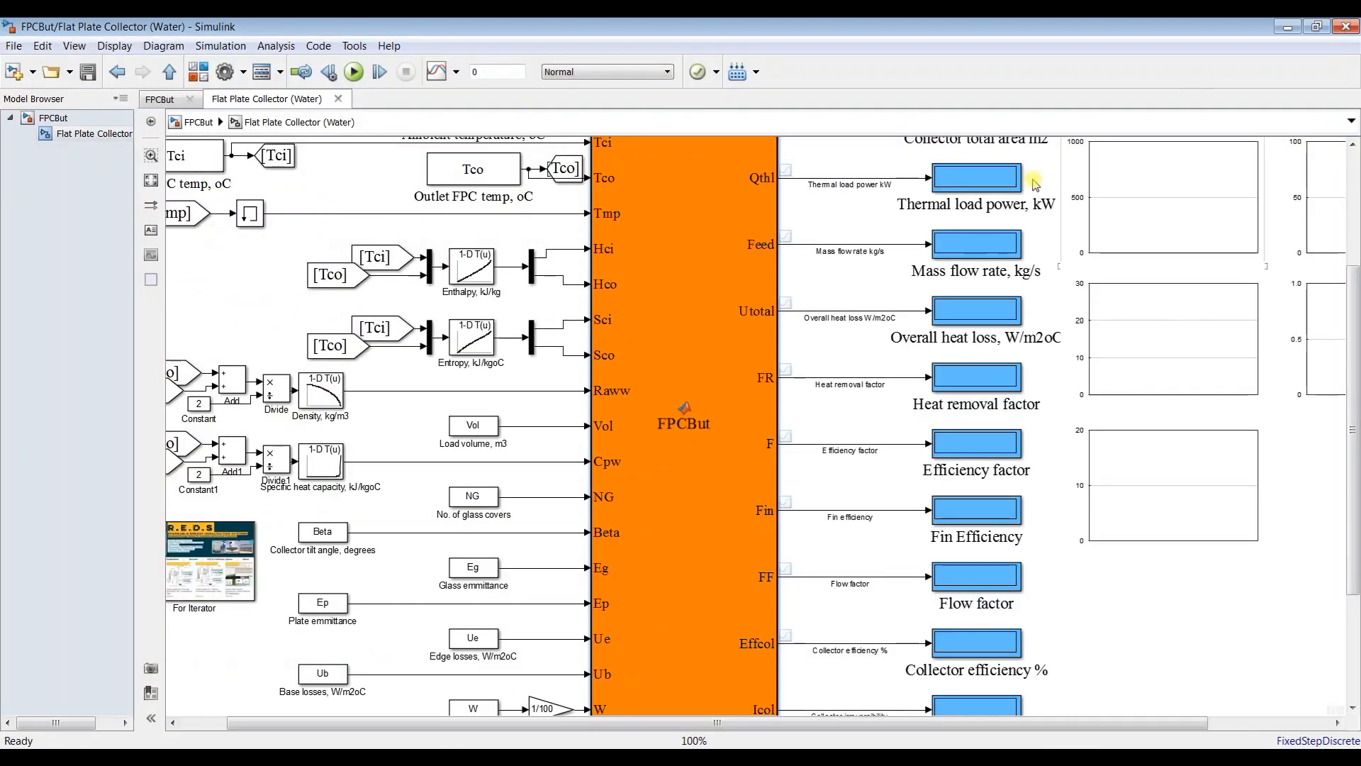
scroll(up, 3)
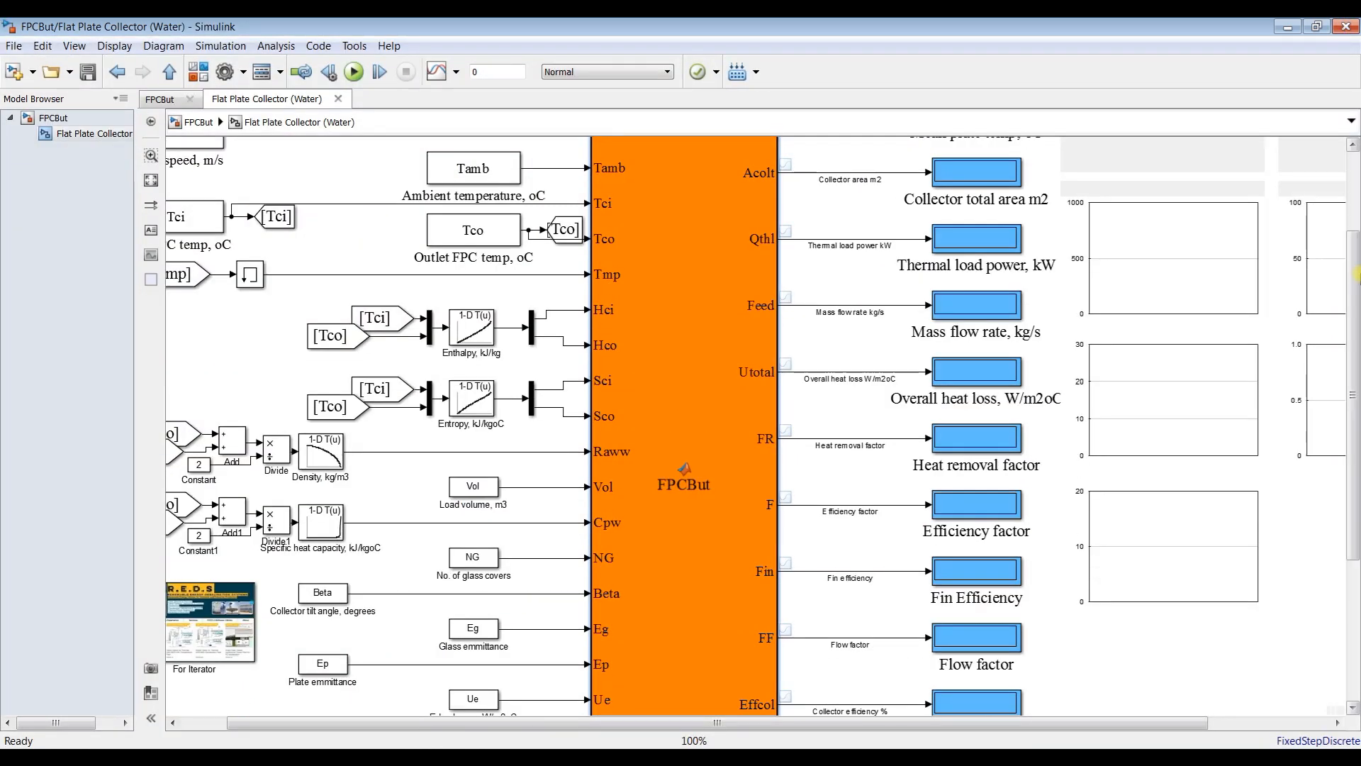
scroll(down, 3)
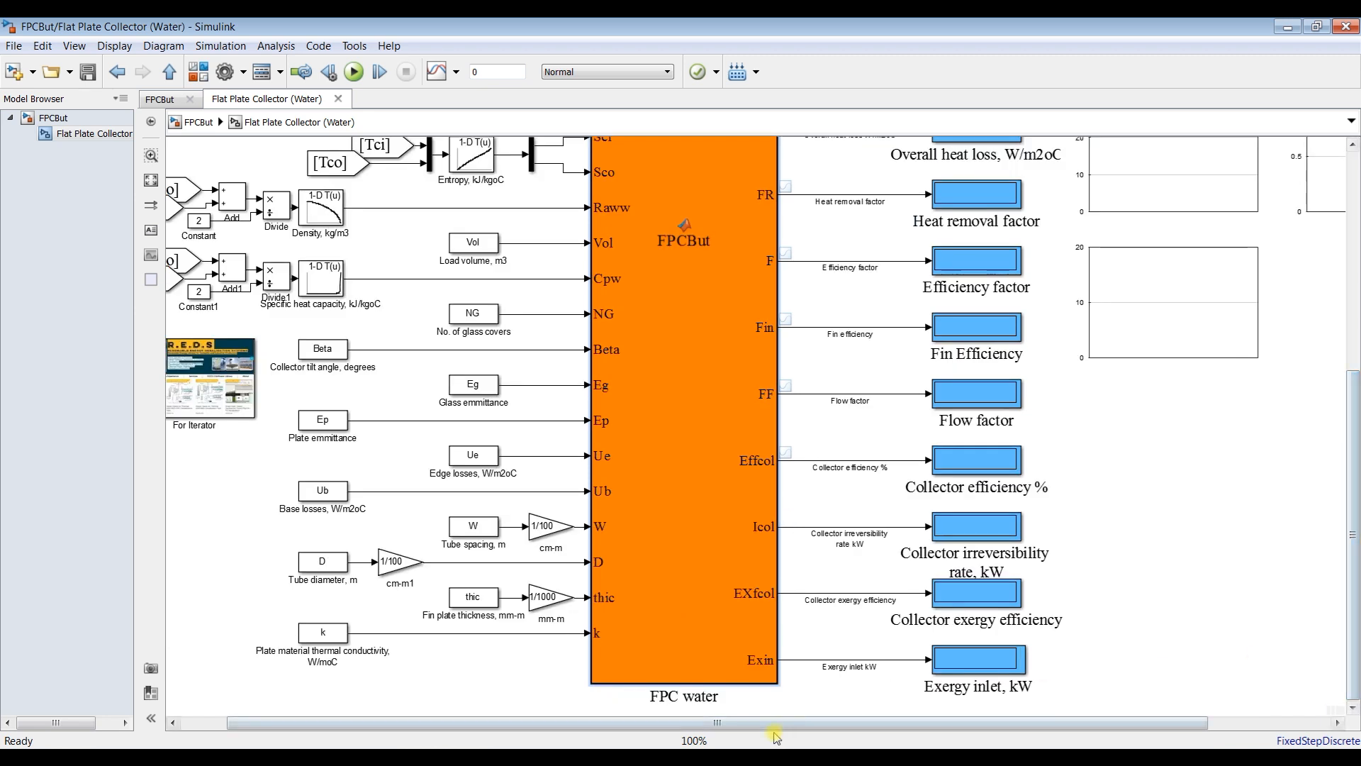
- Start relabelling the FPC block to Butane and open the Butane ashrea workbook
double_click(703, 695)
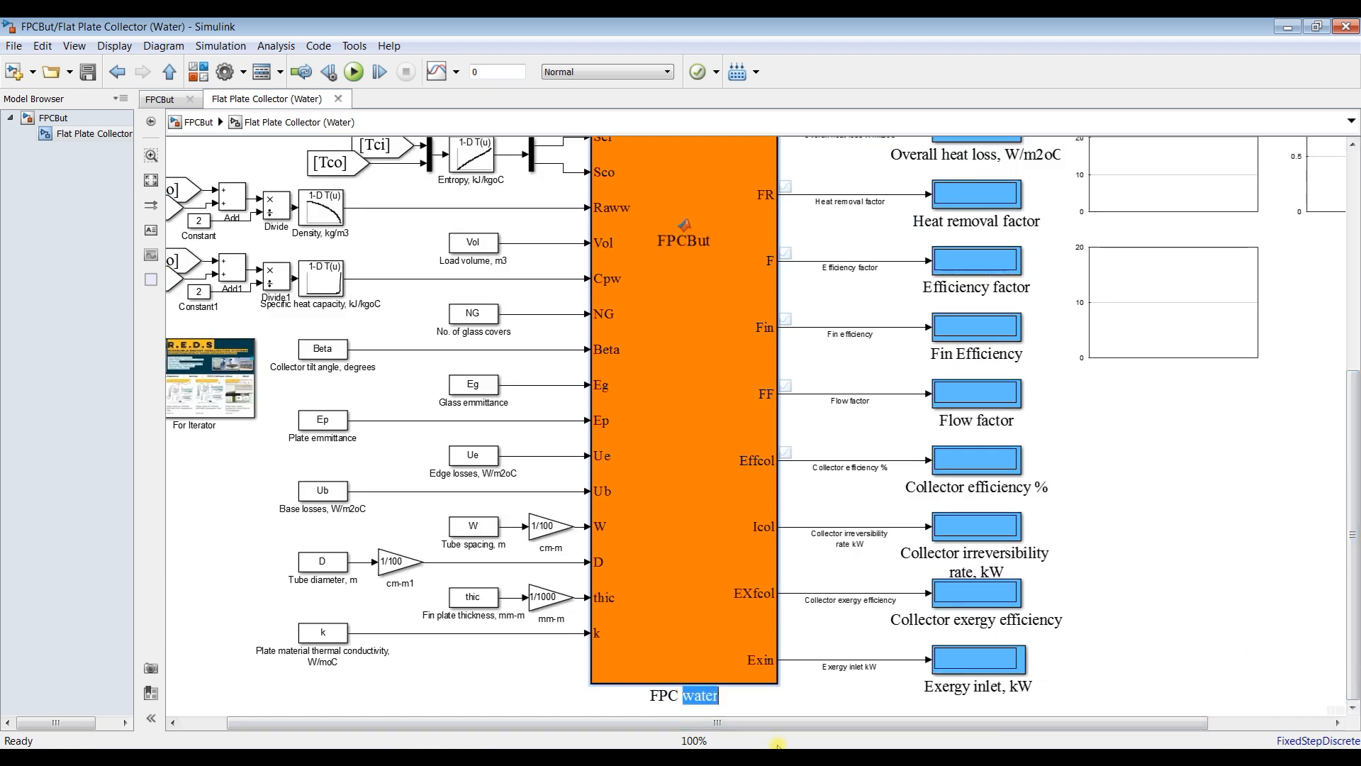
text(Buta)
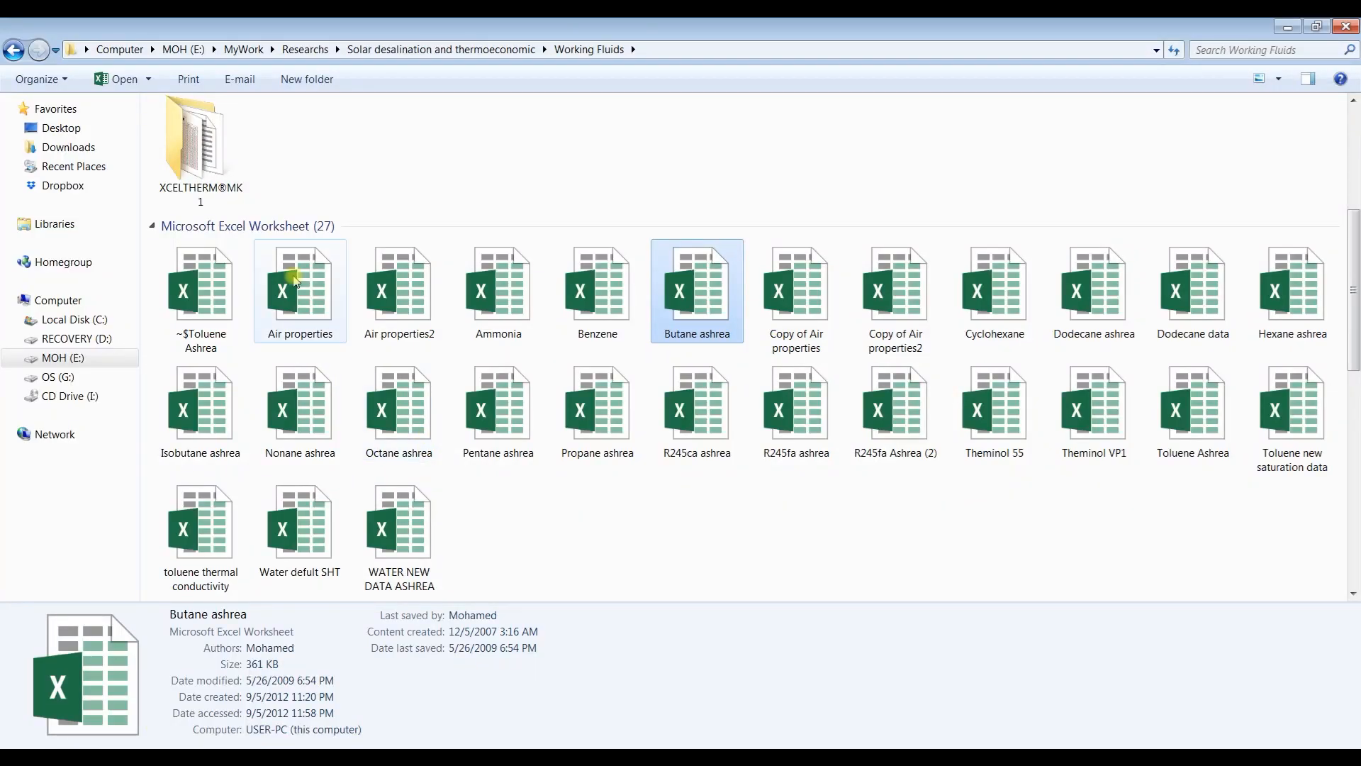
mouse_move(699, 299)
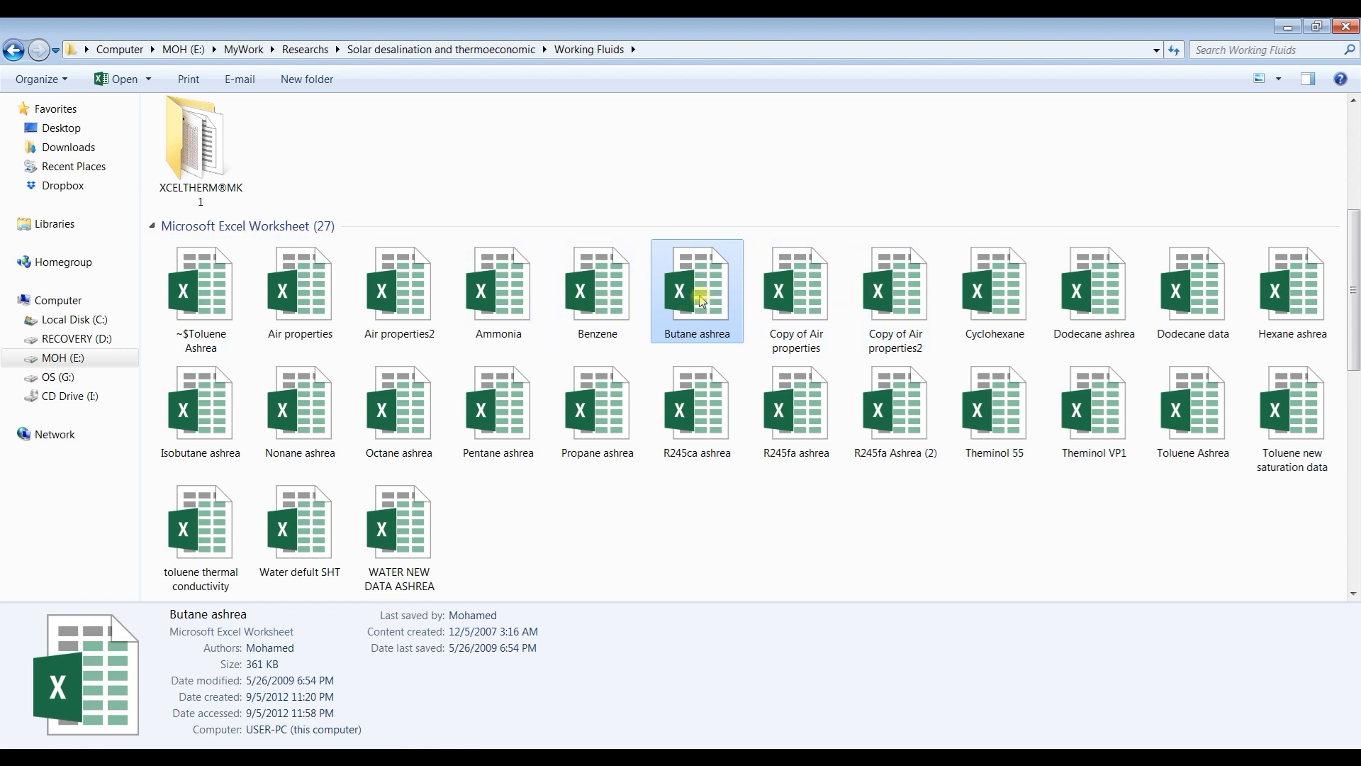
double_click(697, 289)
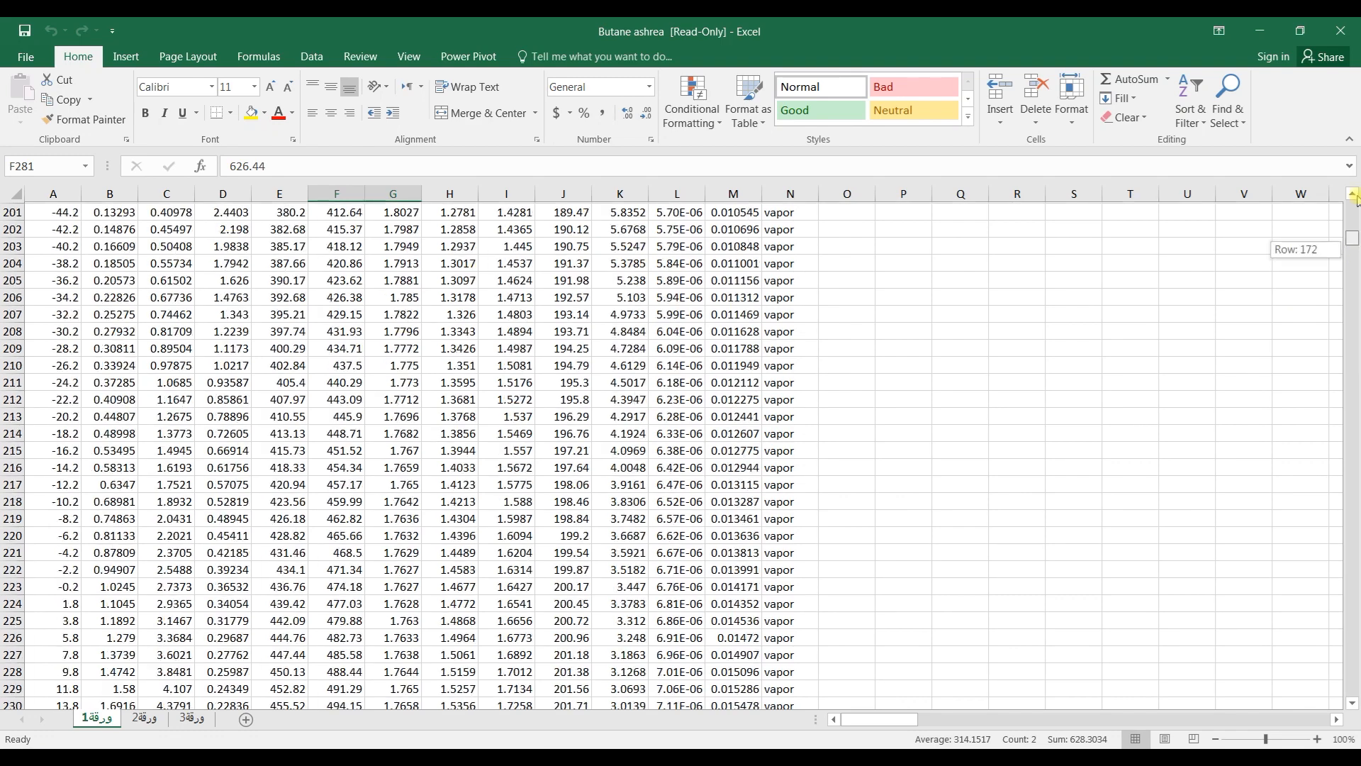
- Look over the butane Pressure and Volume columns, then return to Simulink
scroll(up, 3)
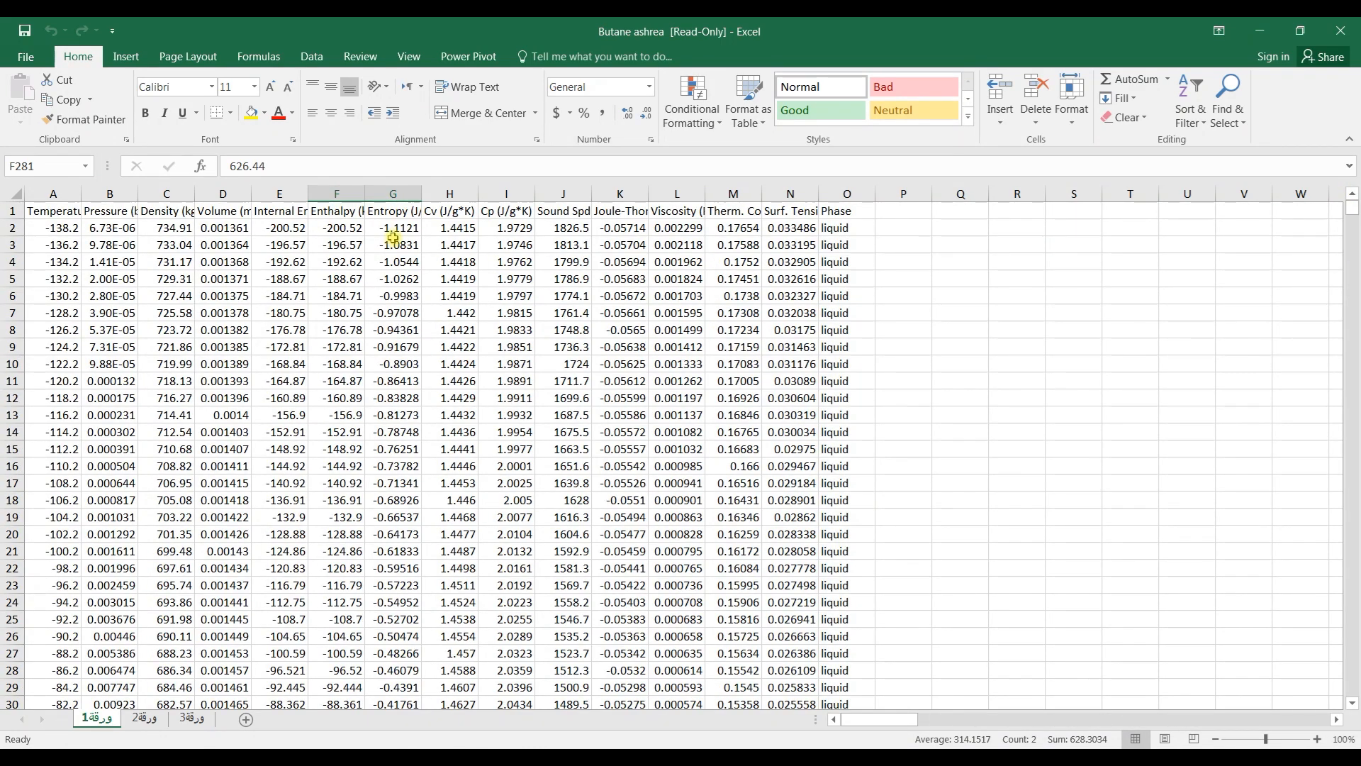
scroll(down, 3)
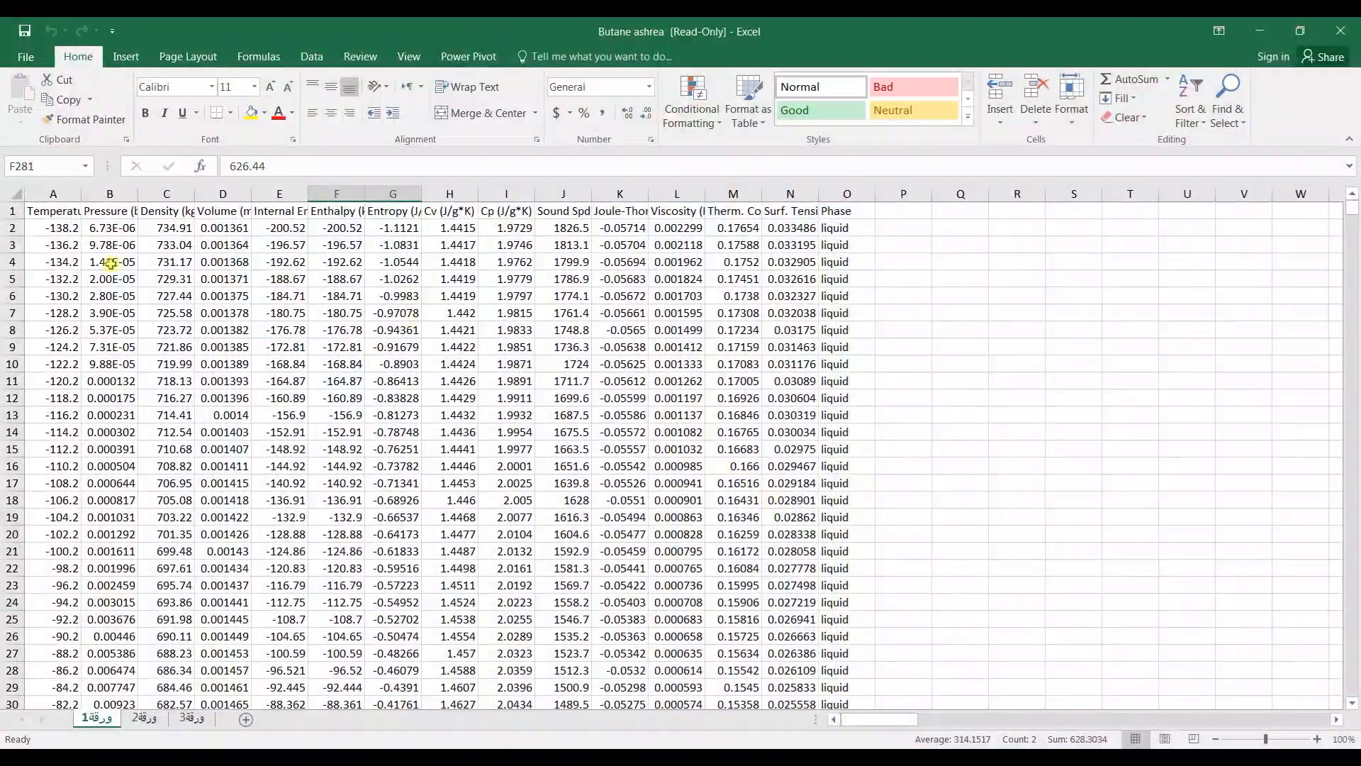
click(109, 211)
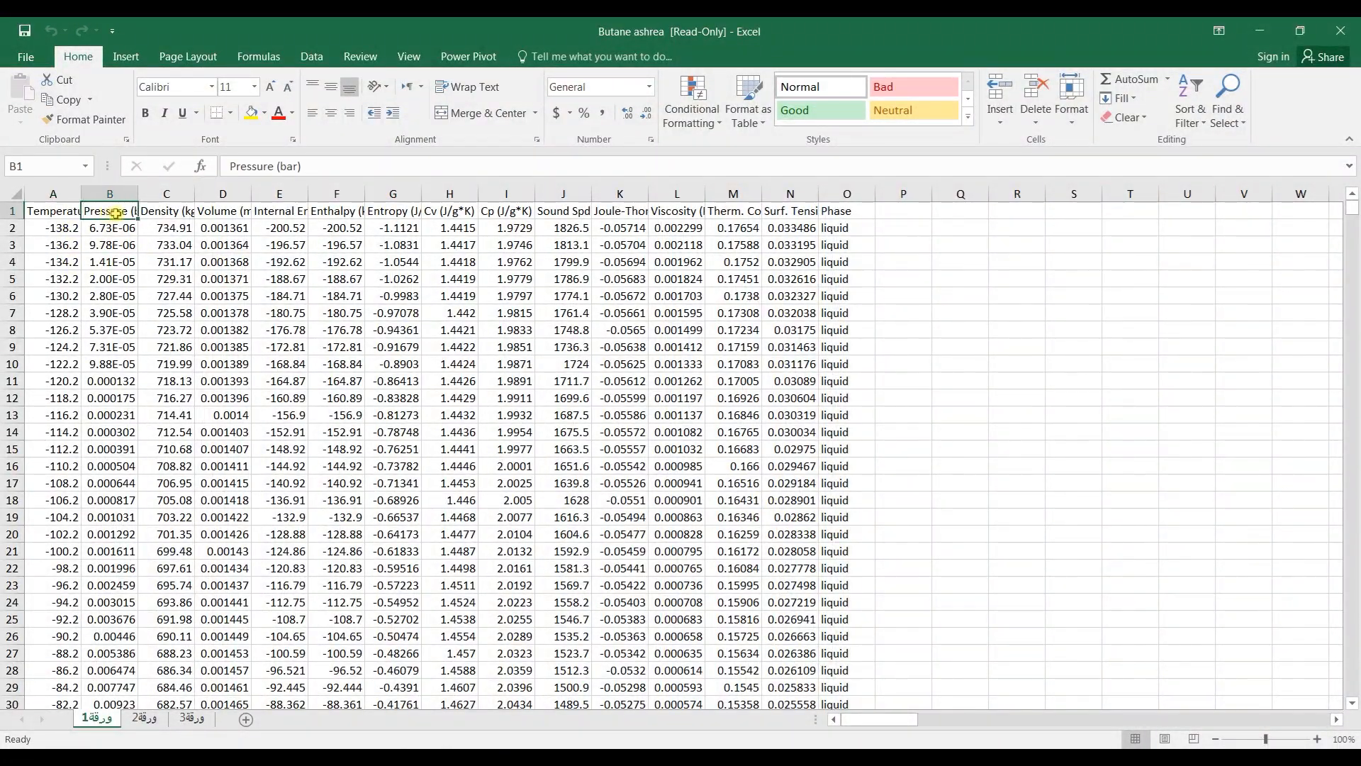
click(222, 210)
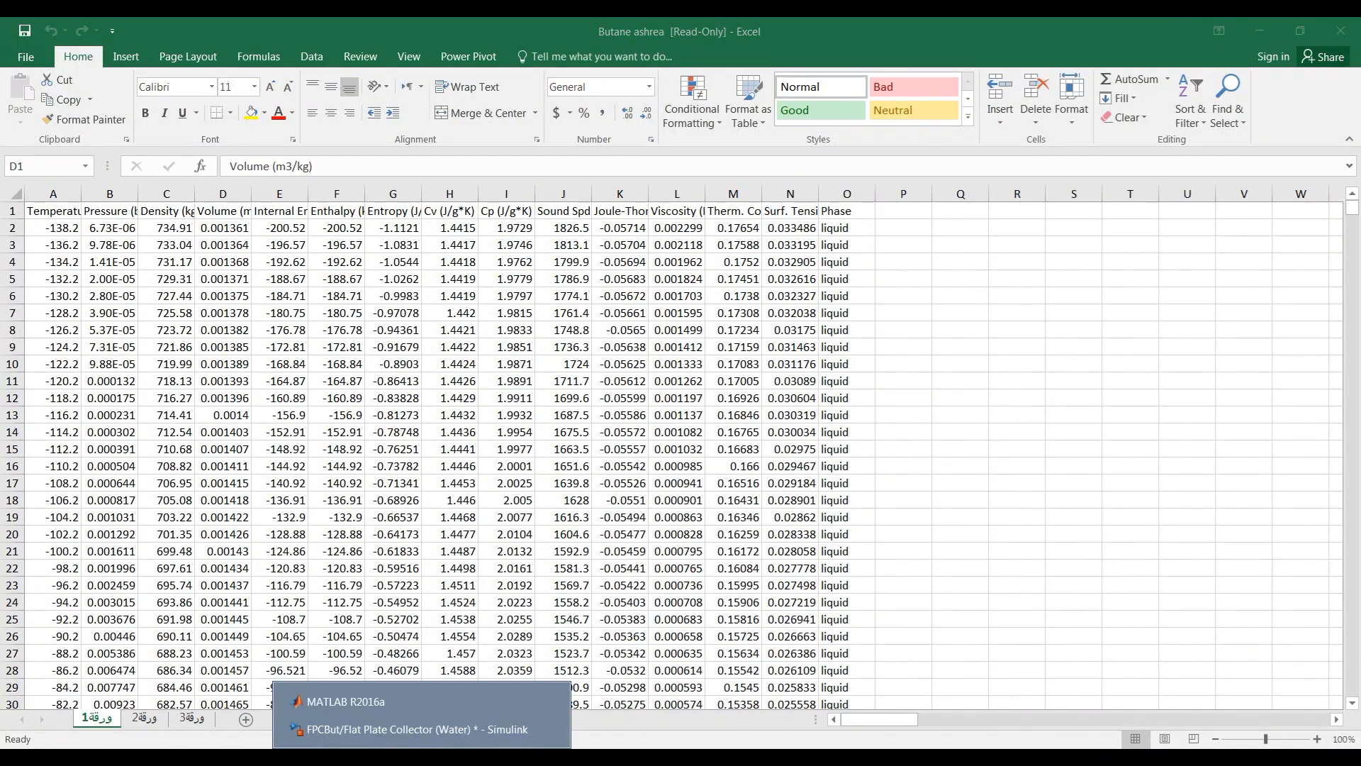
click(421, 728)
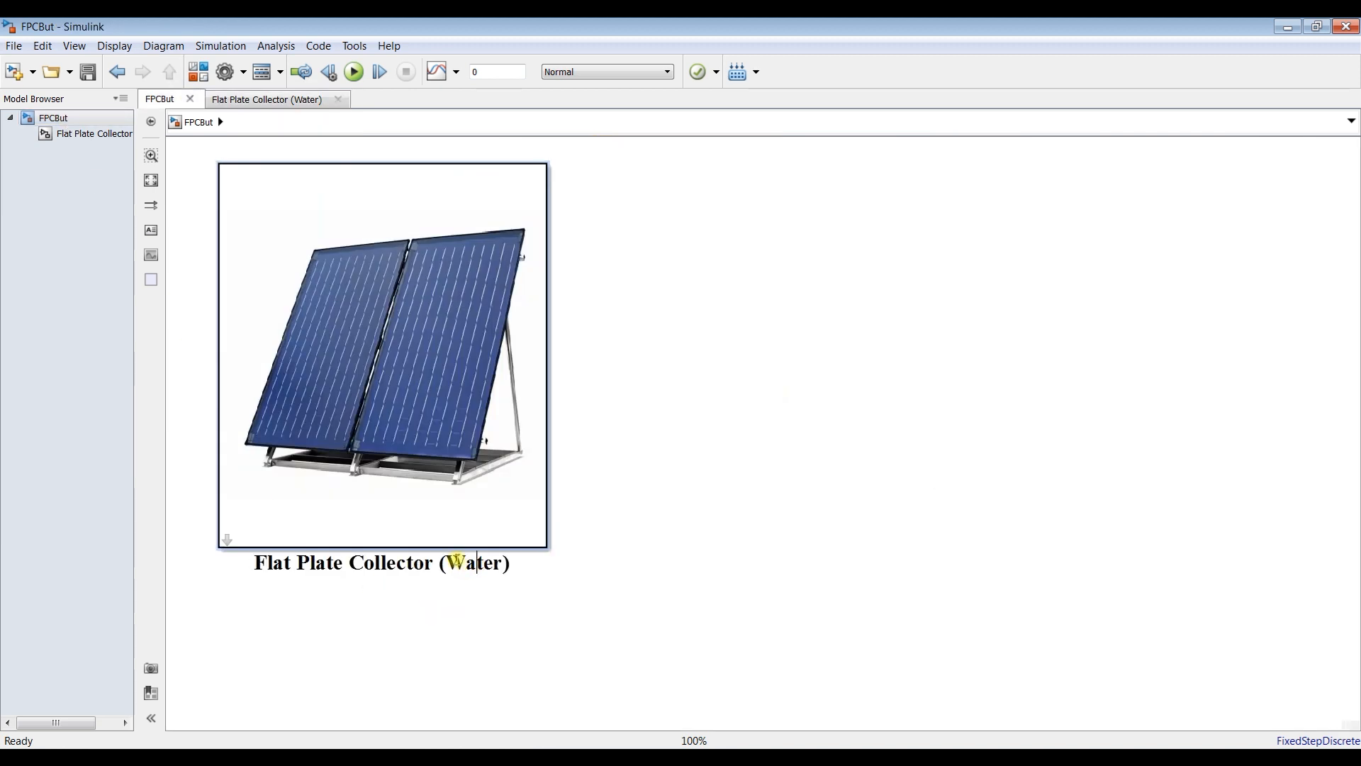
- Rename the subsystem to Flat Plate Collector (Butane) and open its inner diagram
double_click(473, 562)
text(Butan)
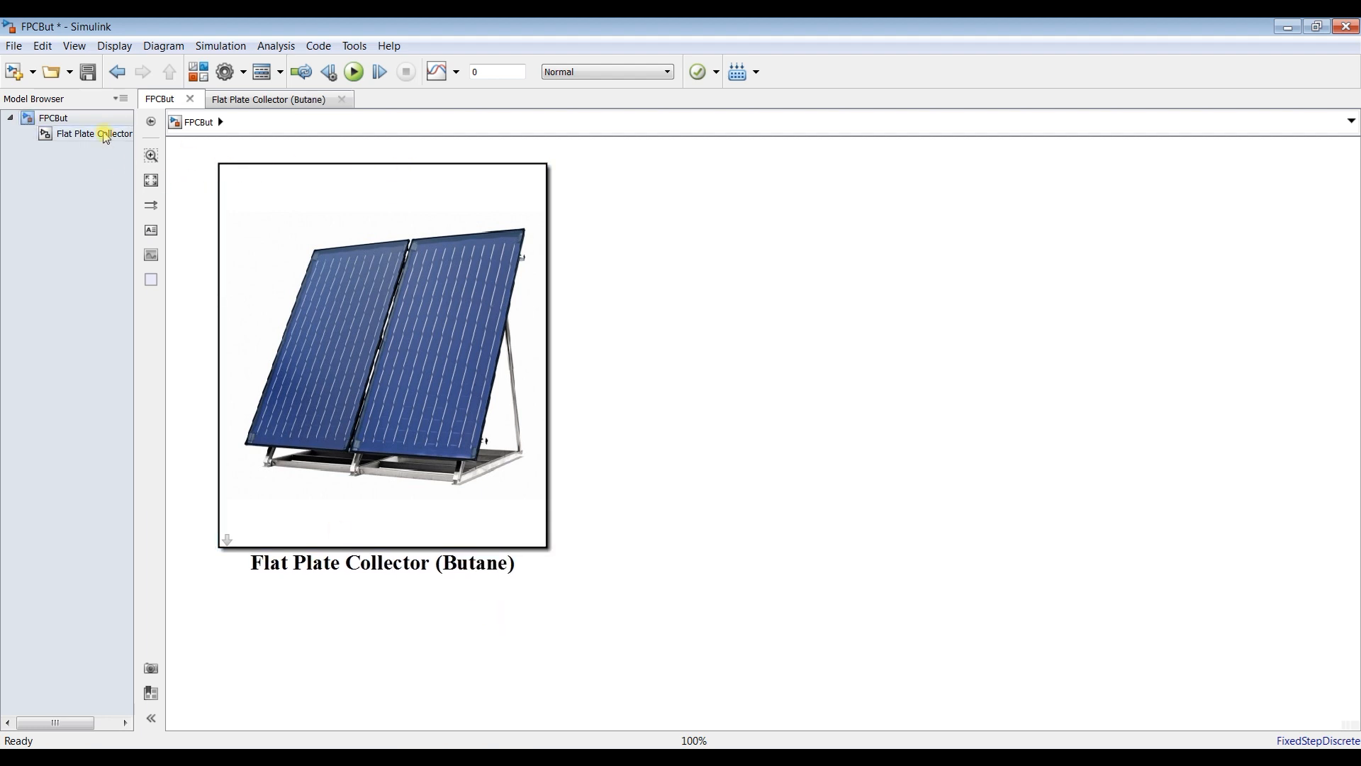
double_click(382, 356)
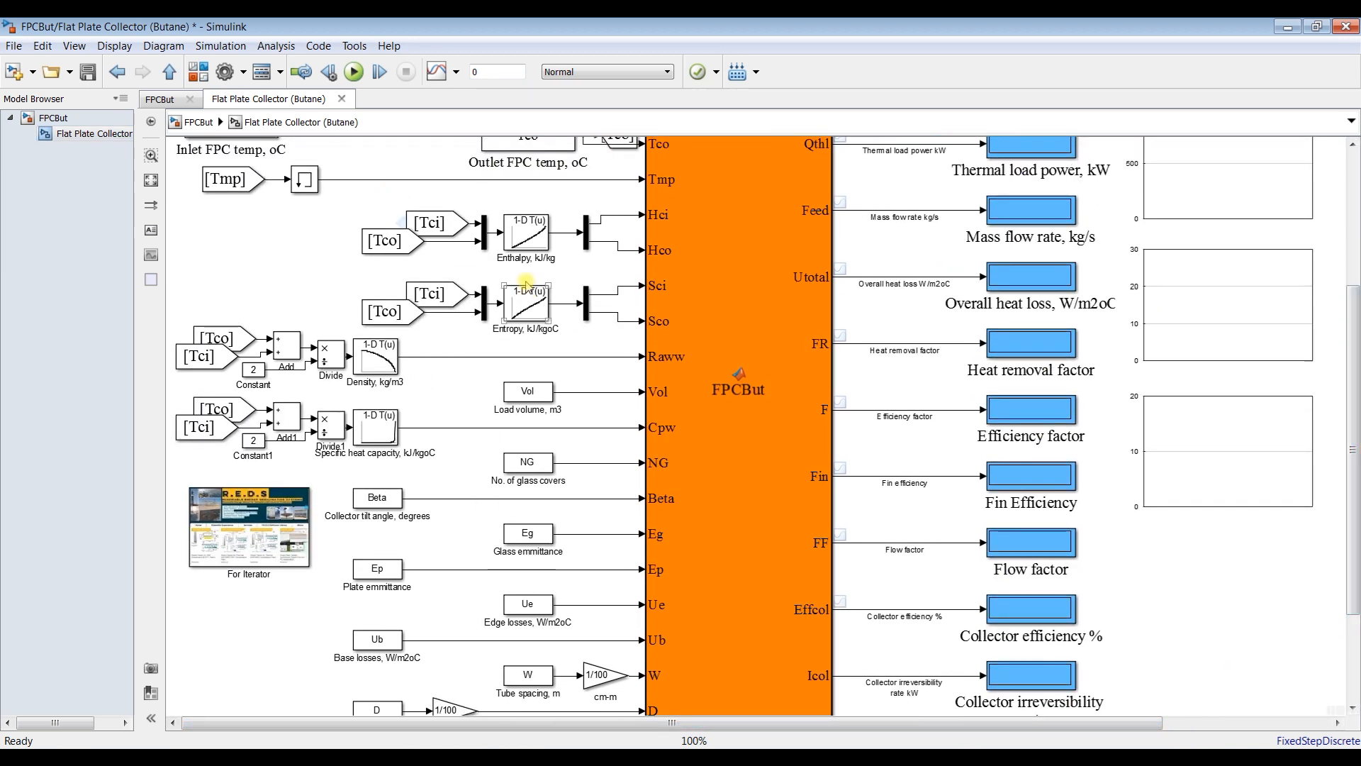
mouse_move(513, 309)
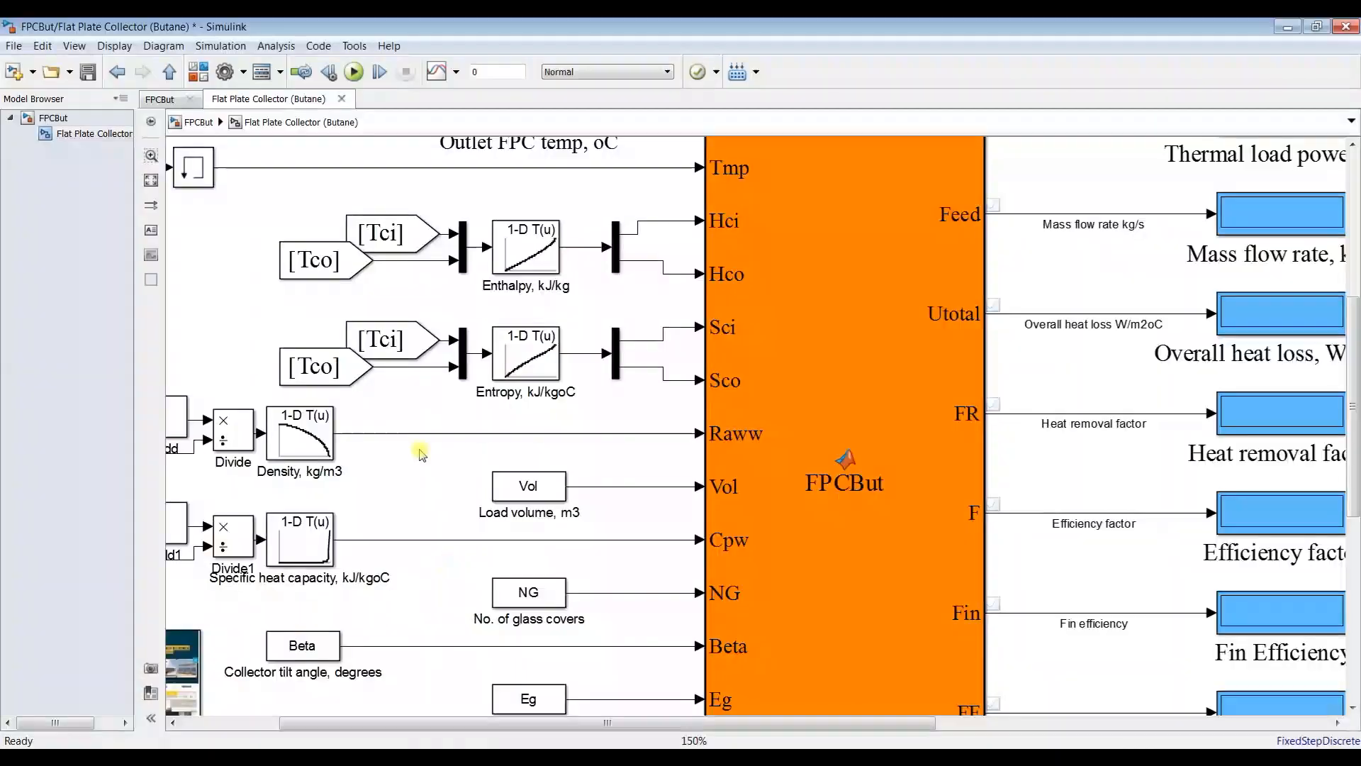
- Copy the butane temperatures in A2:A146 from the Excel workbook
click(382, 235)
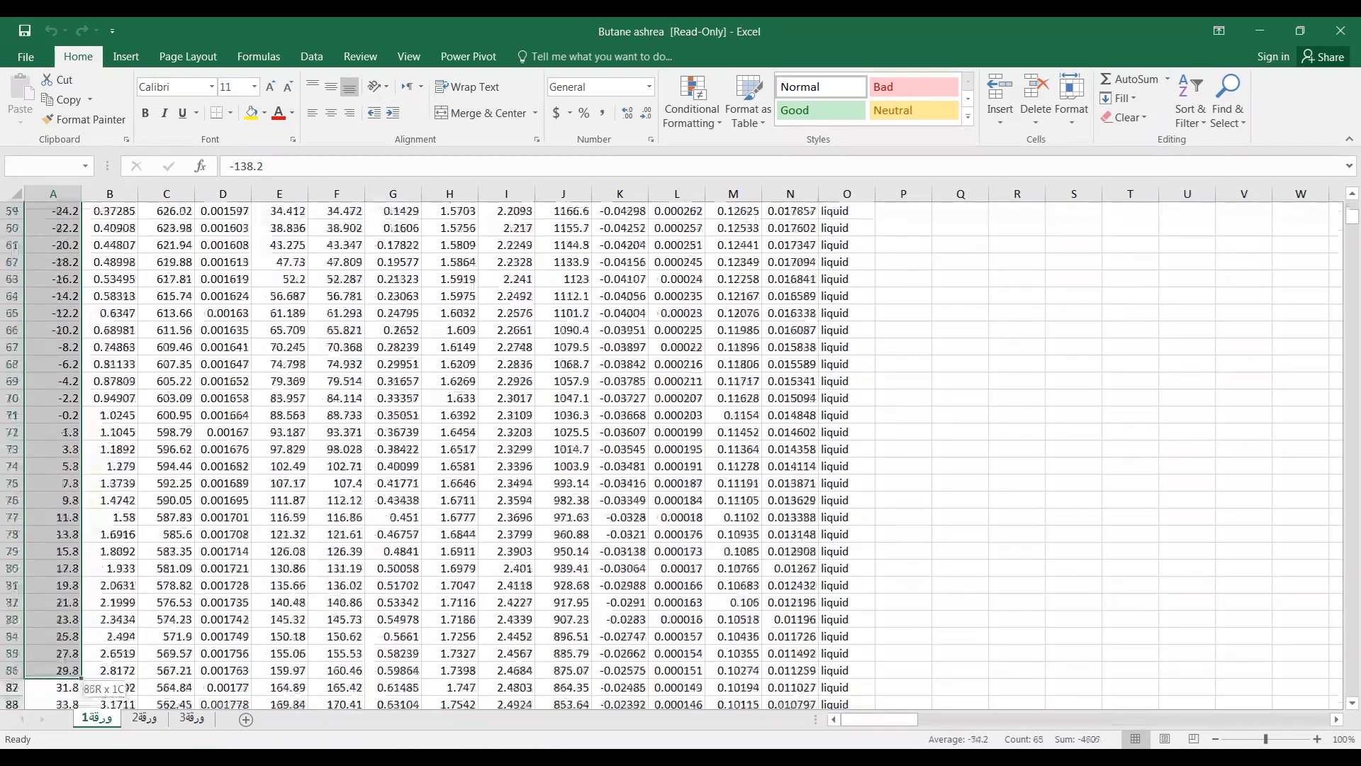
scroll(down, 3)
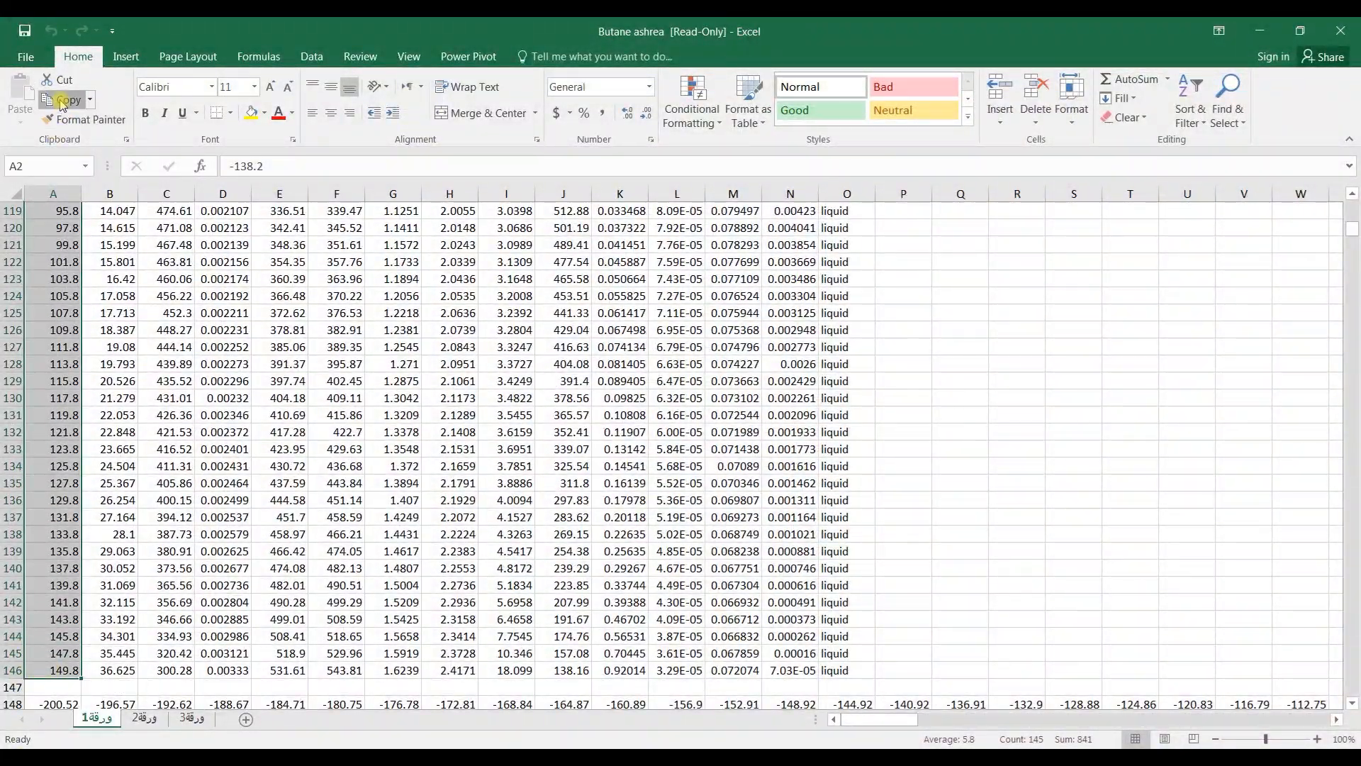
click(59, 99)
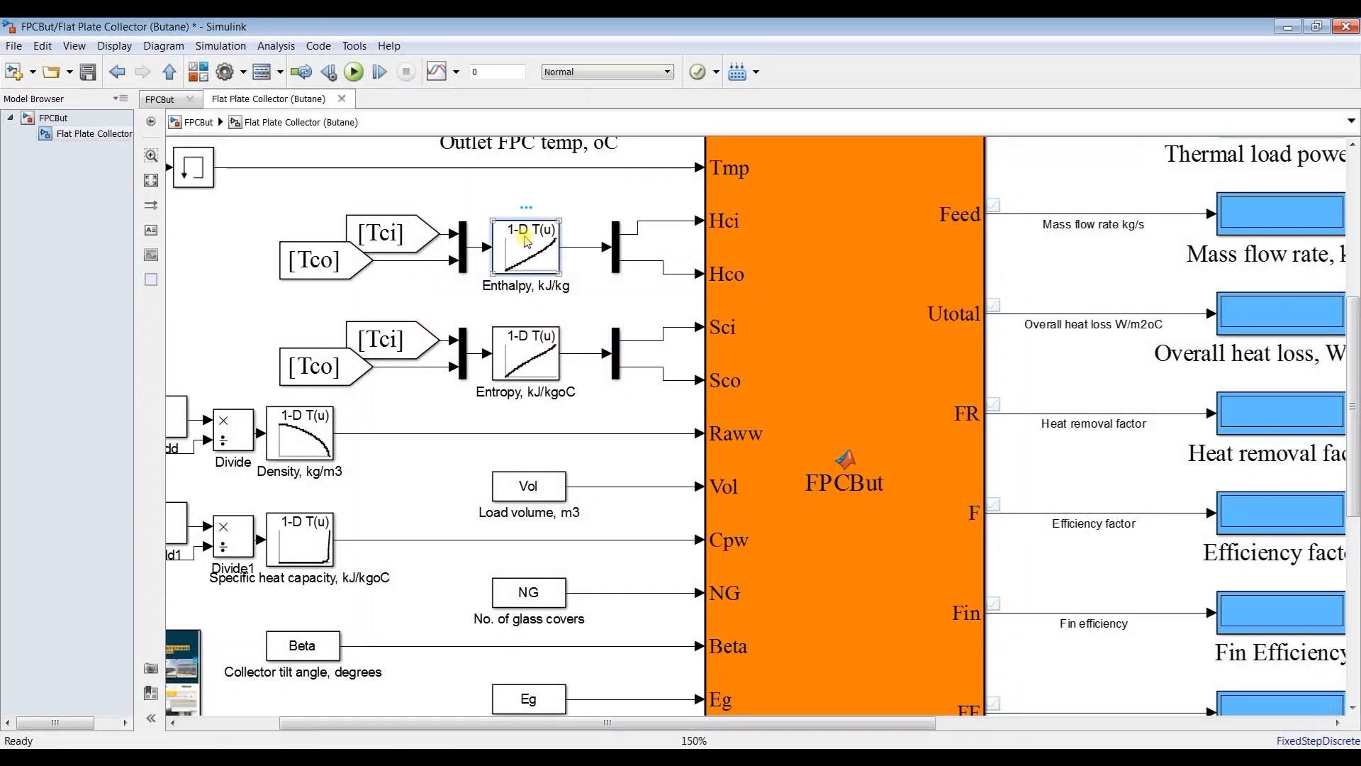
- Load butane temperature breakpoints and column F enthalpies into the Enthalpy lookup table
double_click(525, 244)
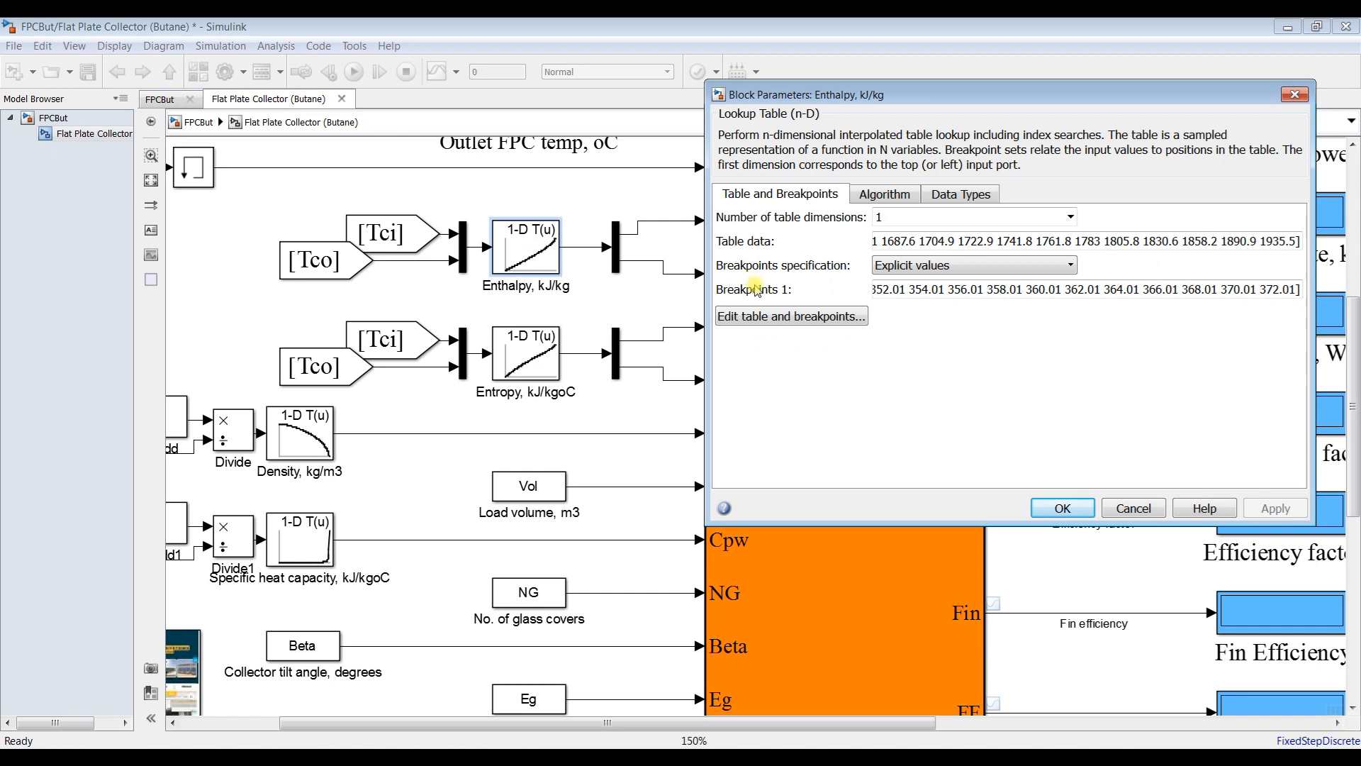
triple_click(990, 289)
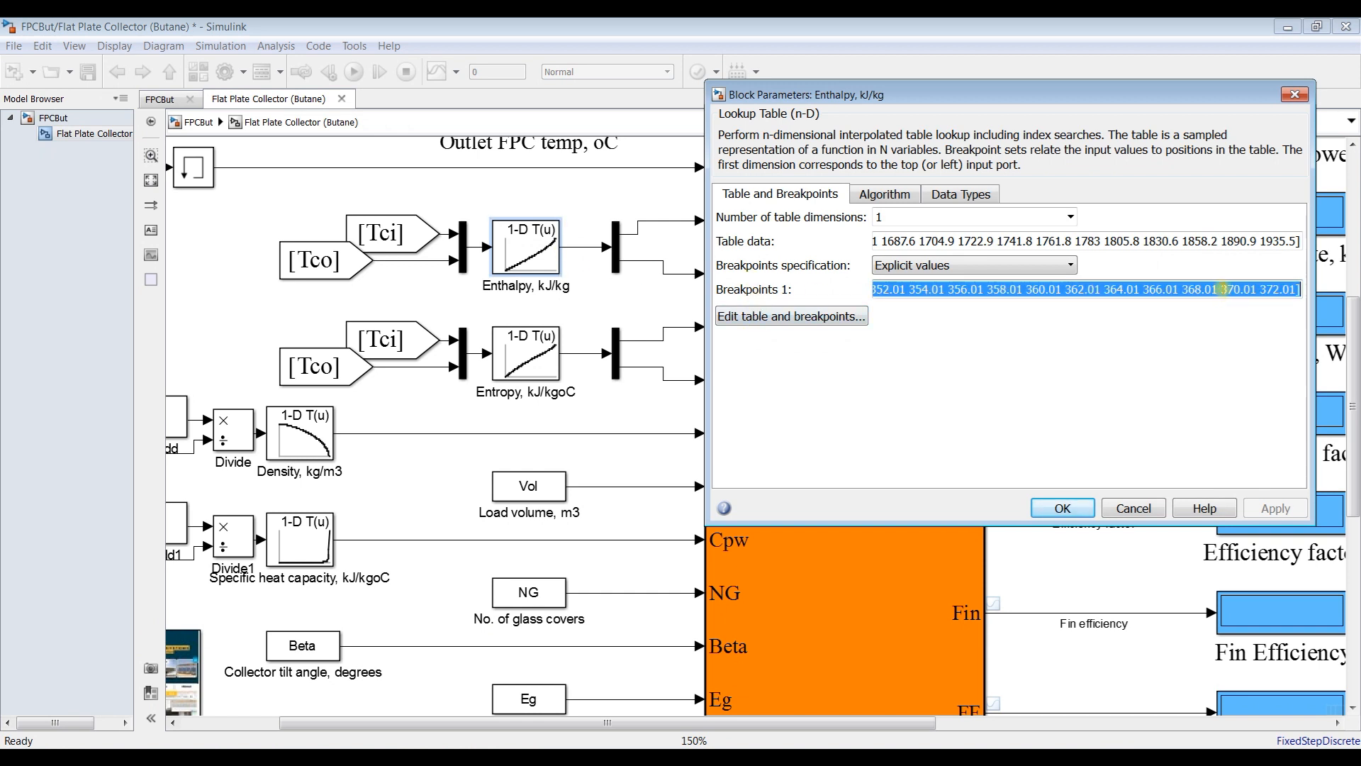
click(1063, 290)
text([)
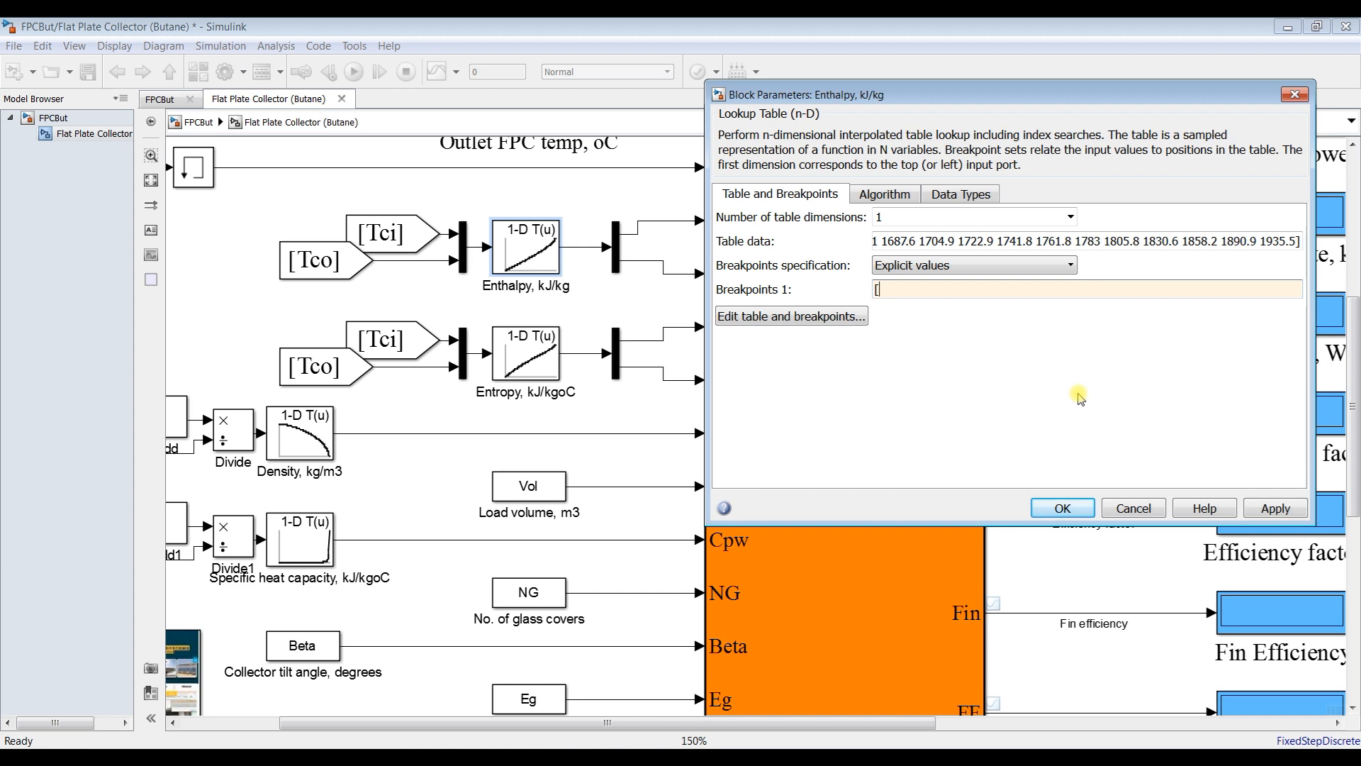
text(8 125.8 127.8 129.8 131.8 133.8 135.8 137.8 139.8 141.8 143.8 145.8 147.8 149.8])
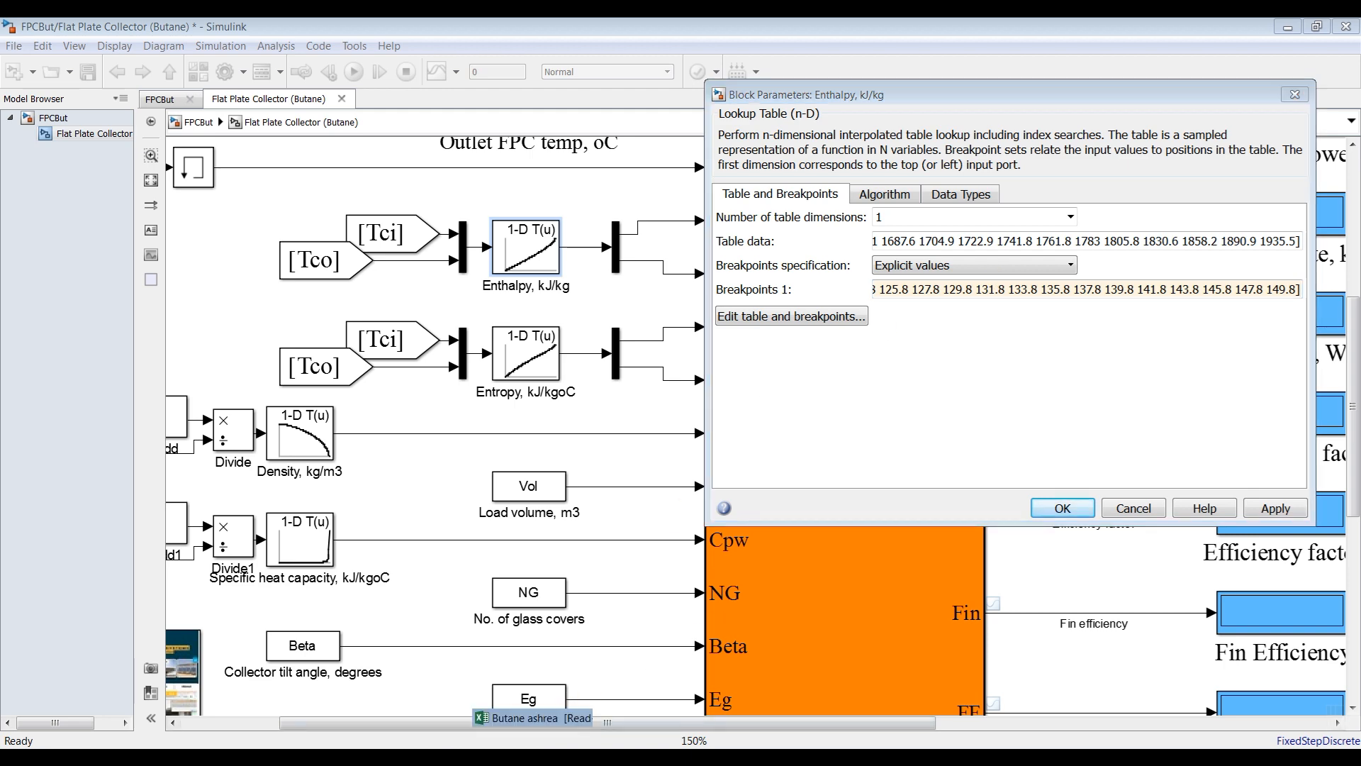
click(527, 718)
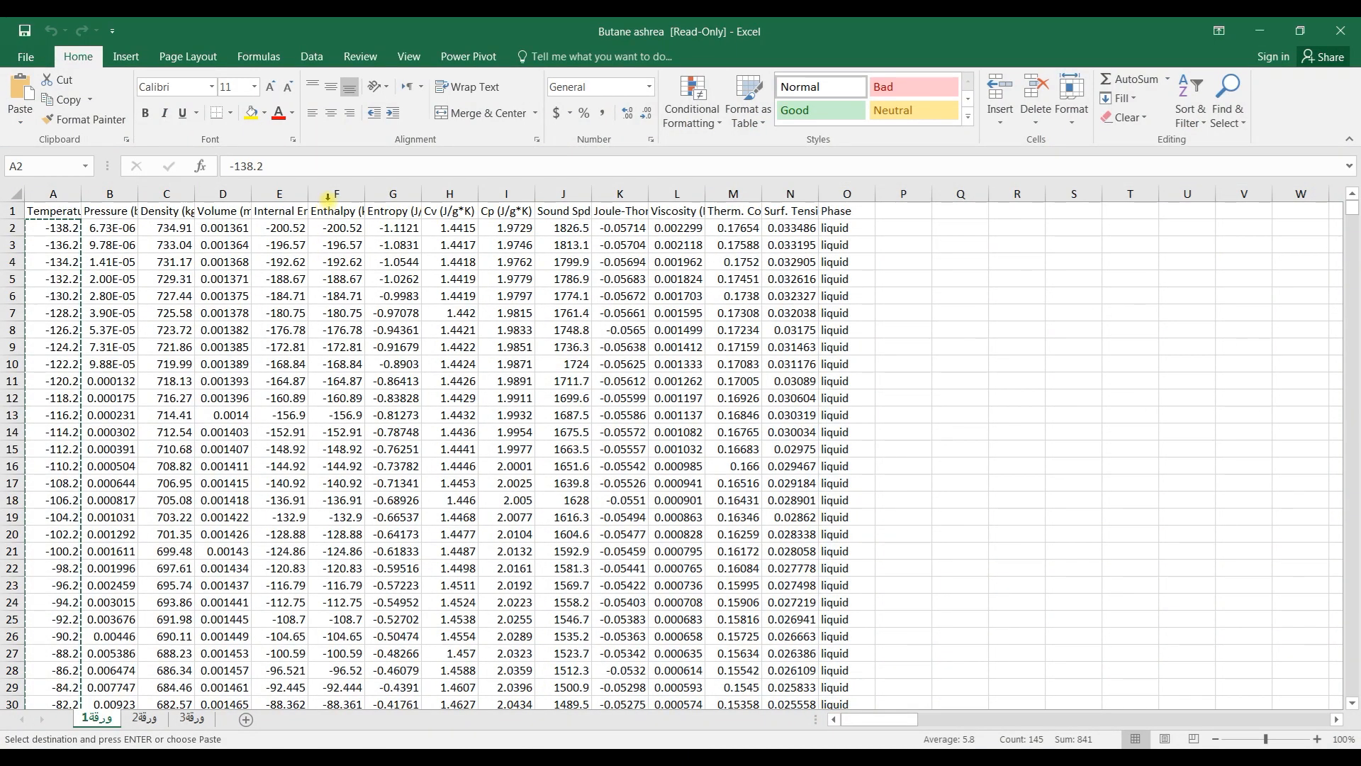
click(336, 227)
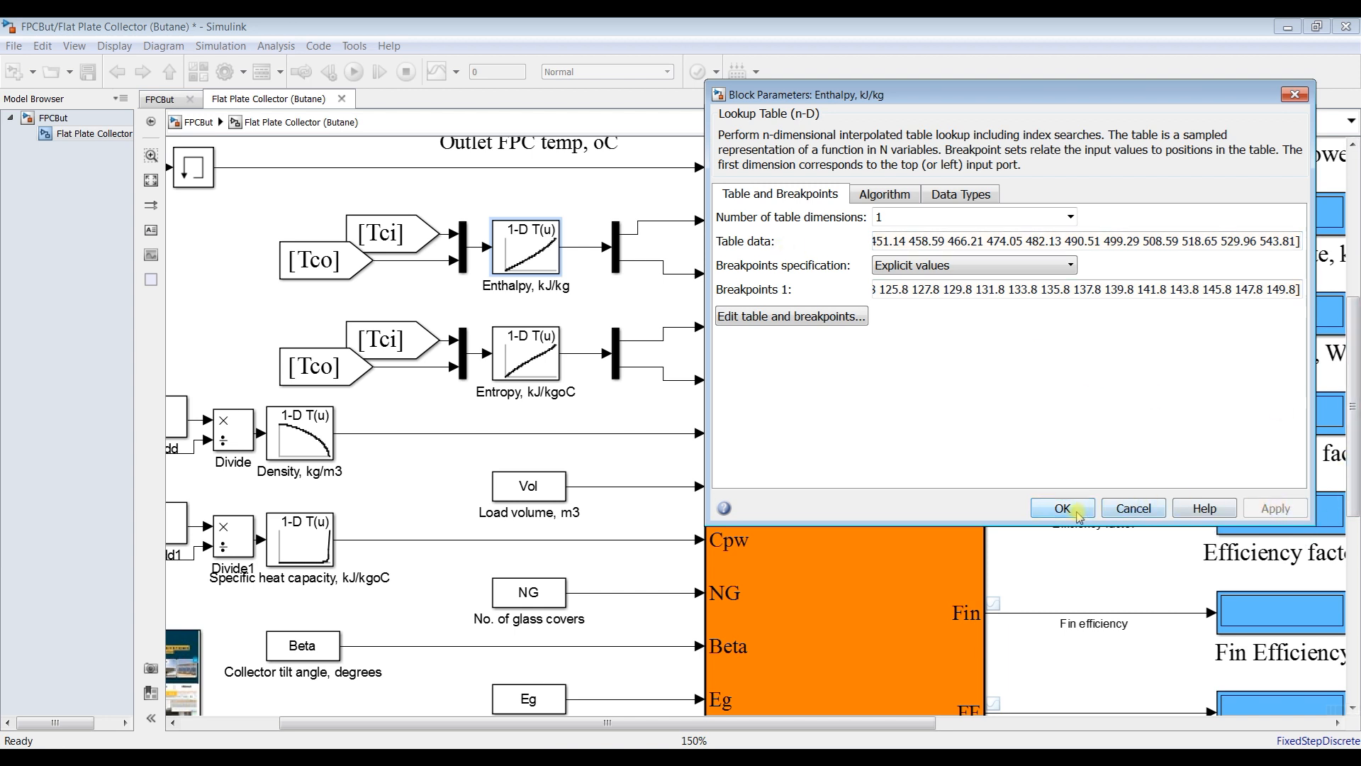
click(1060, 507)
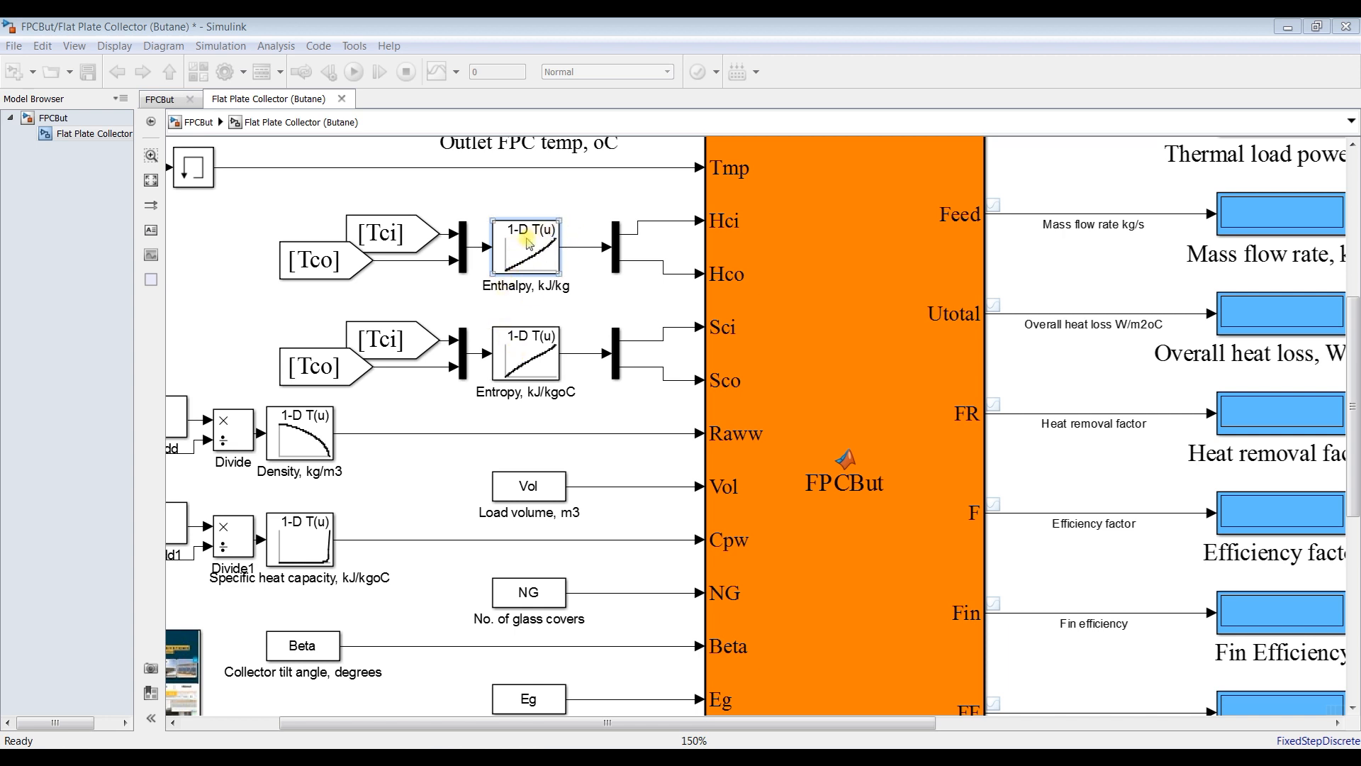
mouse_move(538, 277)
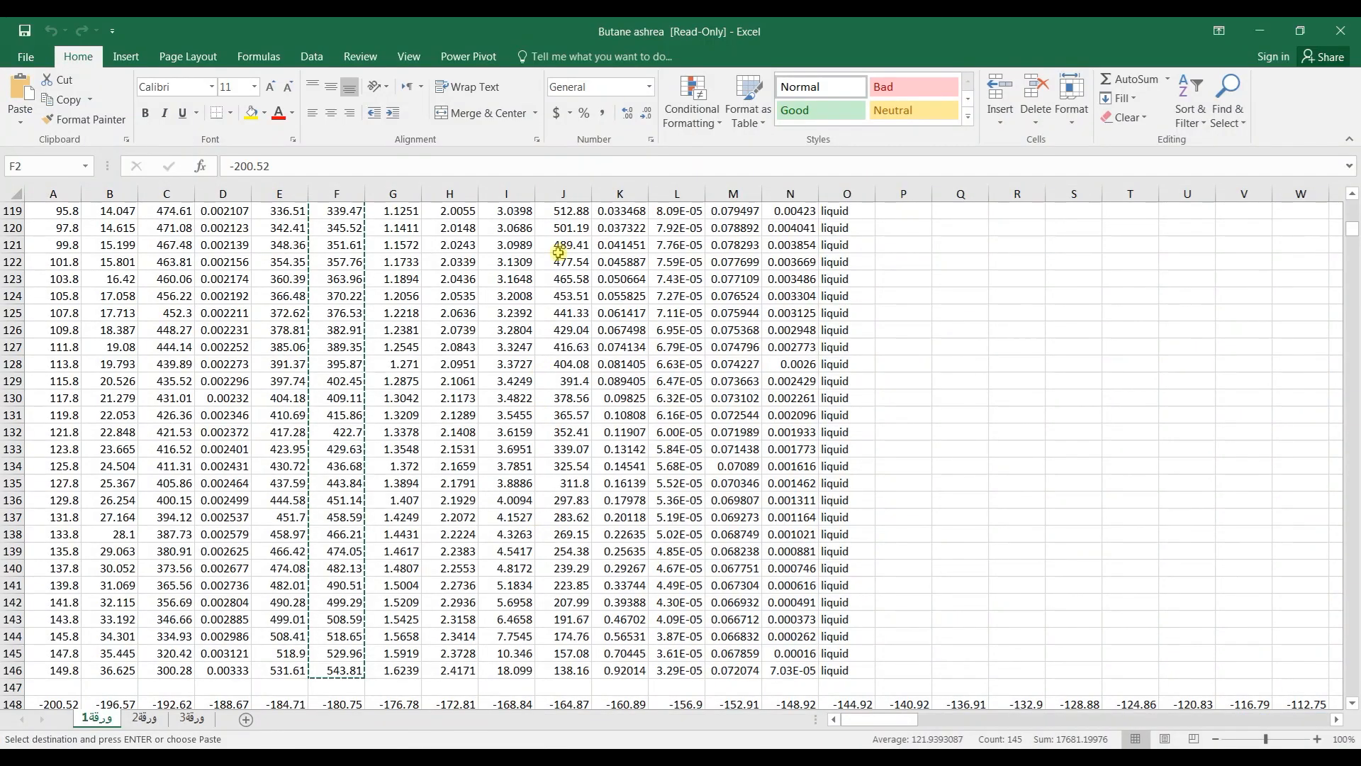
- Recheck the butane enthalpy column F in Excel and return to Simulink
scroll(up, 3)
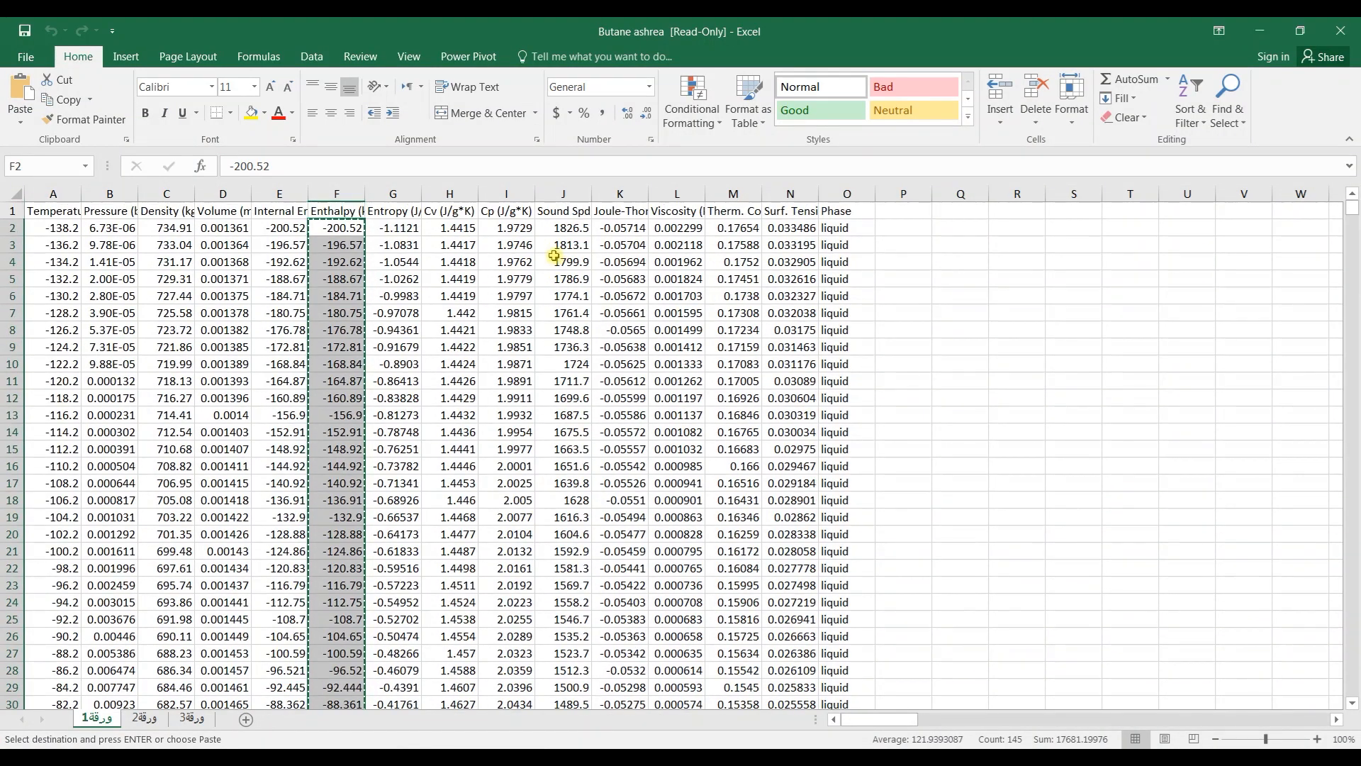
click(391, 193)
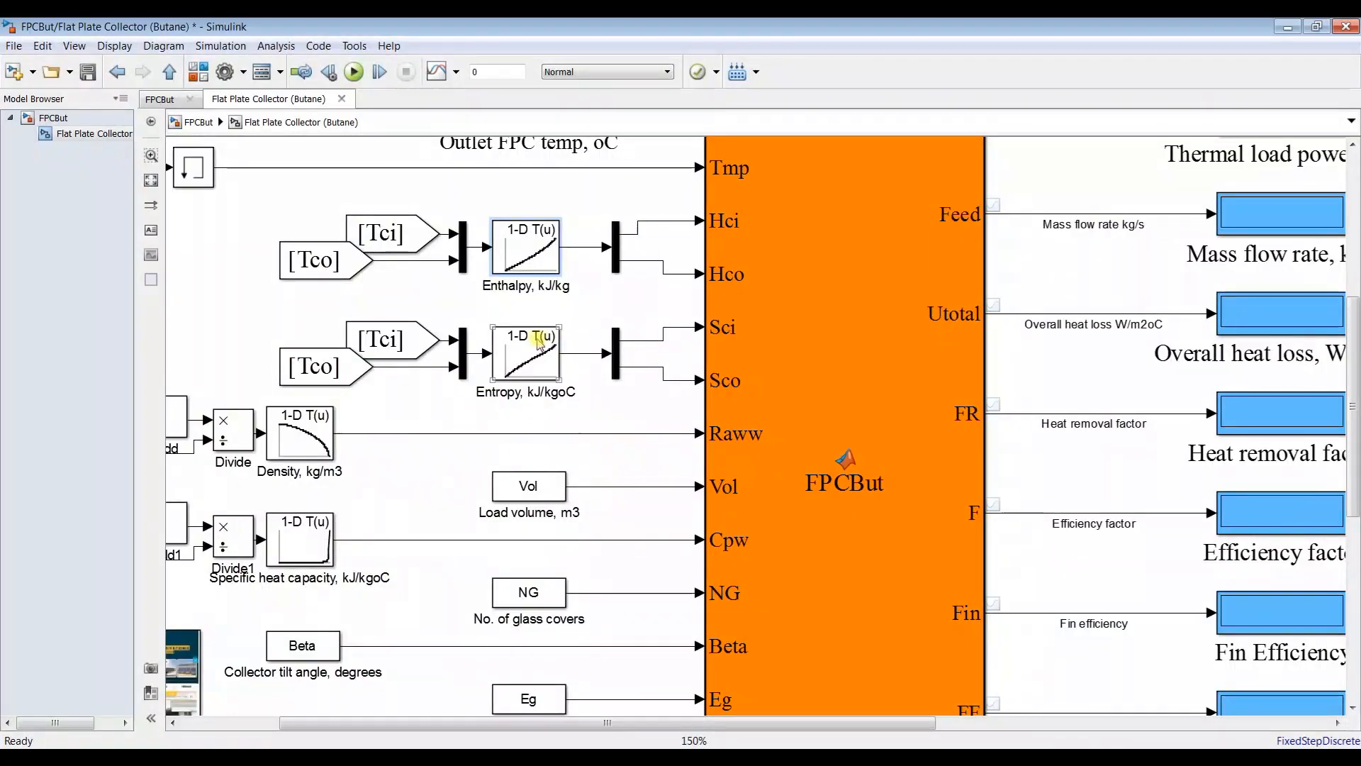
- Fill the Entropy lookup with butane entropy data and temperature breakpoints, then apply
double_click(526, 352)
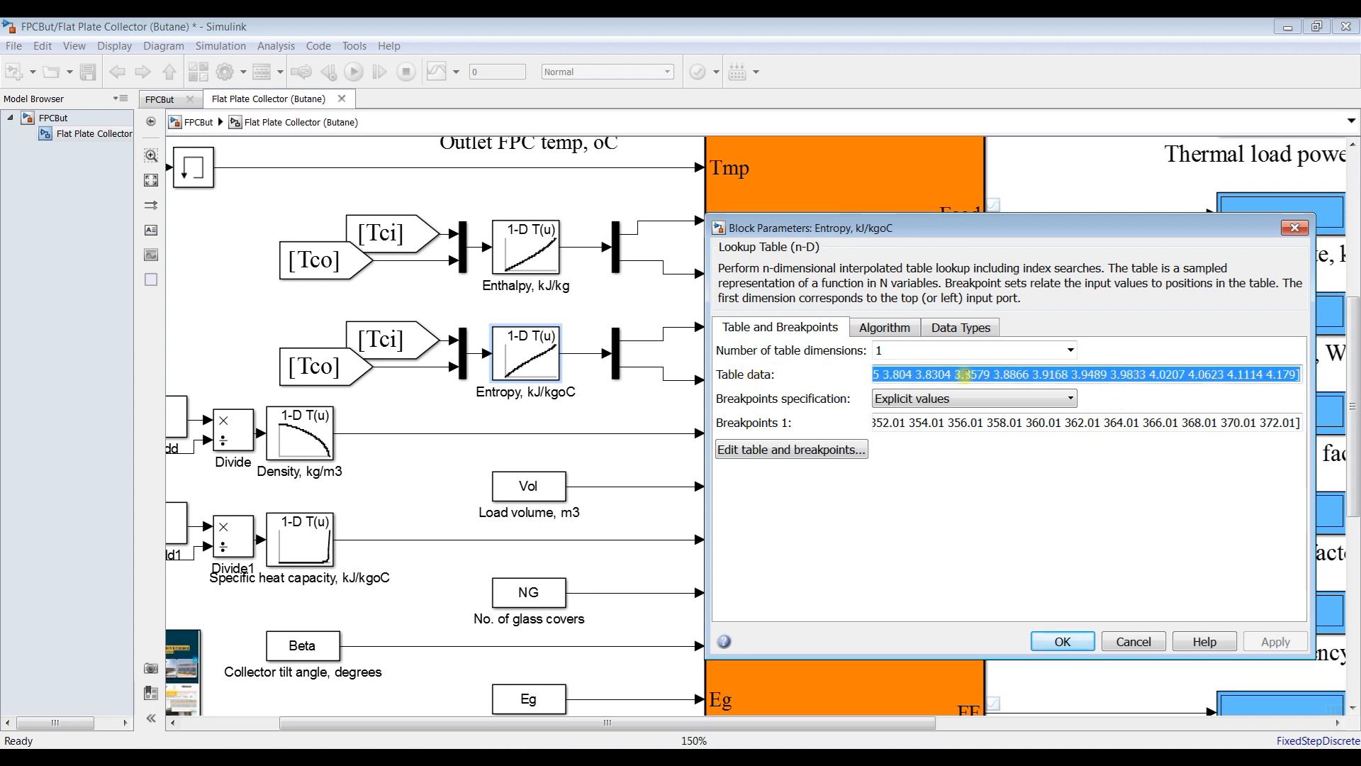
key(Ctrl+a)
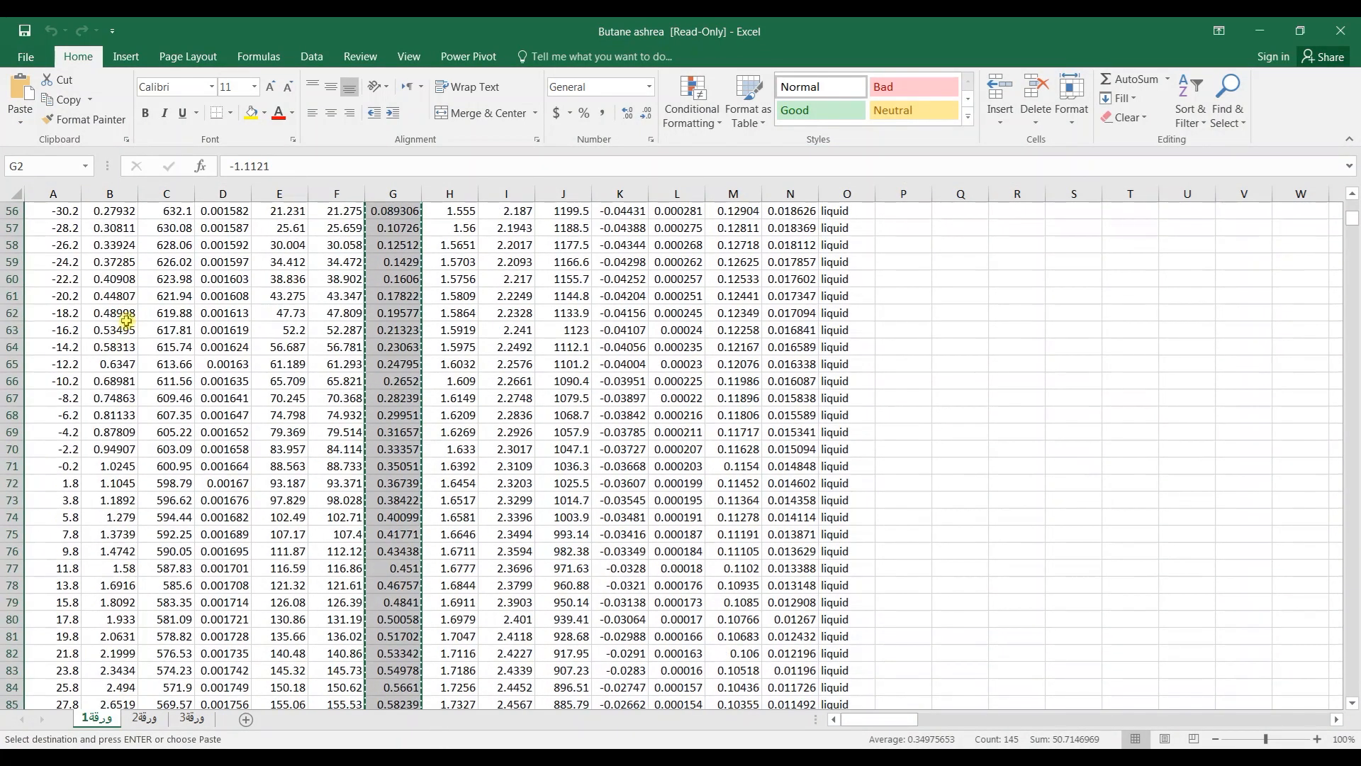
scroll(up, 3)
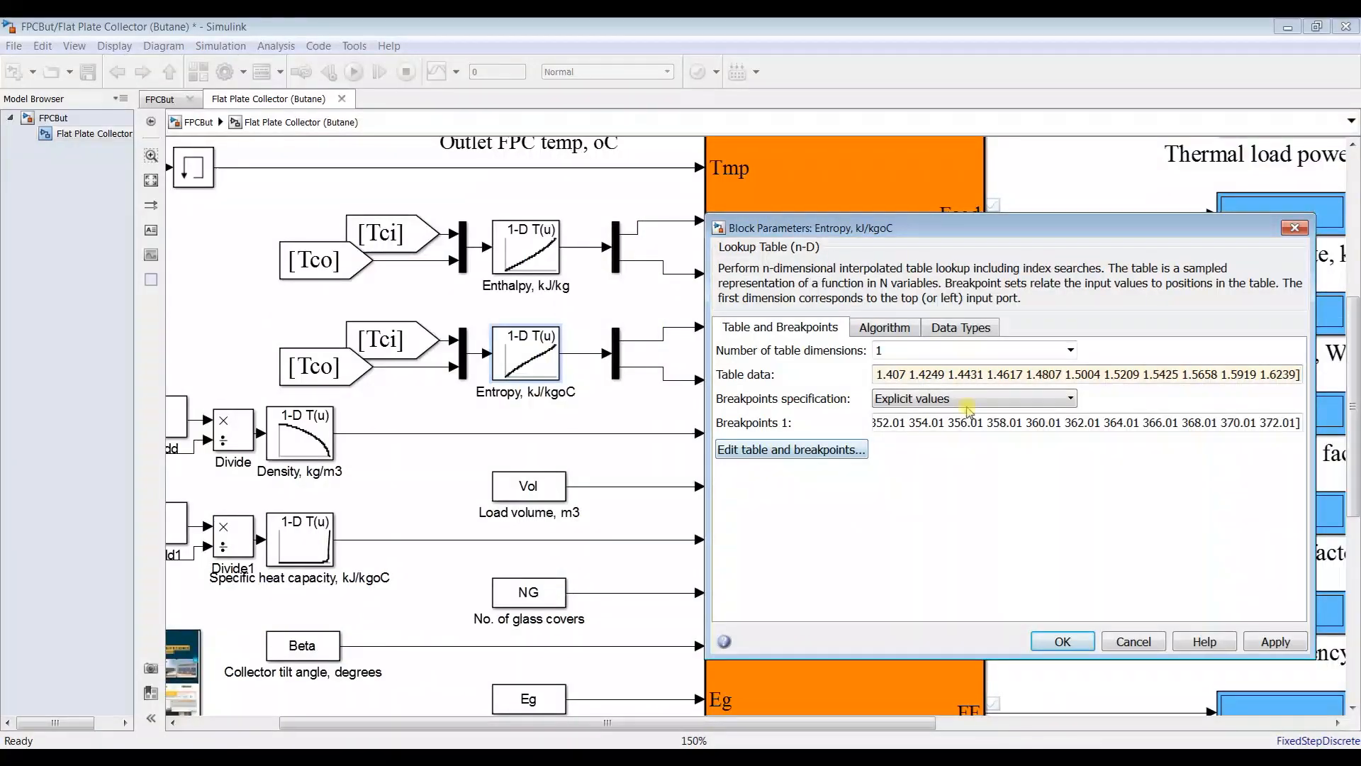
triple_click(1042, 423)
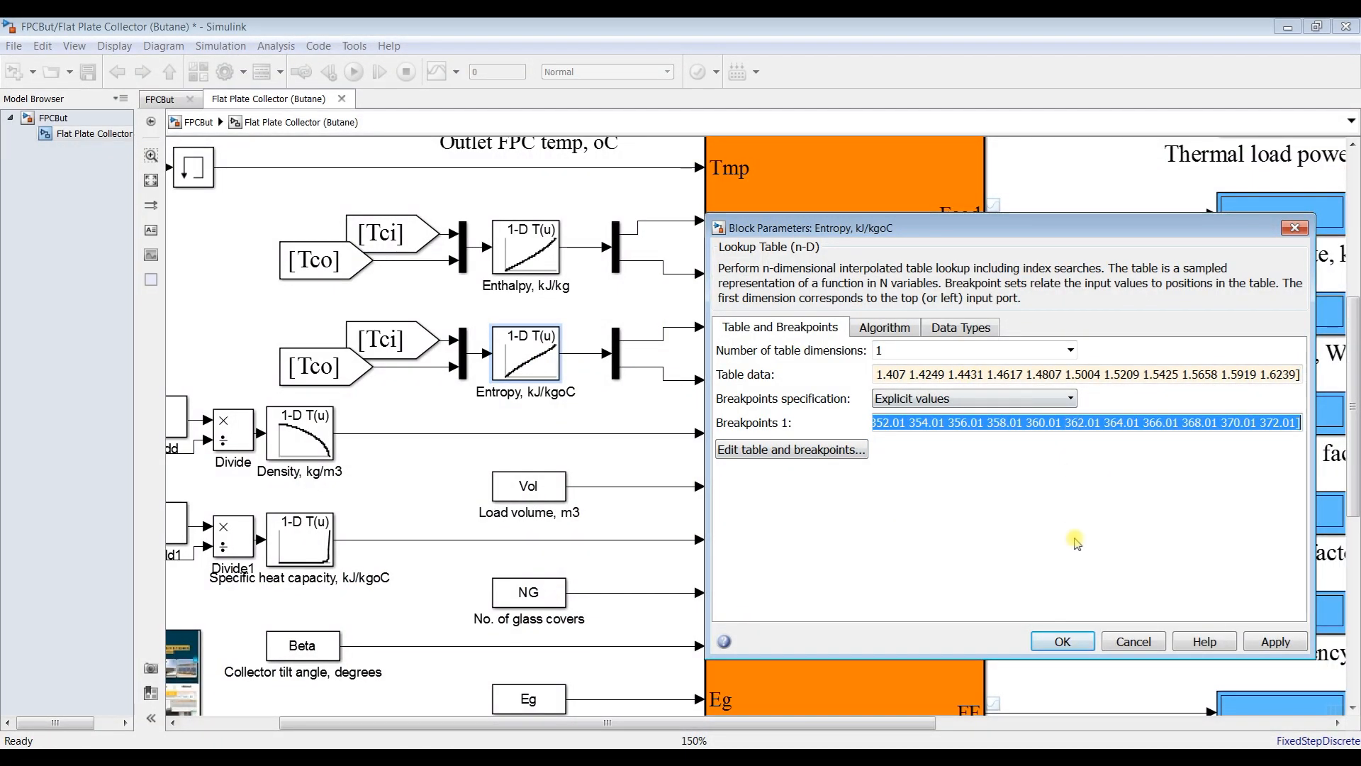
text(8 125.8 127.8 129.8 131.8 133.8 135.8 137.8 139.8 141.8 143.8 145.8 147.8 149.8])
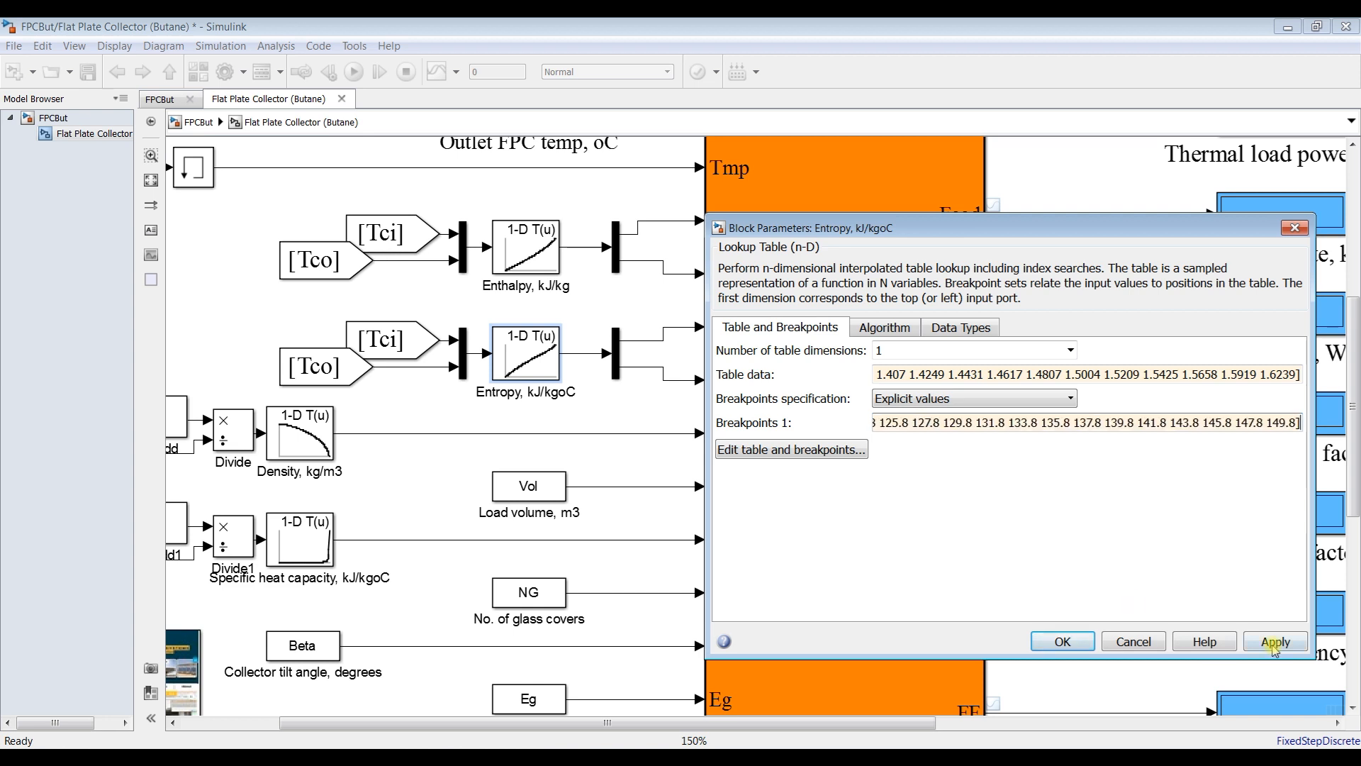
click(1061, 641)
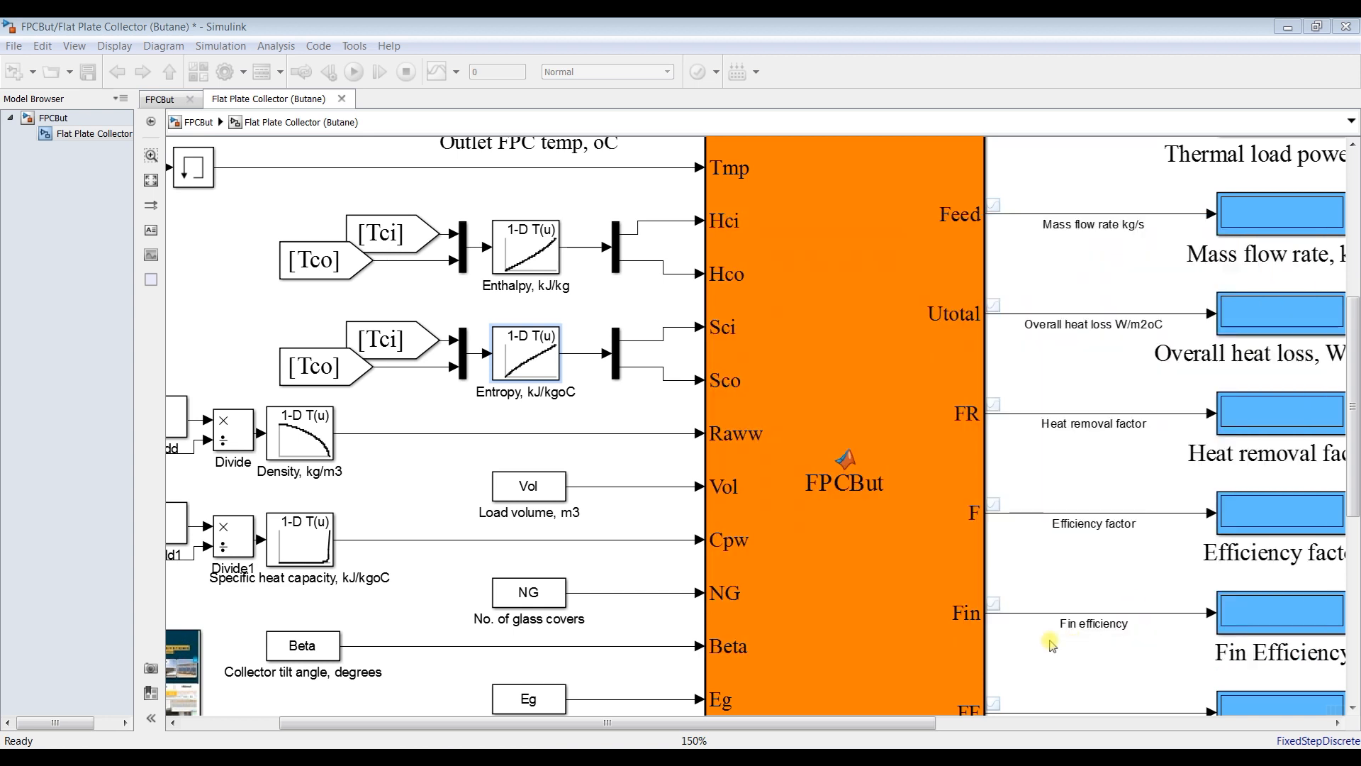
mouse_move(355, 428)
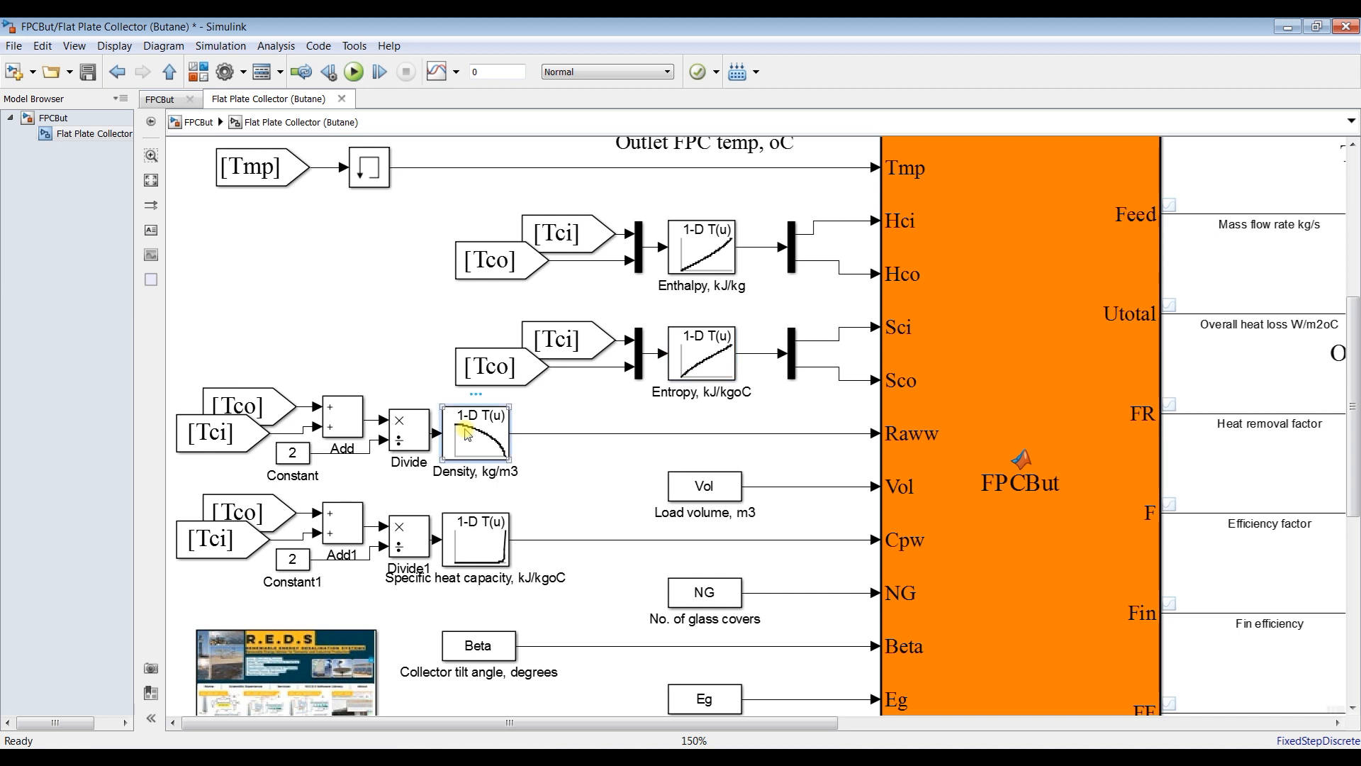
- Update the Density lookup table data ending 300.28, then open the specific heat capacity table
double_click(477, 433)
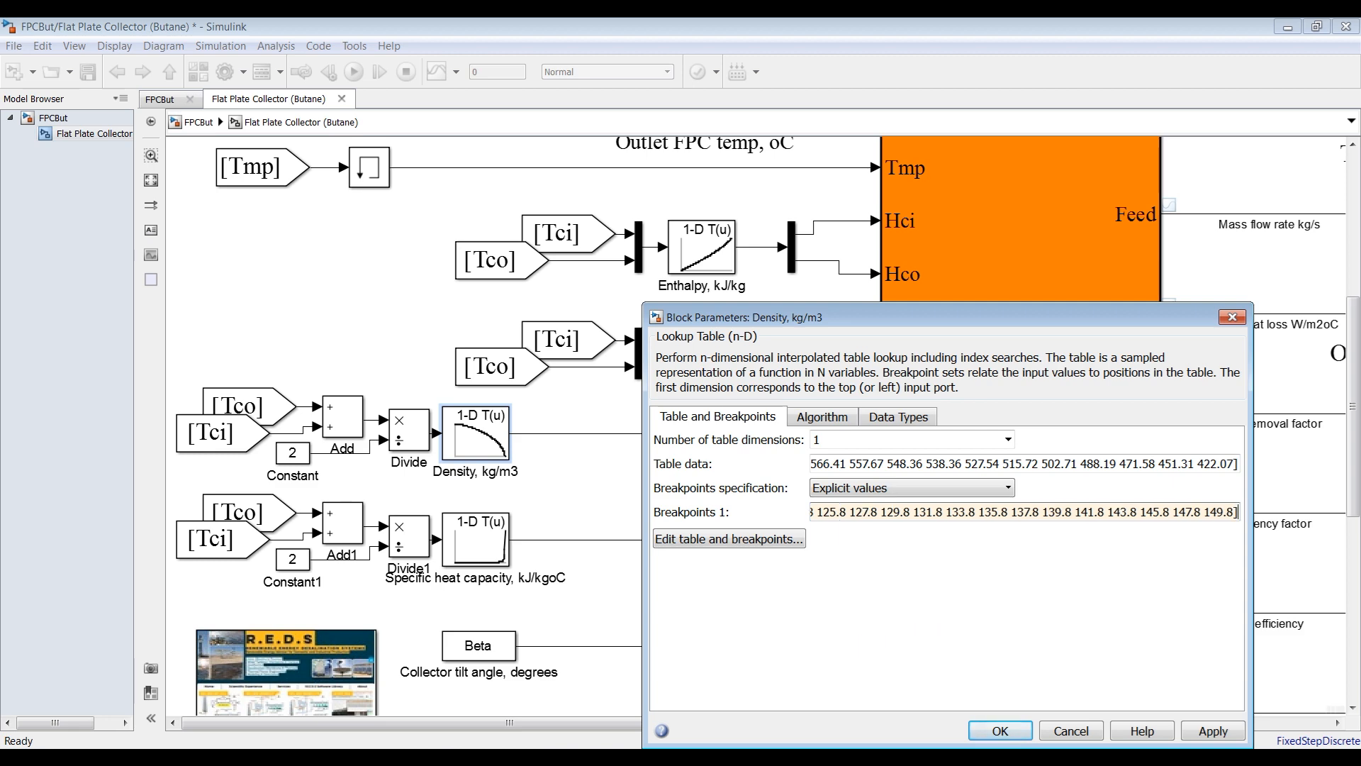
click(998, 730)
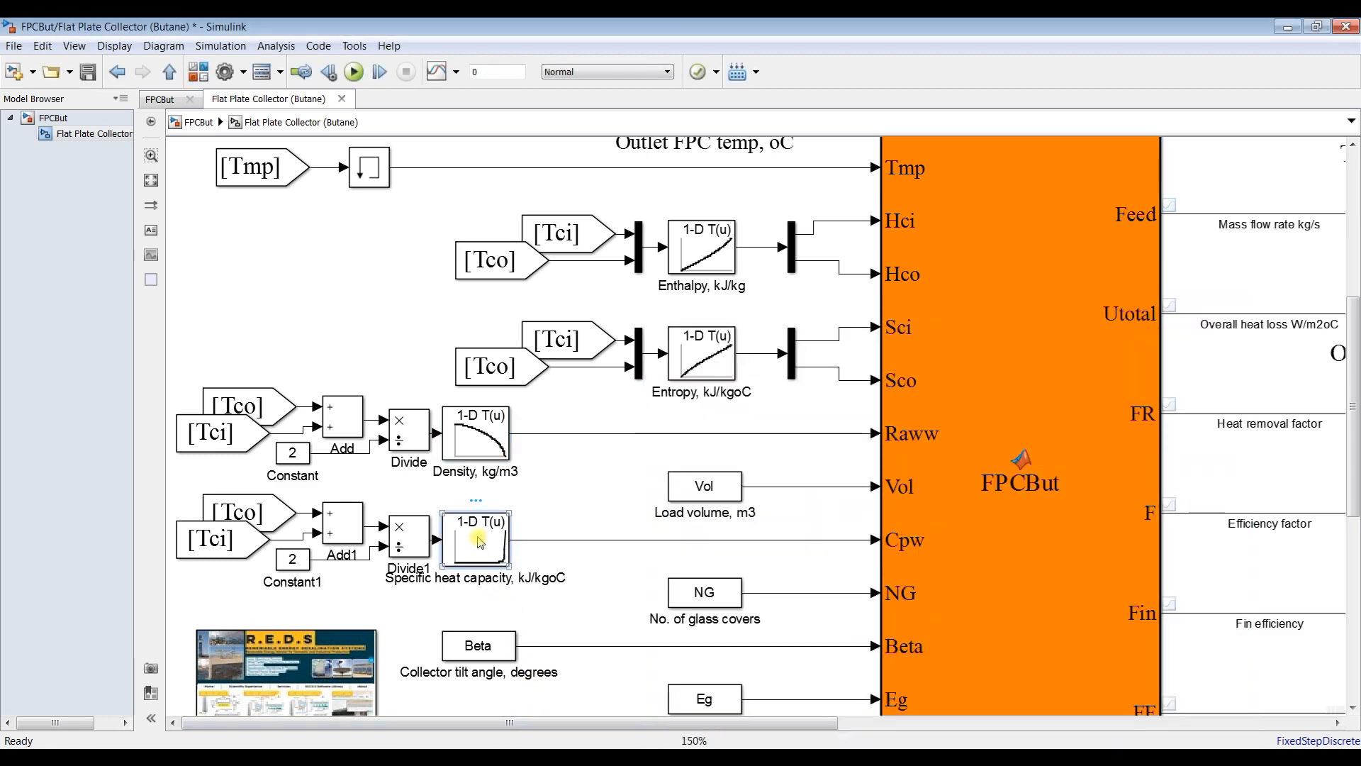
double_click(476, 537)
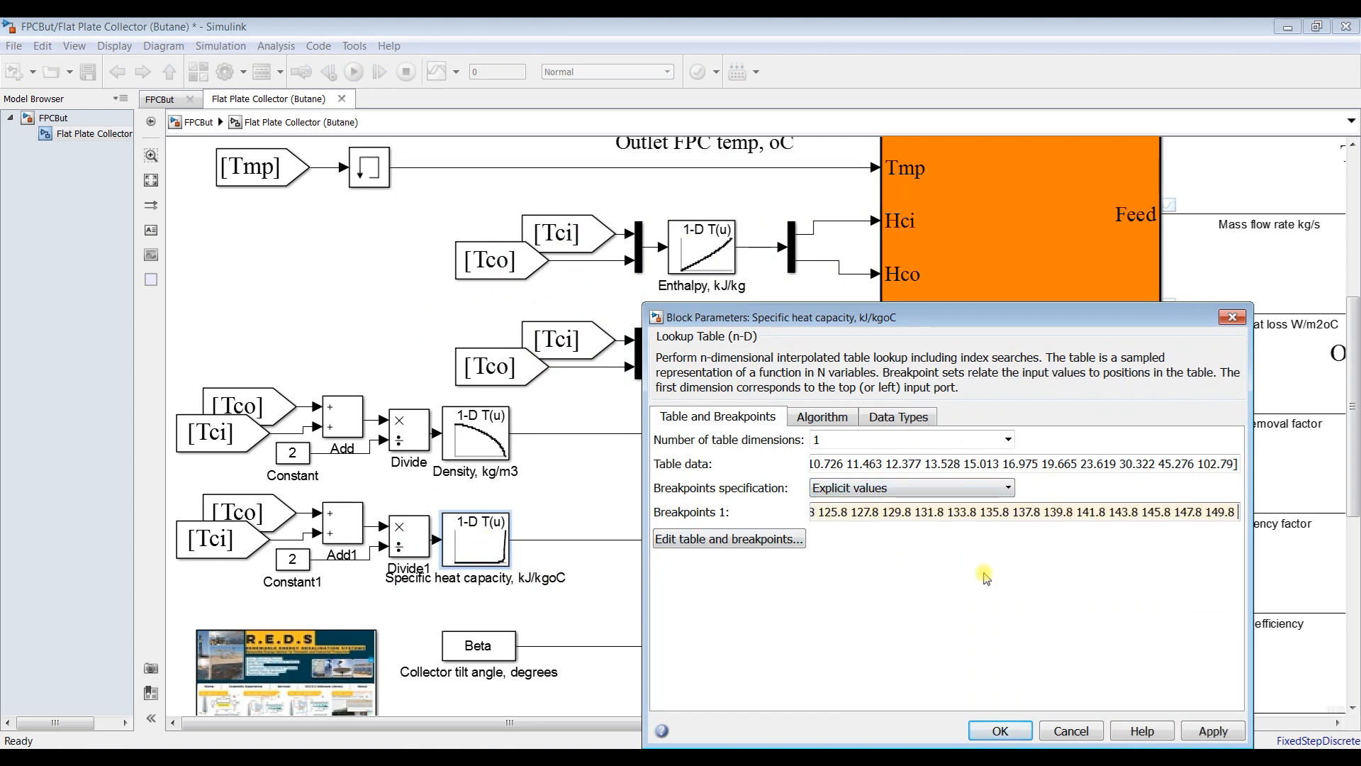
mouse_move(923, 256)
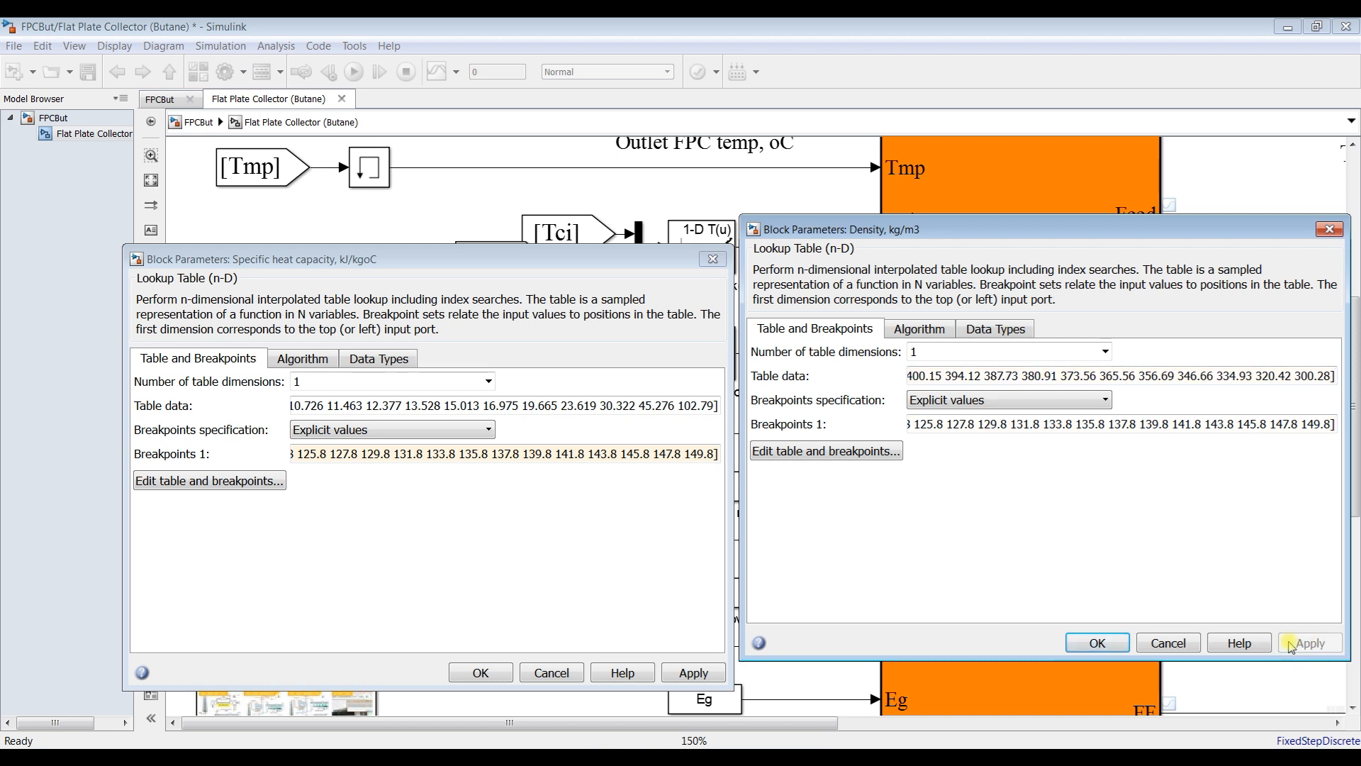
- Replace the specific heat capacity table data with new butane Cp values ending 10.346 18.099
click(1327, 228)
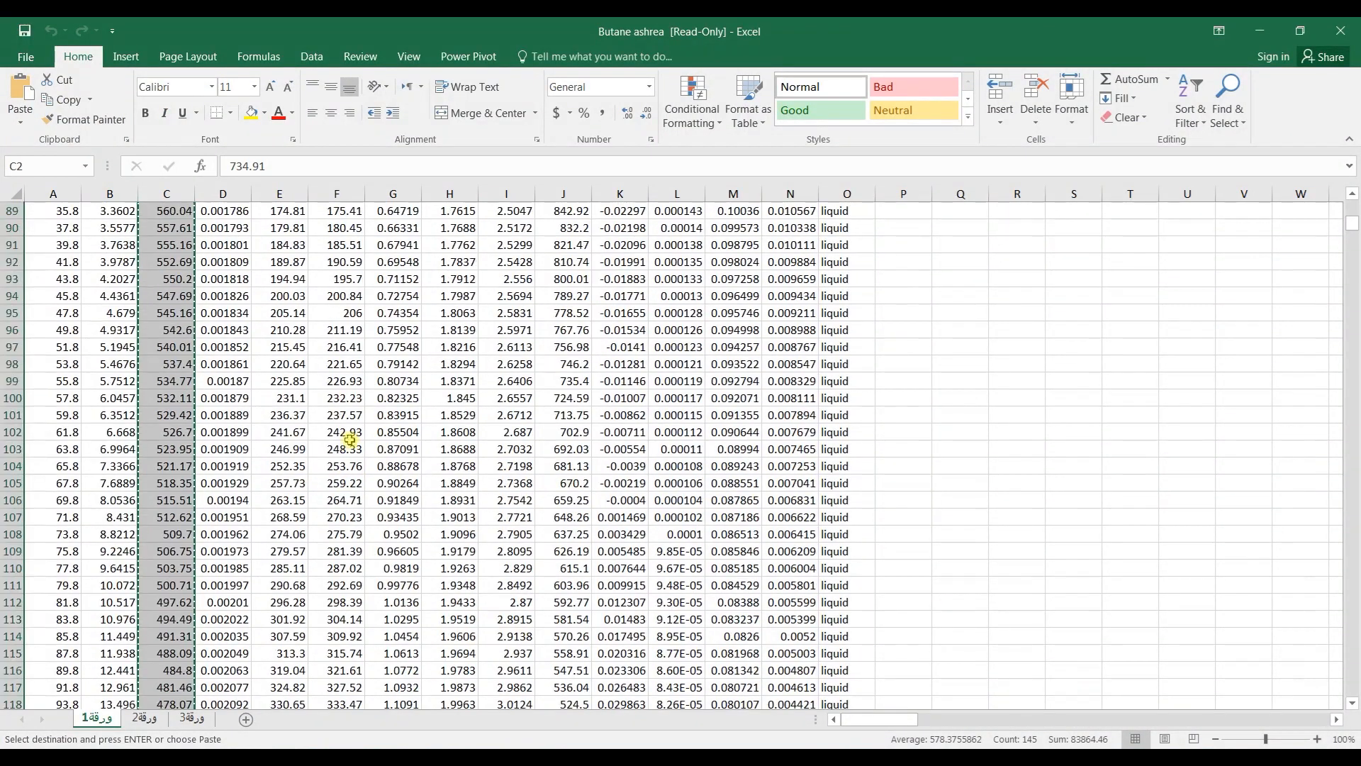
scroll(up, 3)
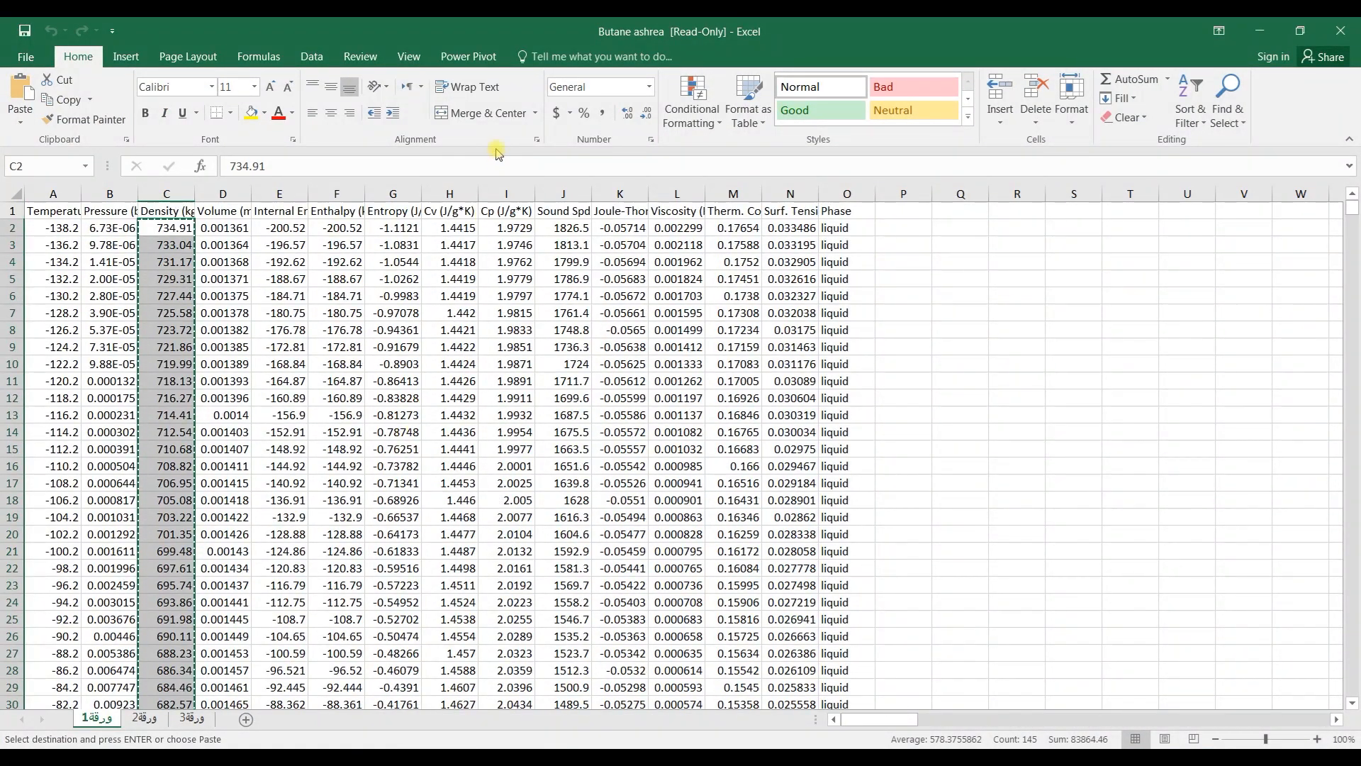
scroll(down, 3)
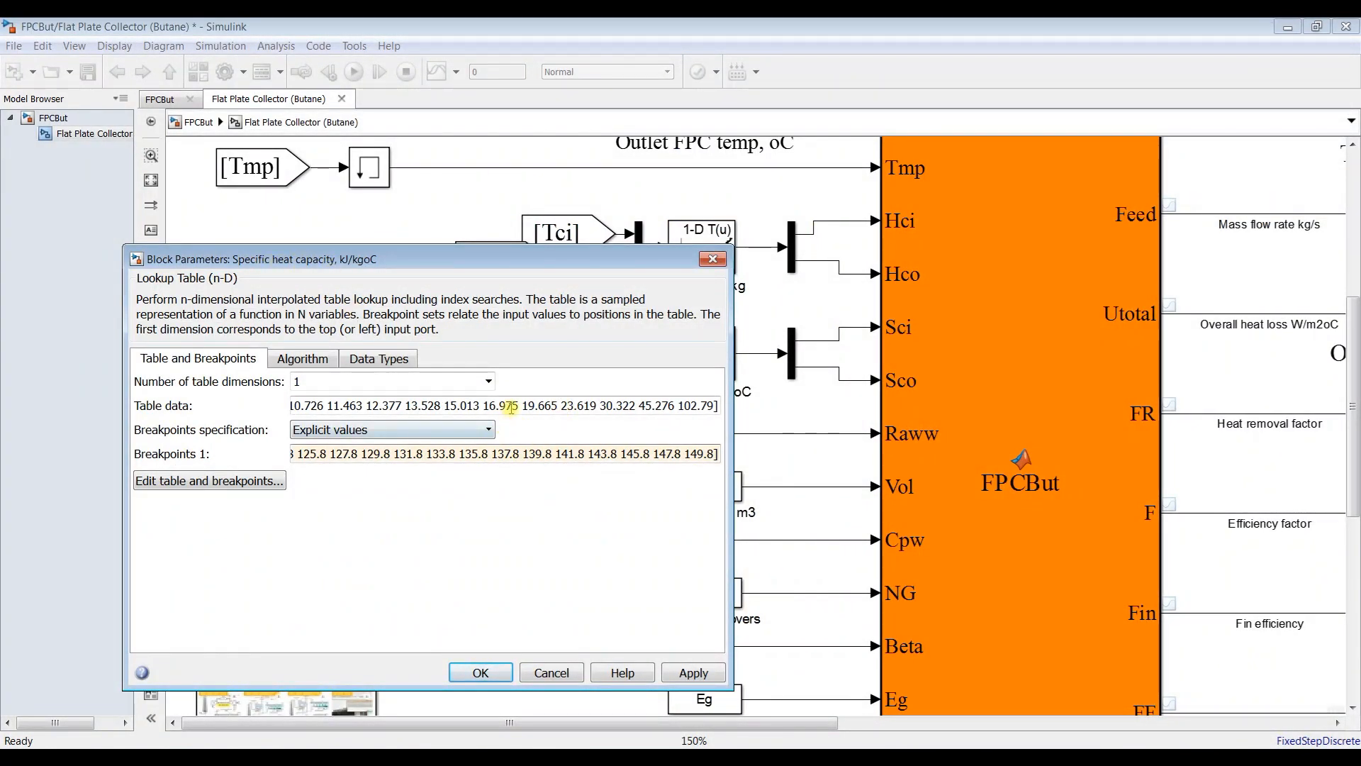
triple_click(503, 405)
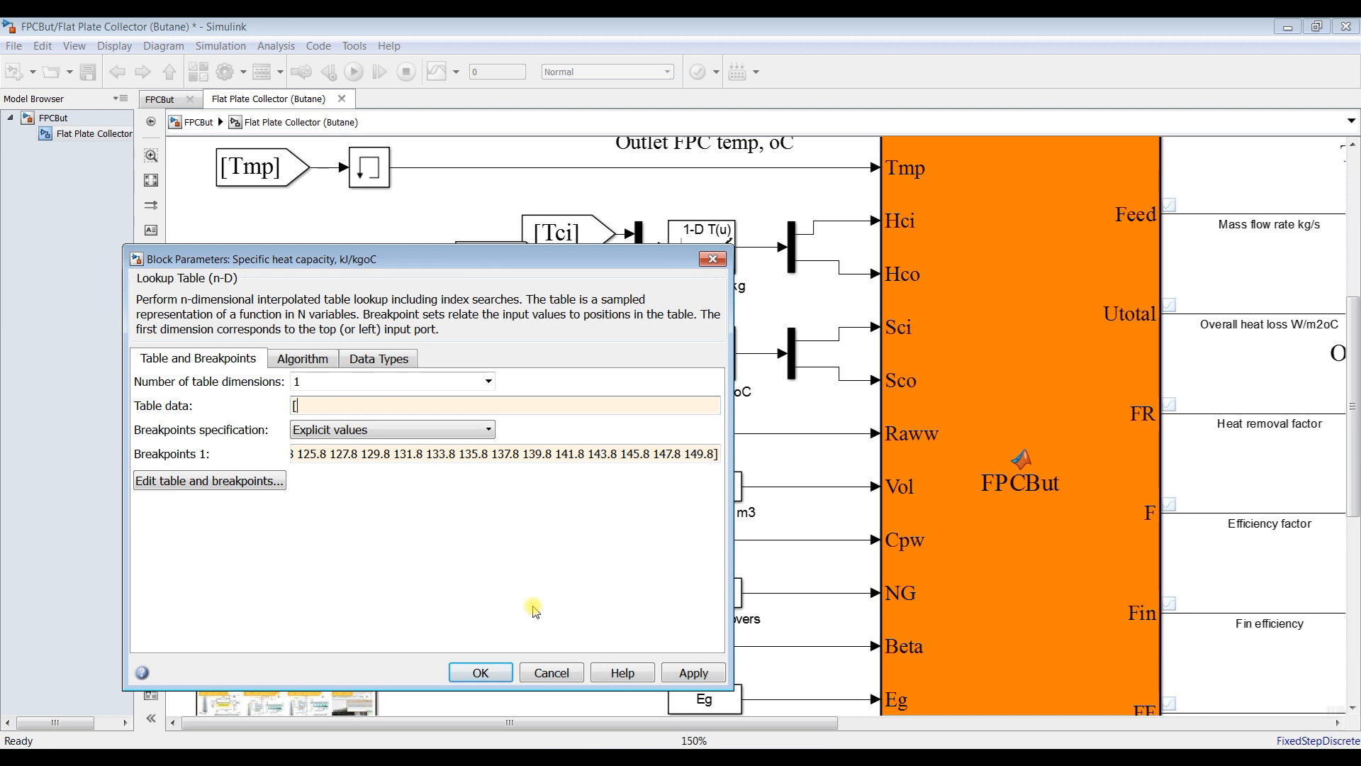
text([4.0094 4.1527 4.3263 4.5417 4.8172 5.1834 5.6958 6.4658 7.7545 10.346 18.099])
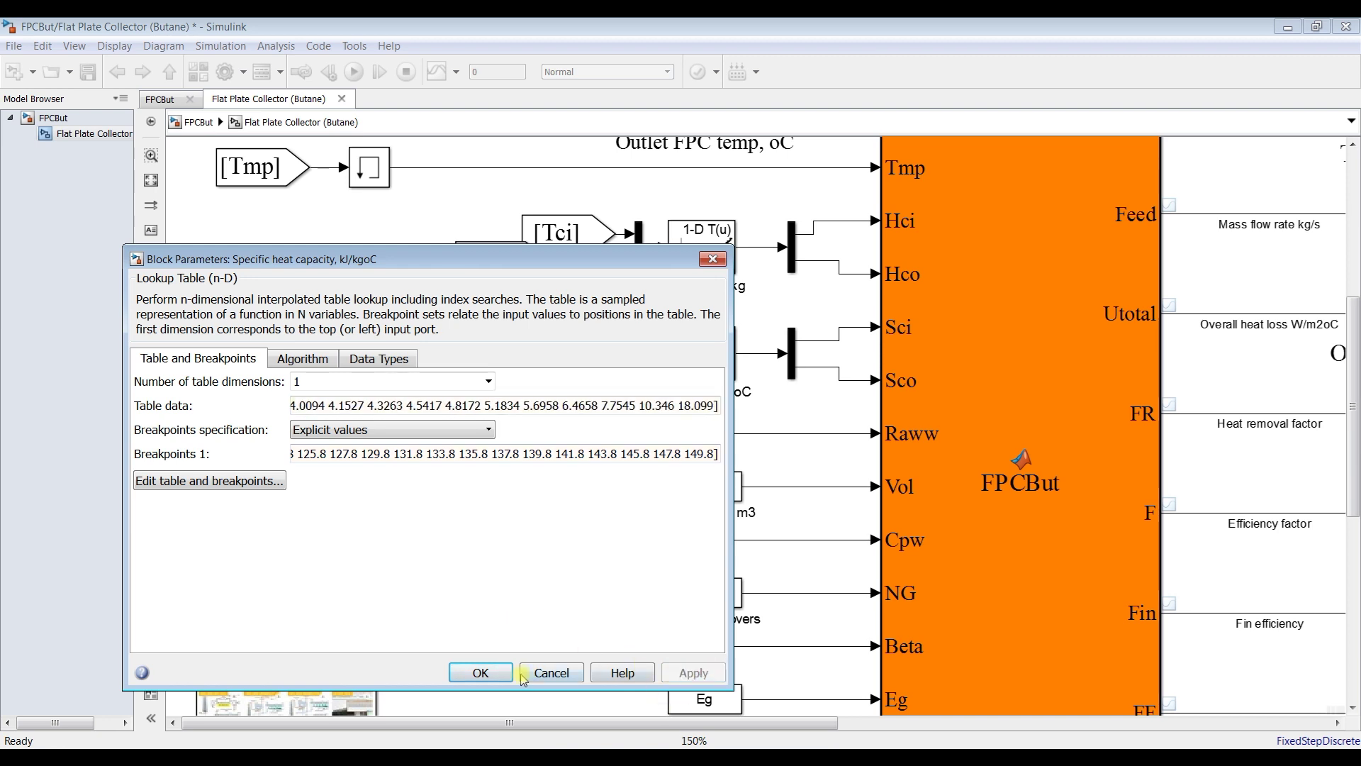
click(549, 672)
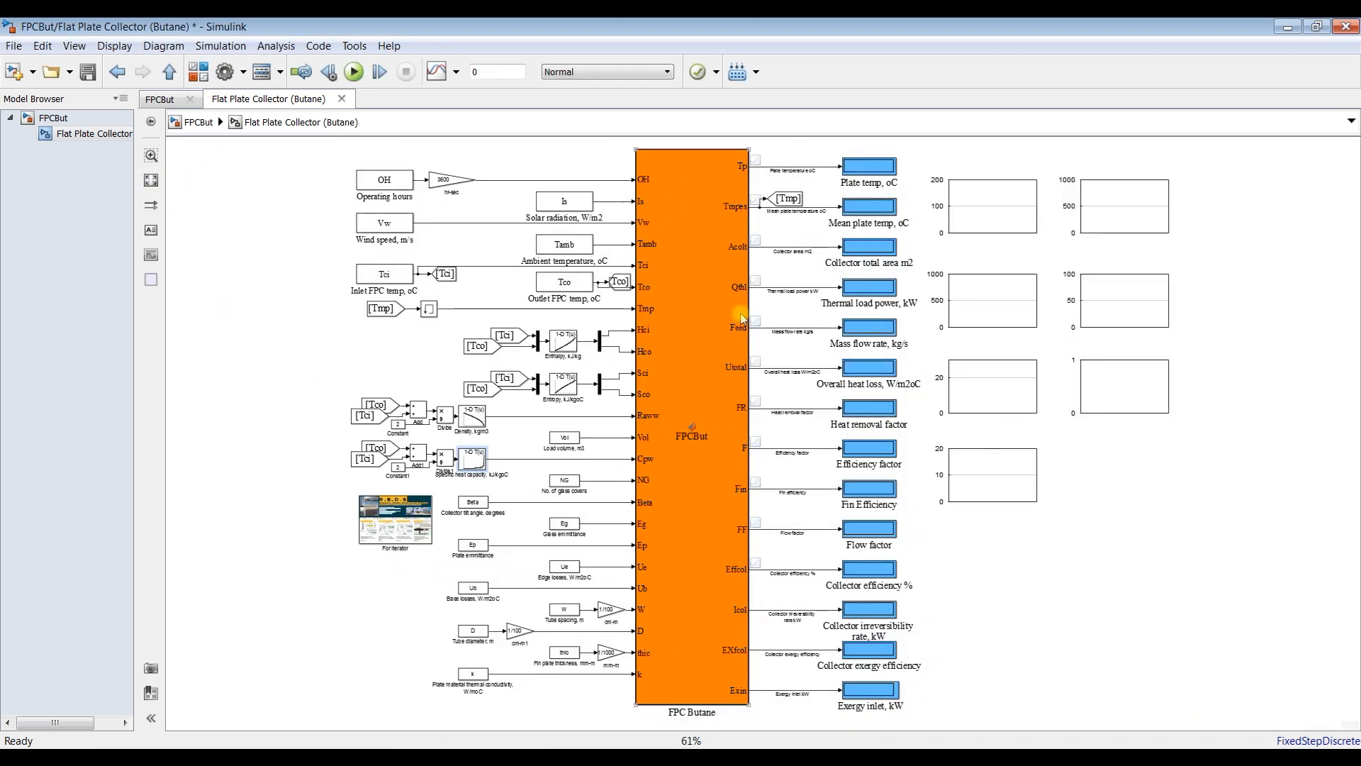
mouse_move(588, 455)
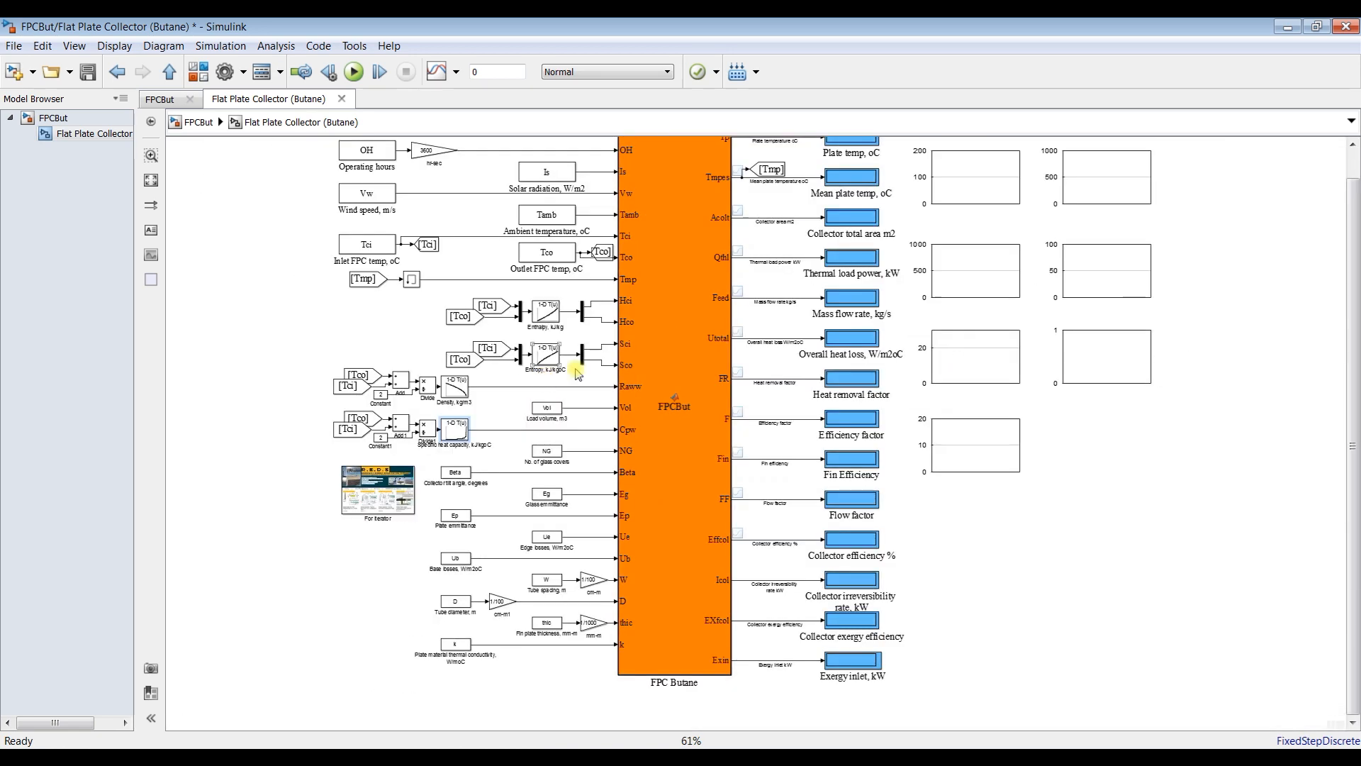
- From the top-level FPCBut model, open the collector block and set wind speed to 0.2 m/s
click(54, 117)
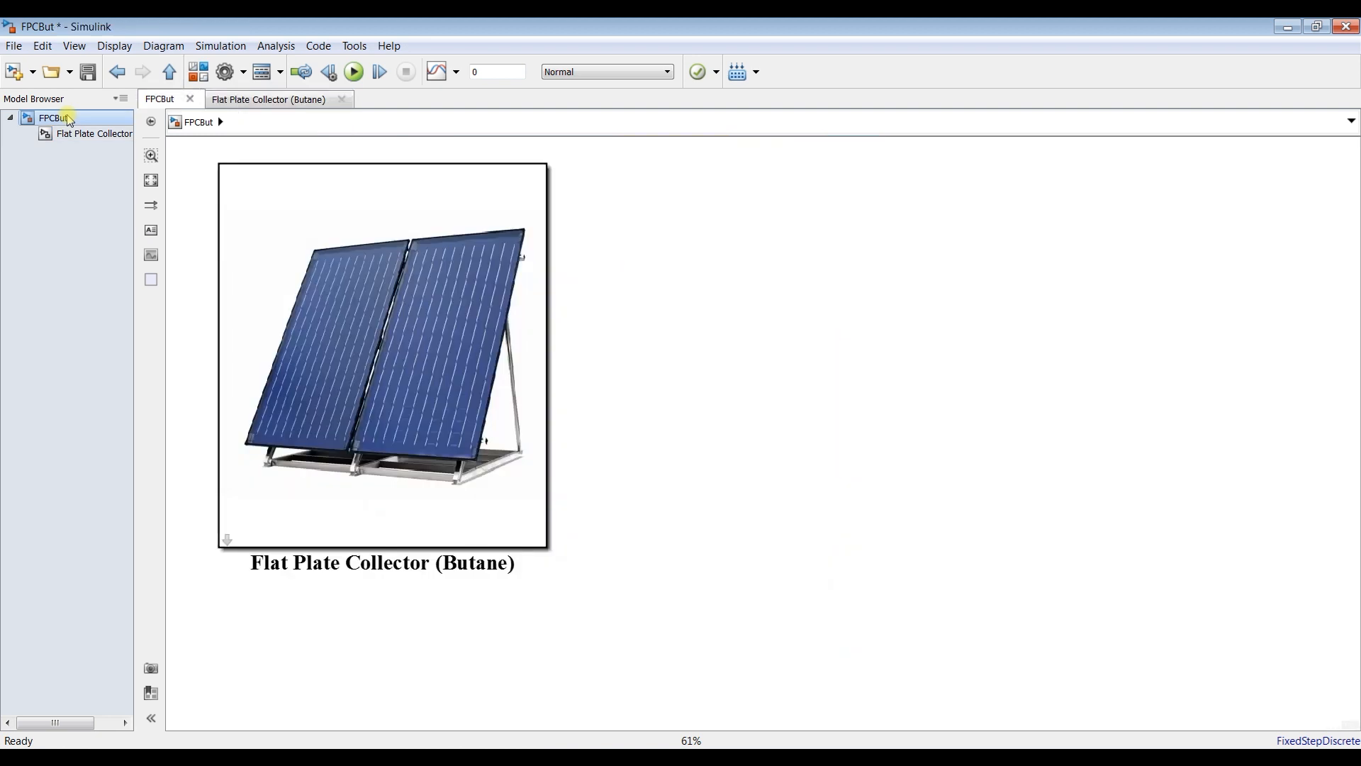
double_click(382, 347)
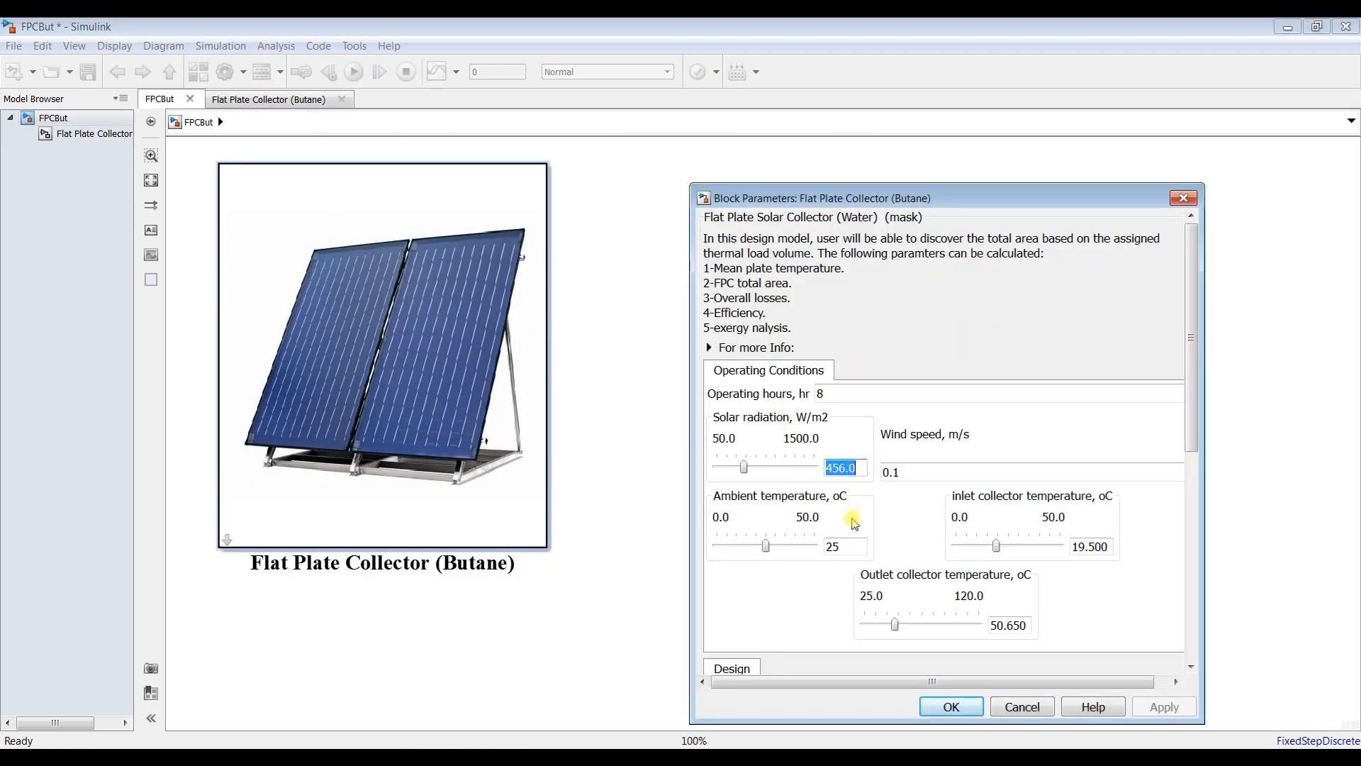
click(890, 472)
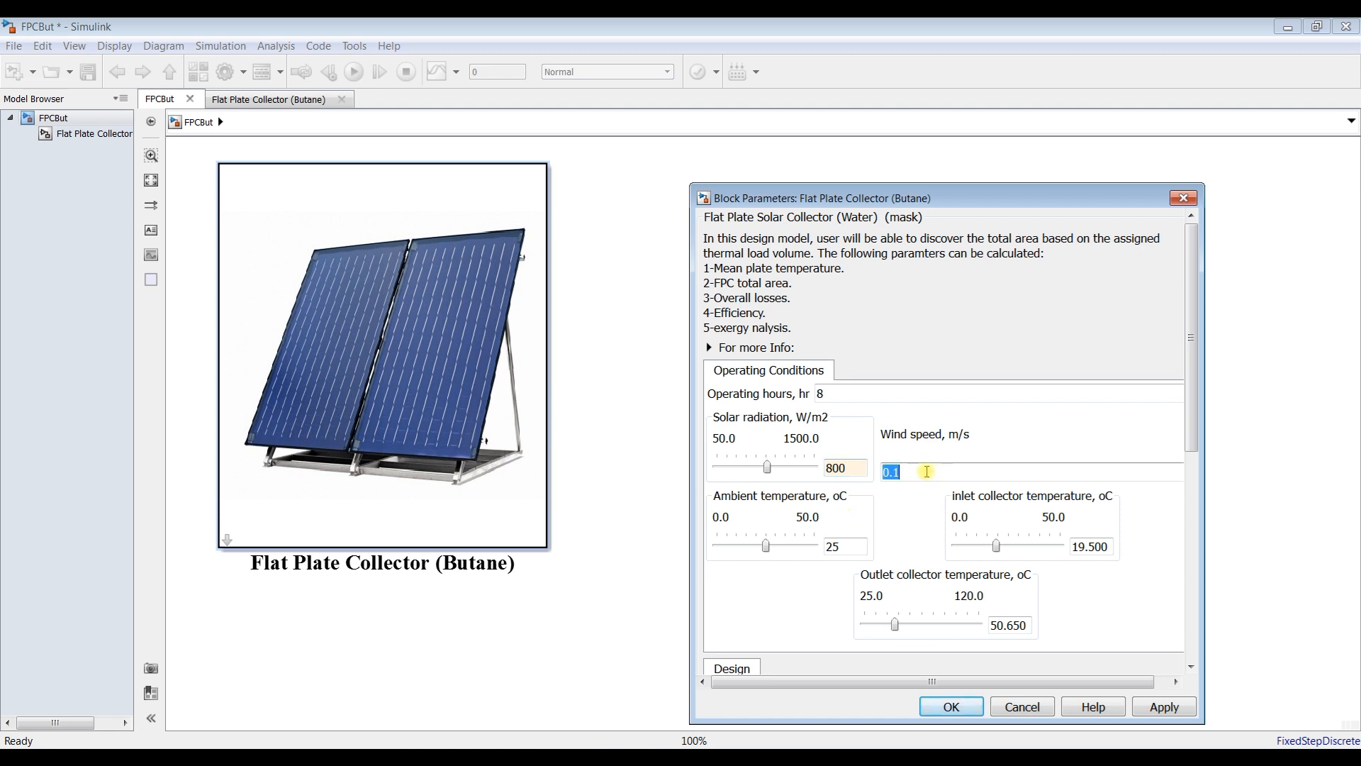
text(0.2)
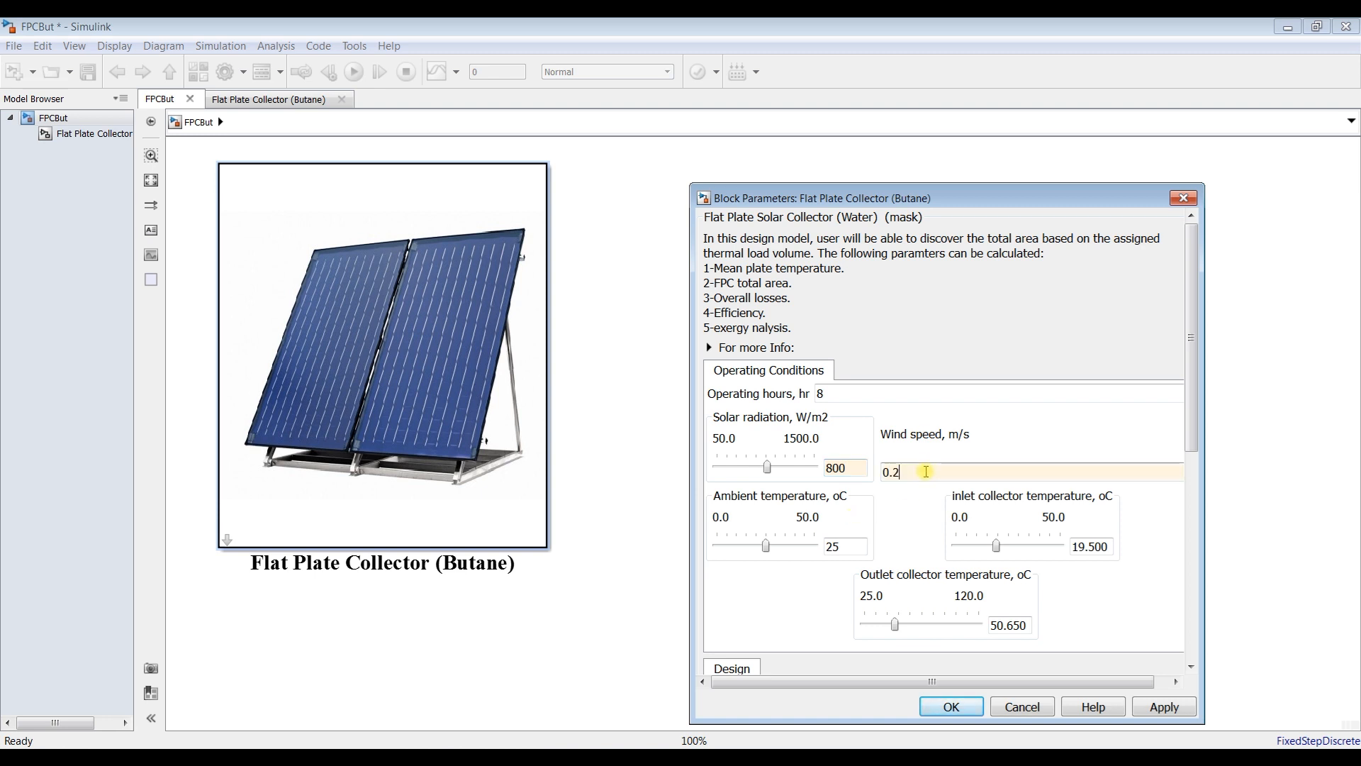
mouse_move(1109, 411)
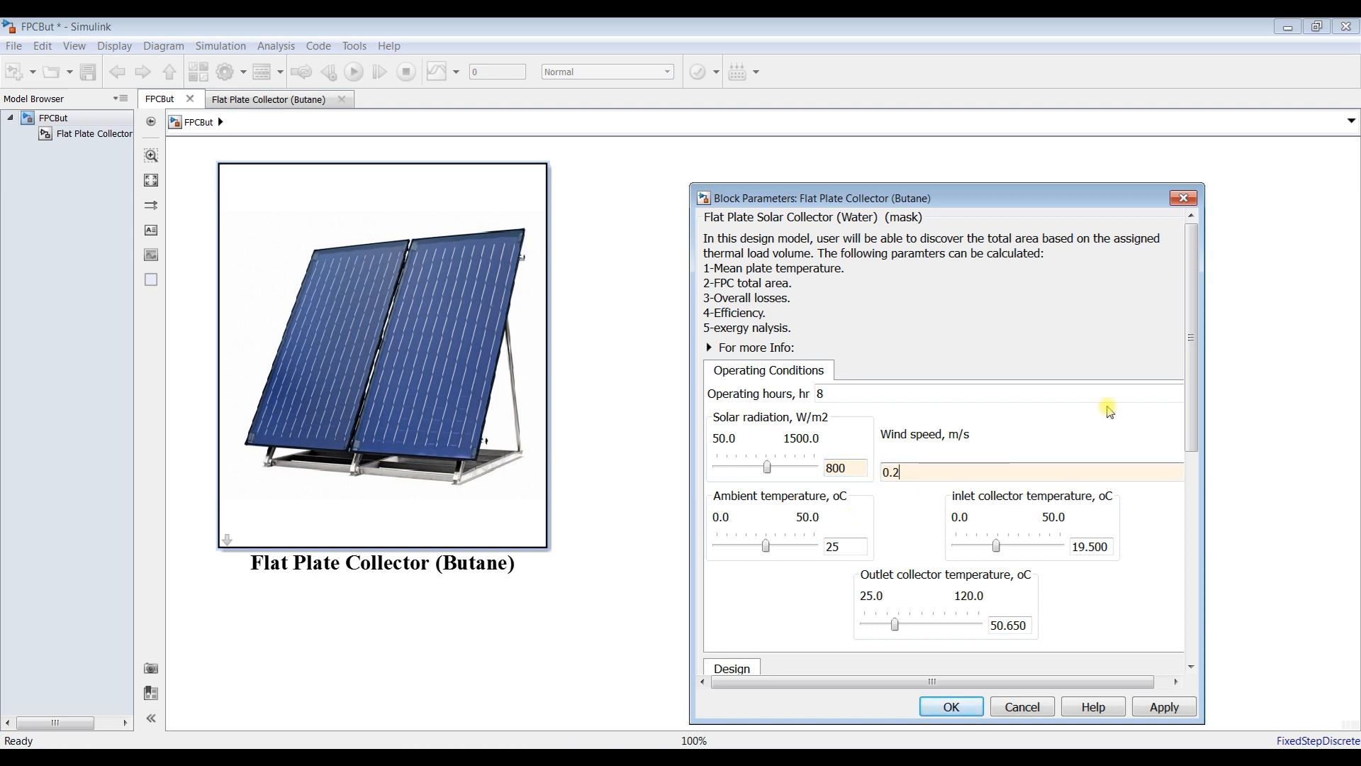
scroll(down, 3)
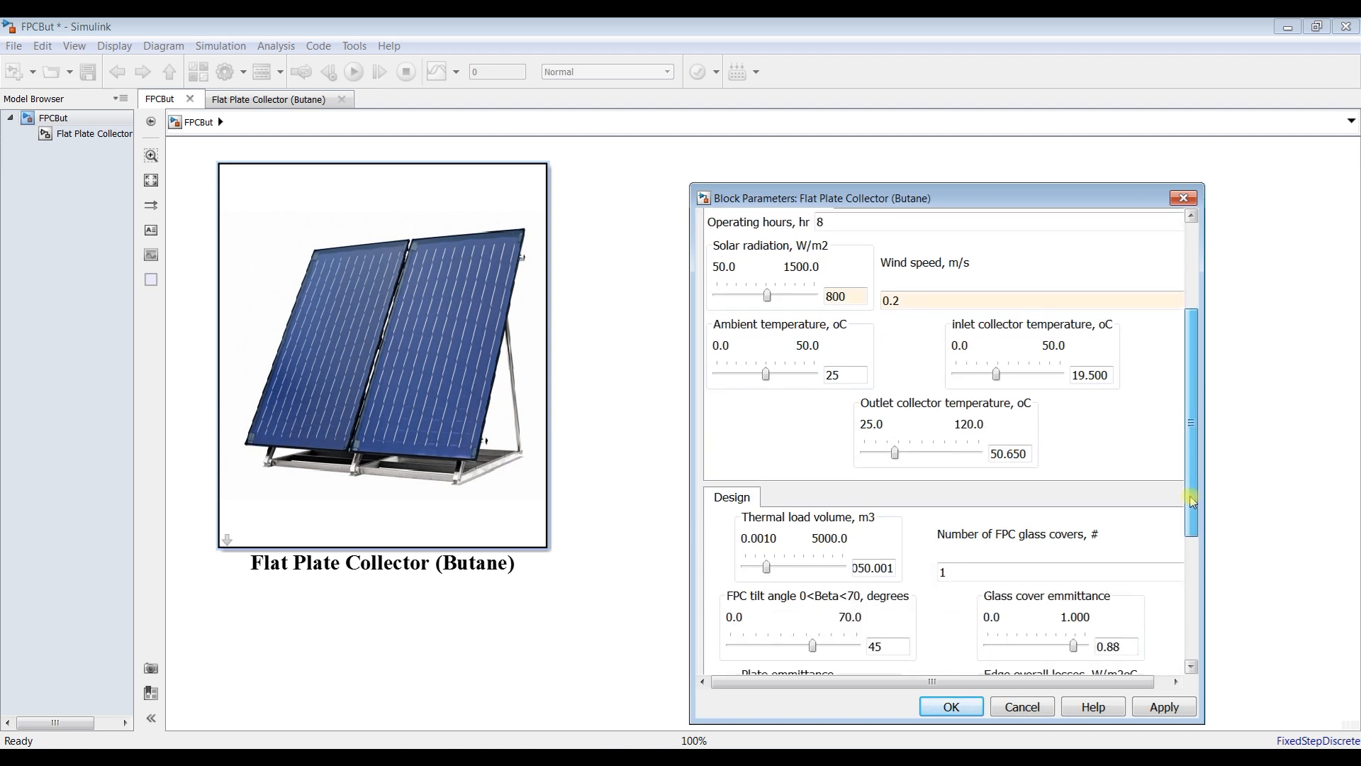
triple_click(1088, 374)
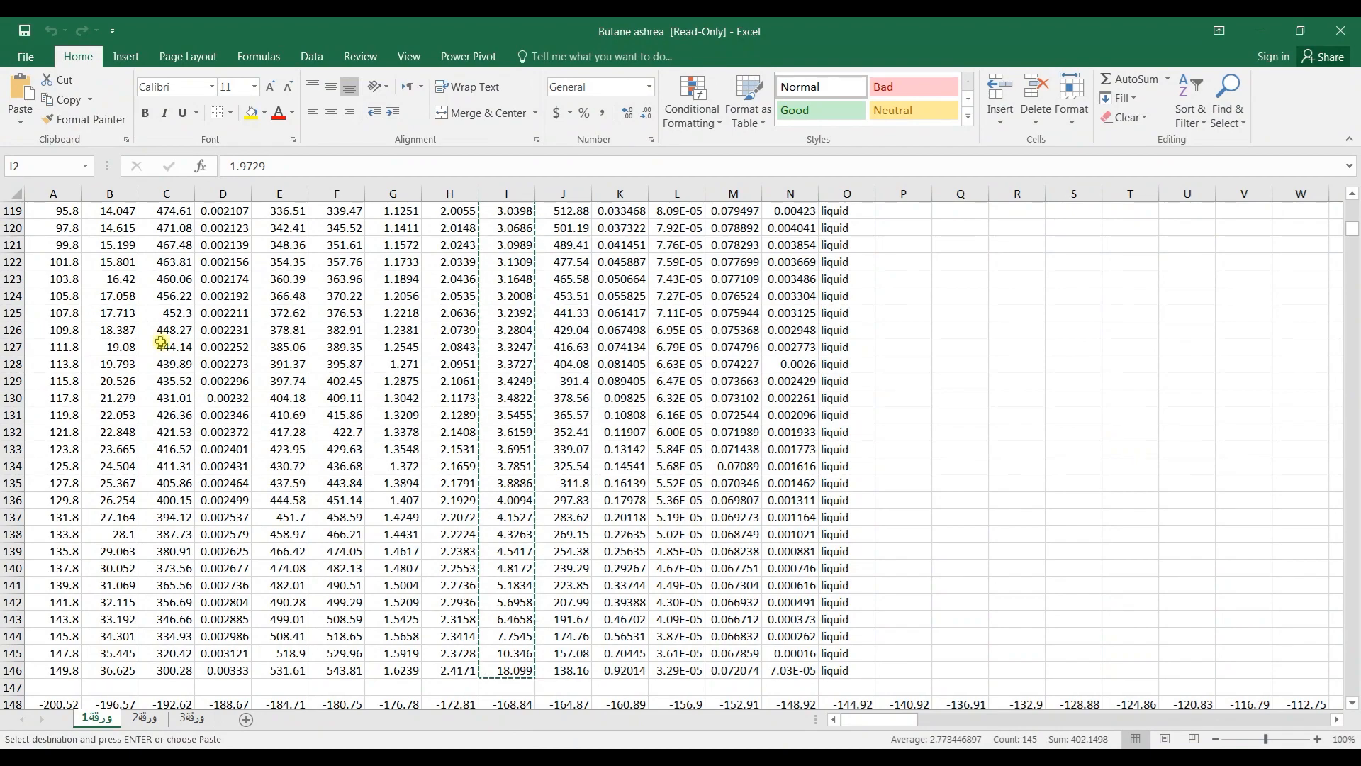
scroll(up, 3)
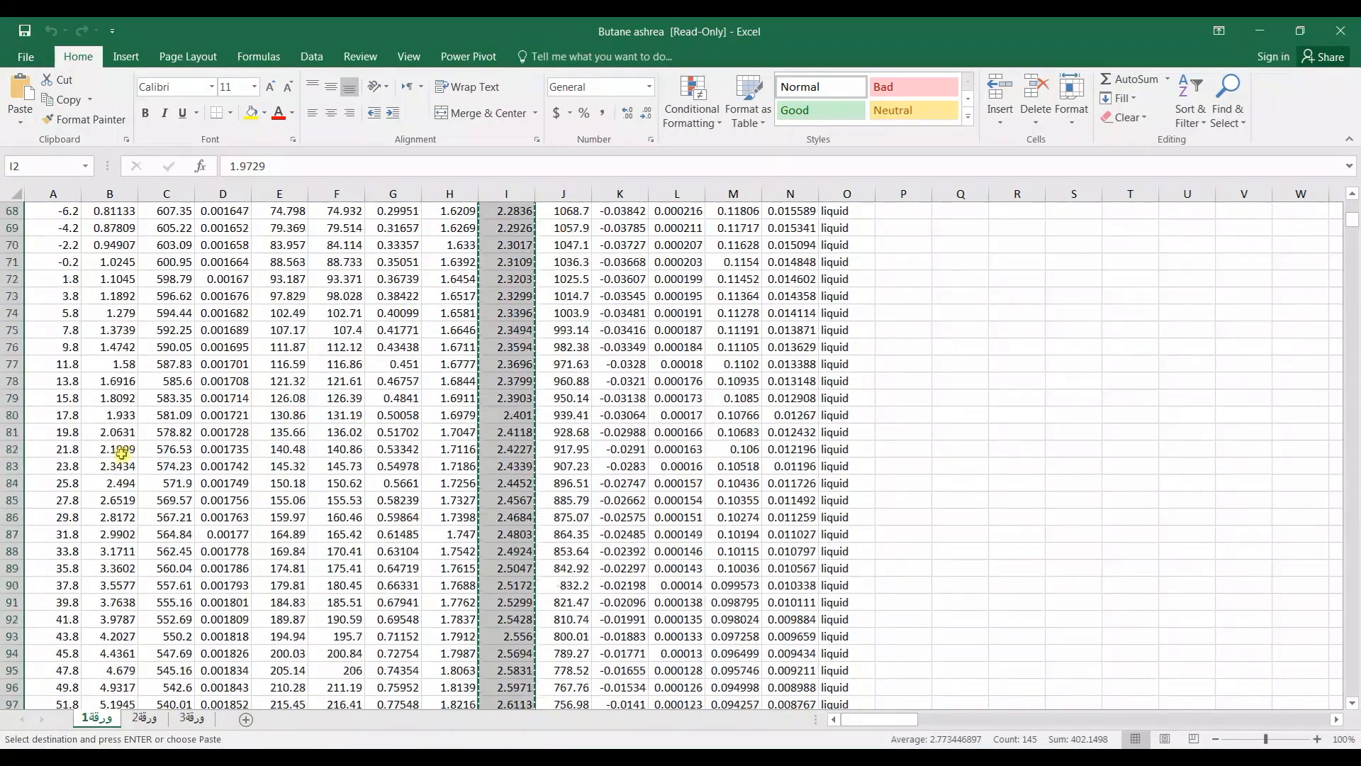
scroll(up, 3)
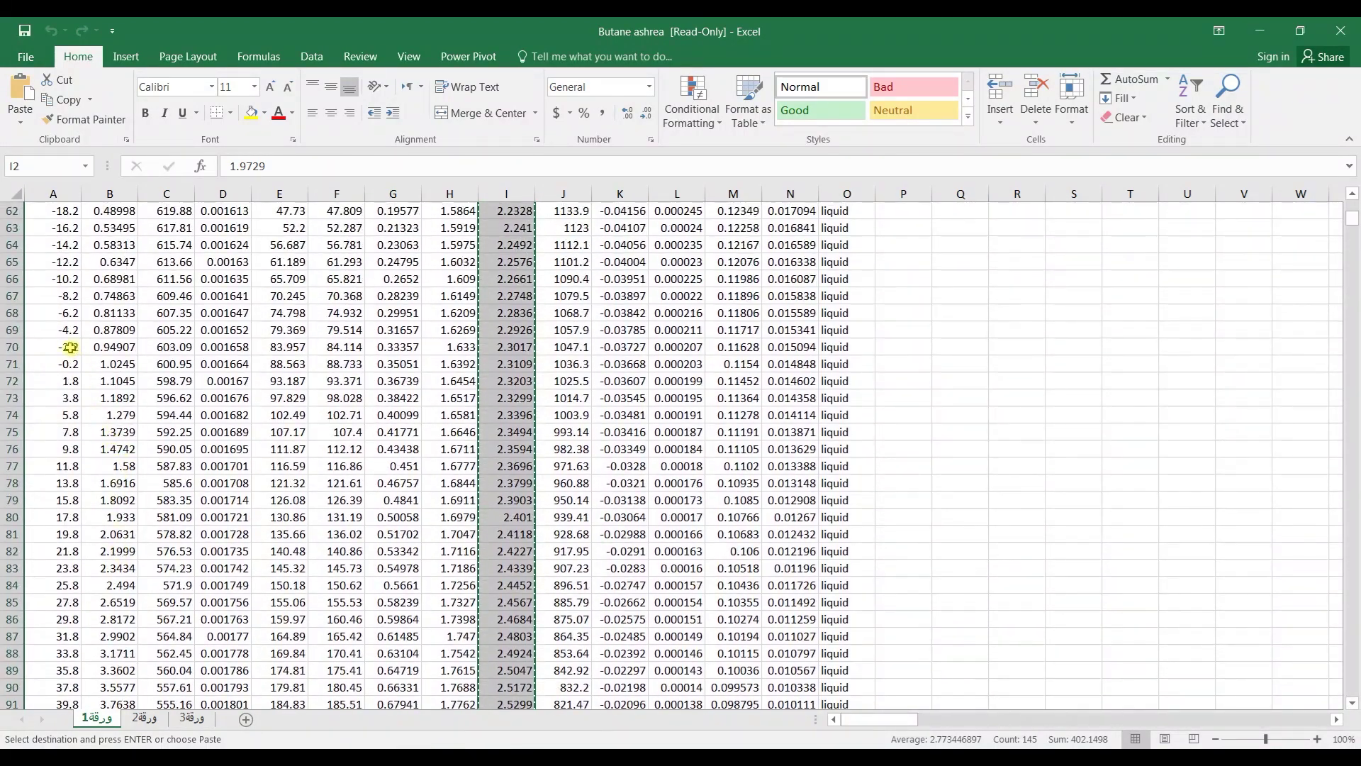
scroll(down, 3)
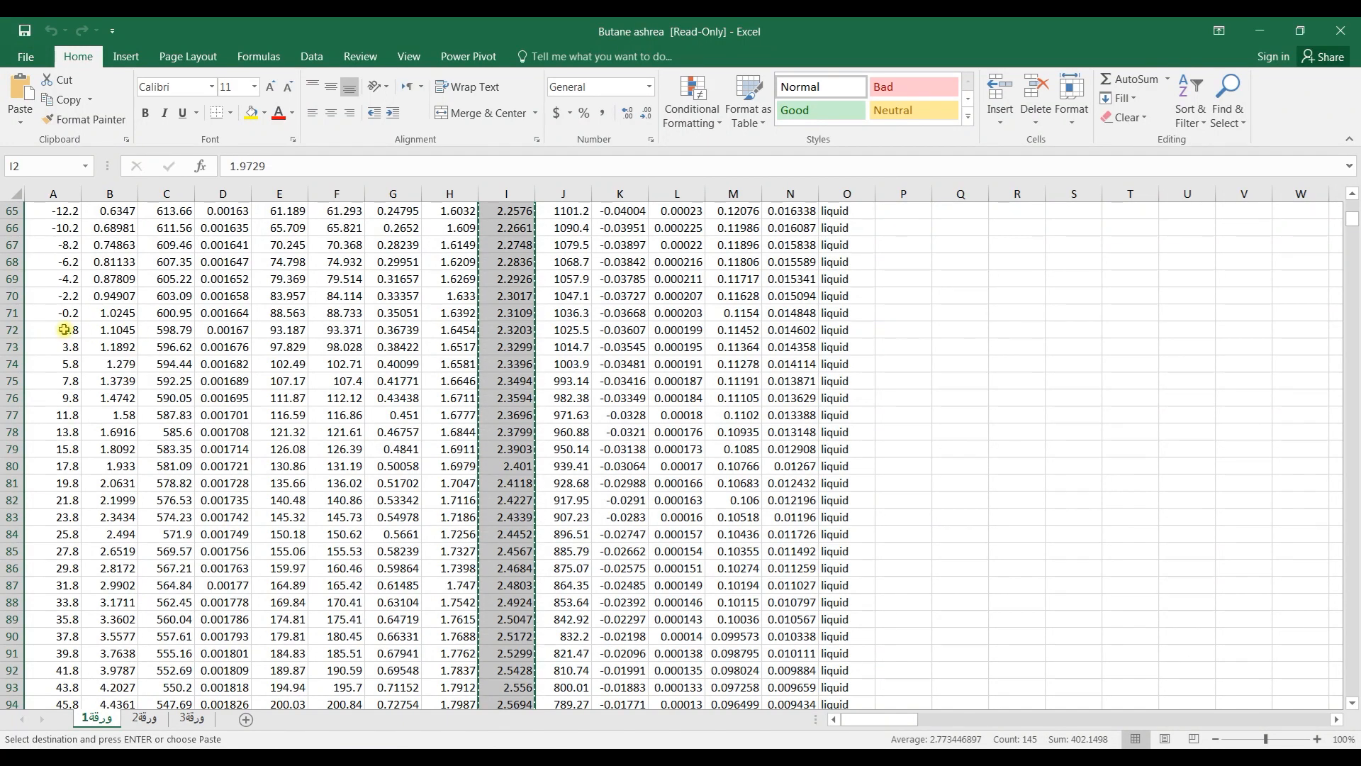
click(53, 329)
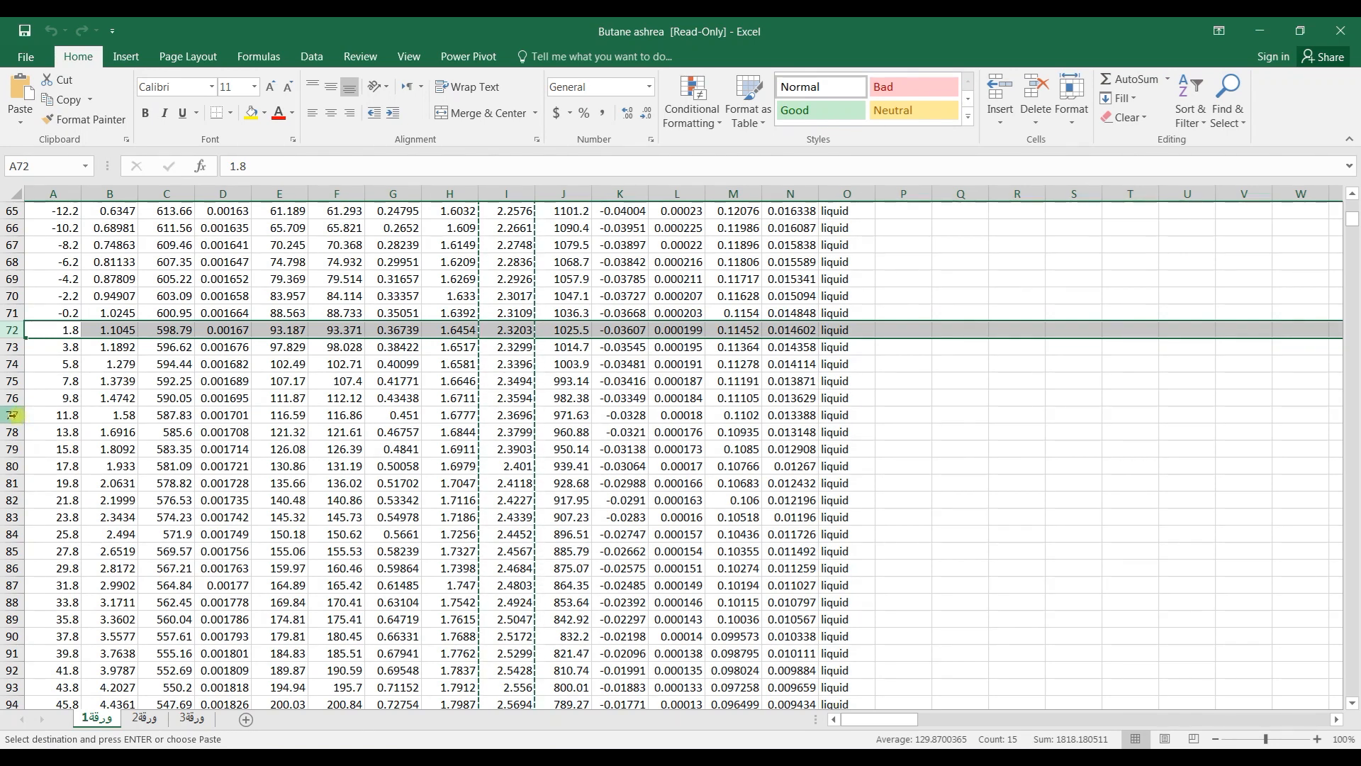
mouse_move(560, 742)
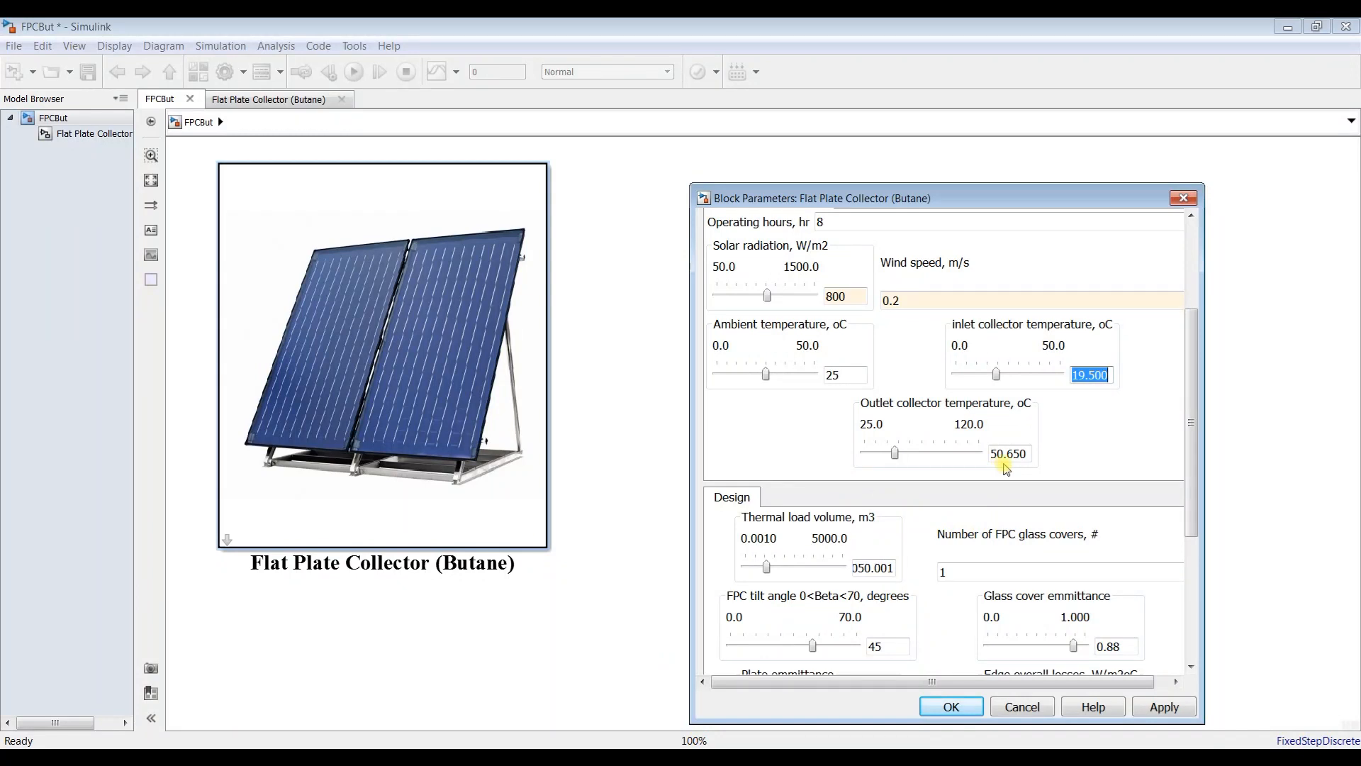
mouse_move(1005, 421)
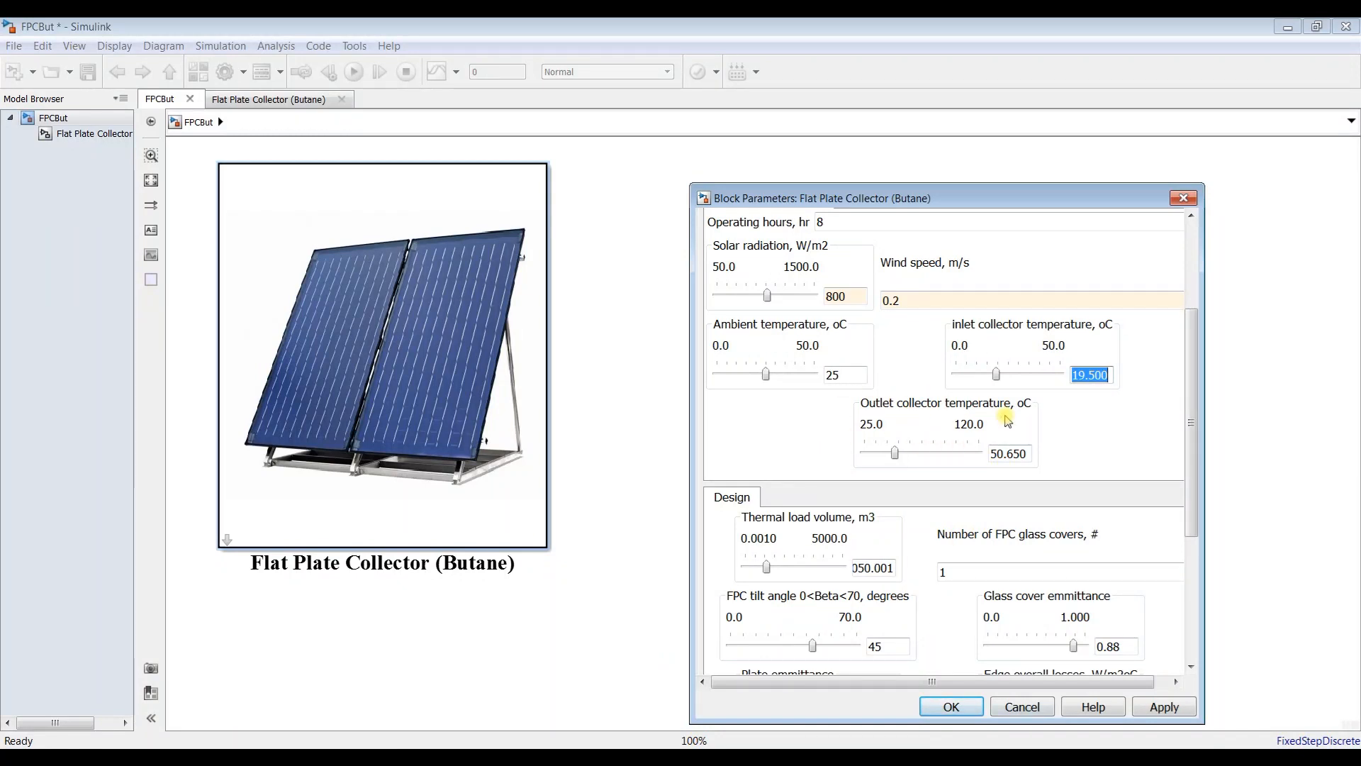
mouse_move(1127, 477)
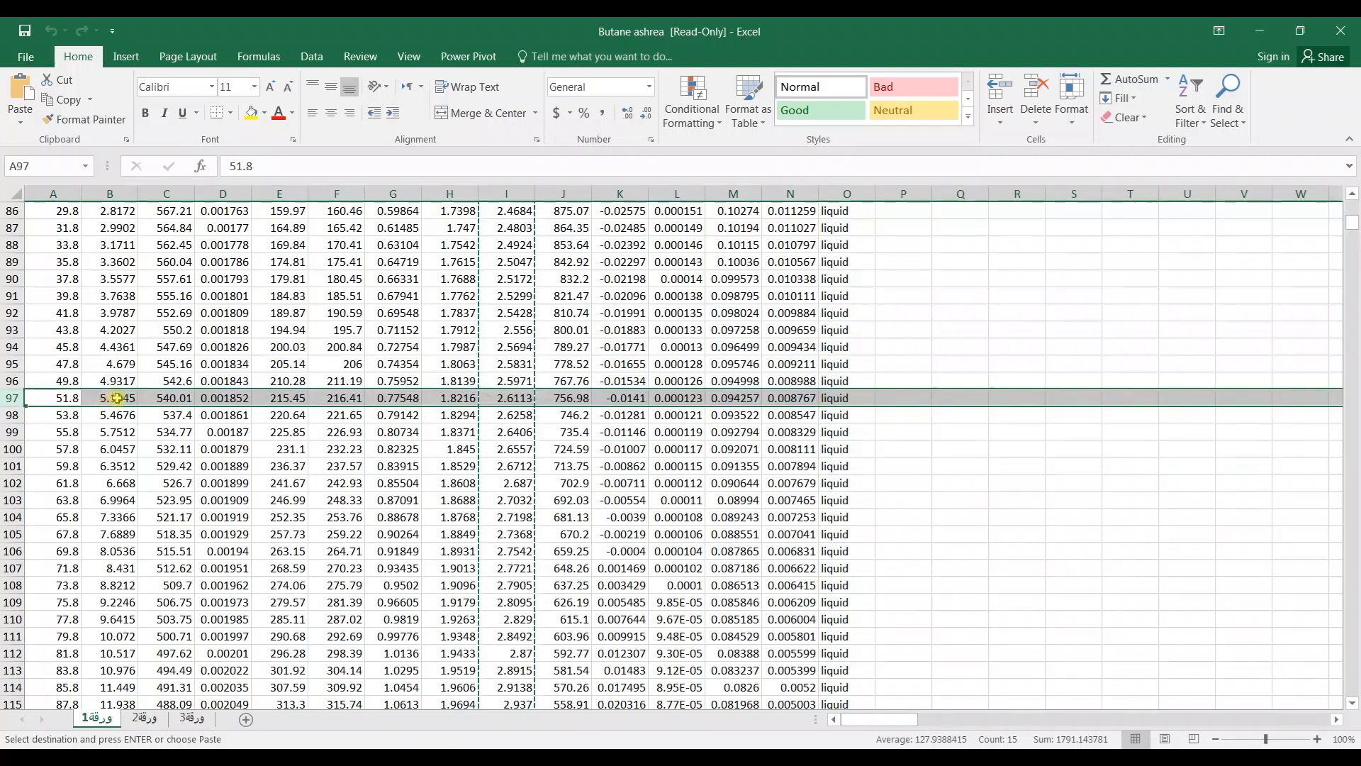
- Set the collector inlet temperature to 5 with outlet 50, then apply and close
click(111, 398)
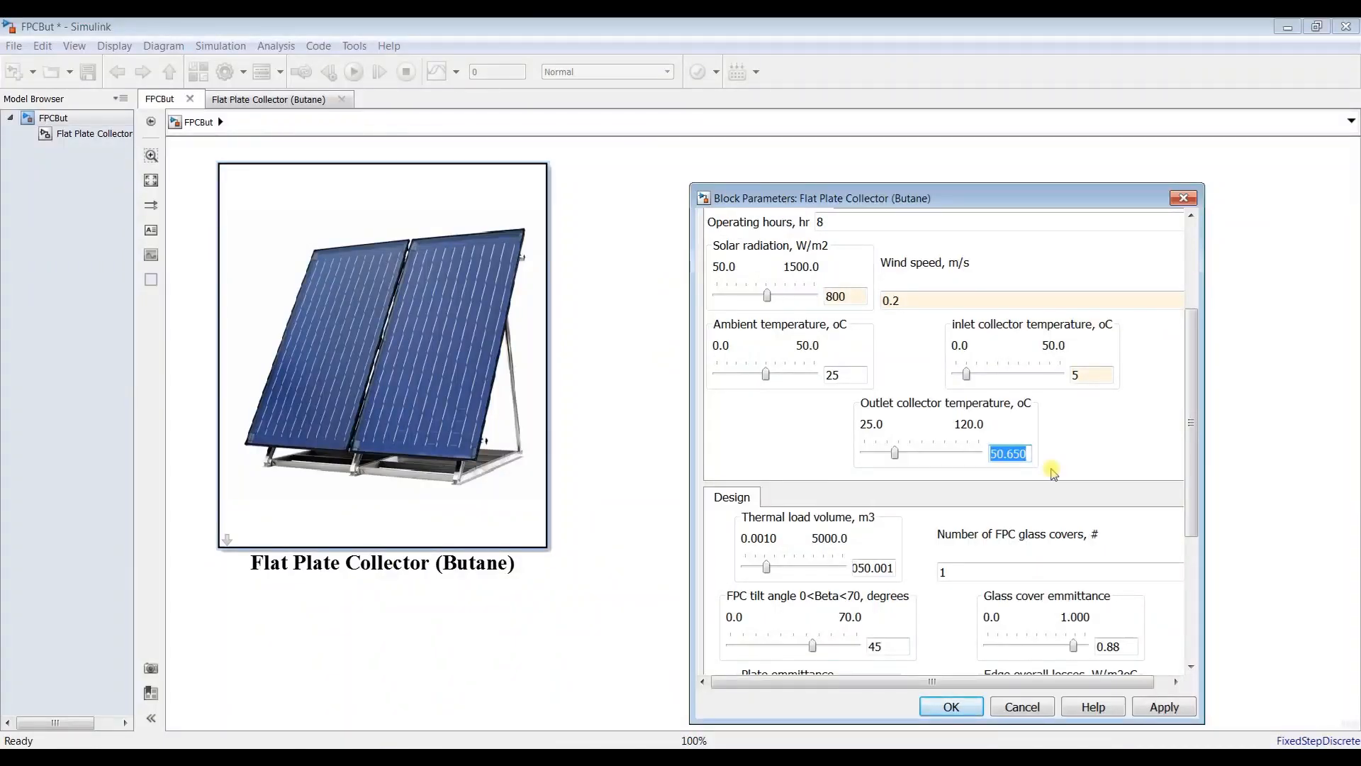
text(5)
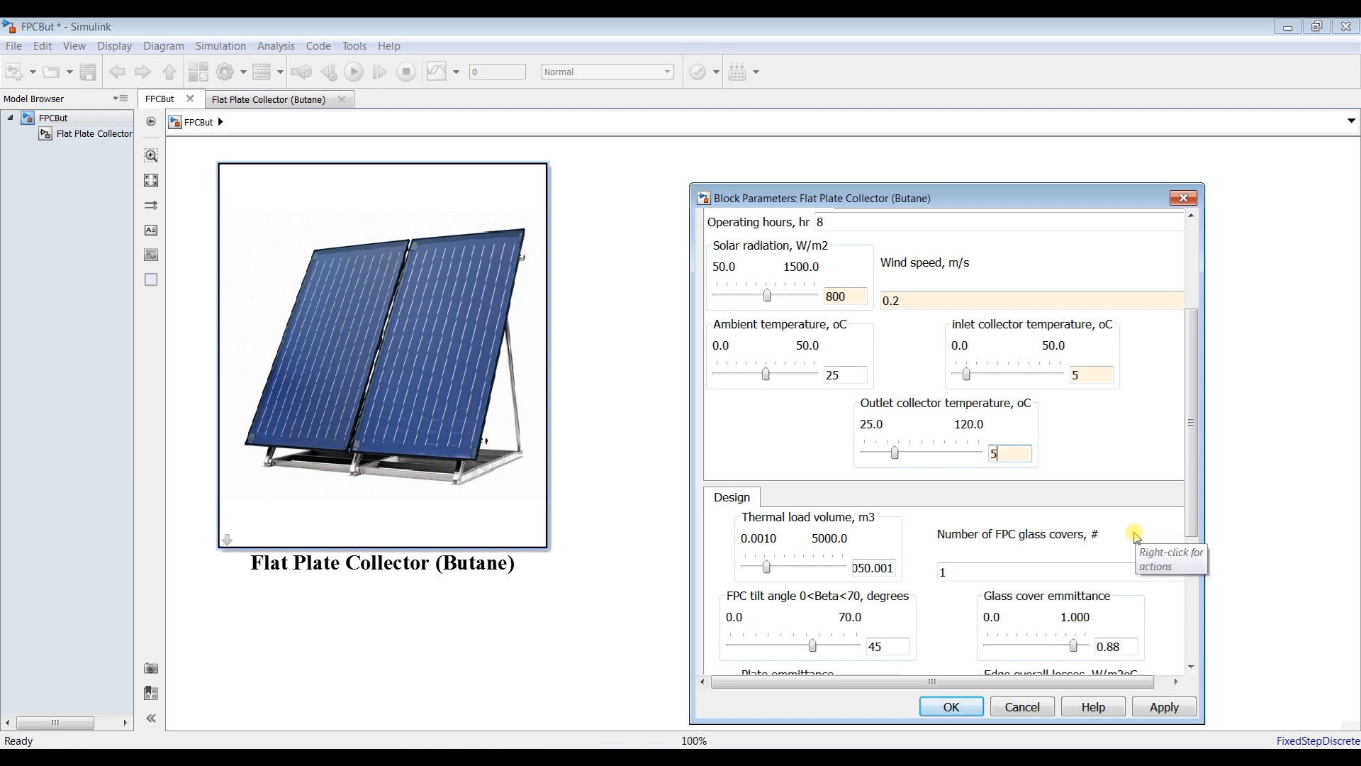
click(1163, 706)
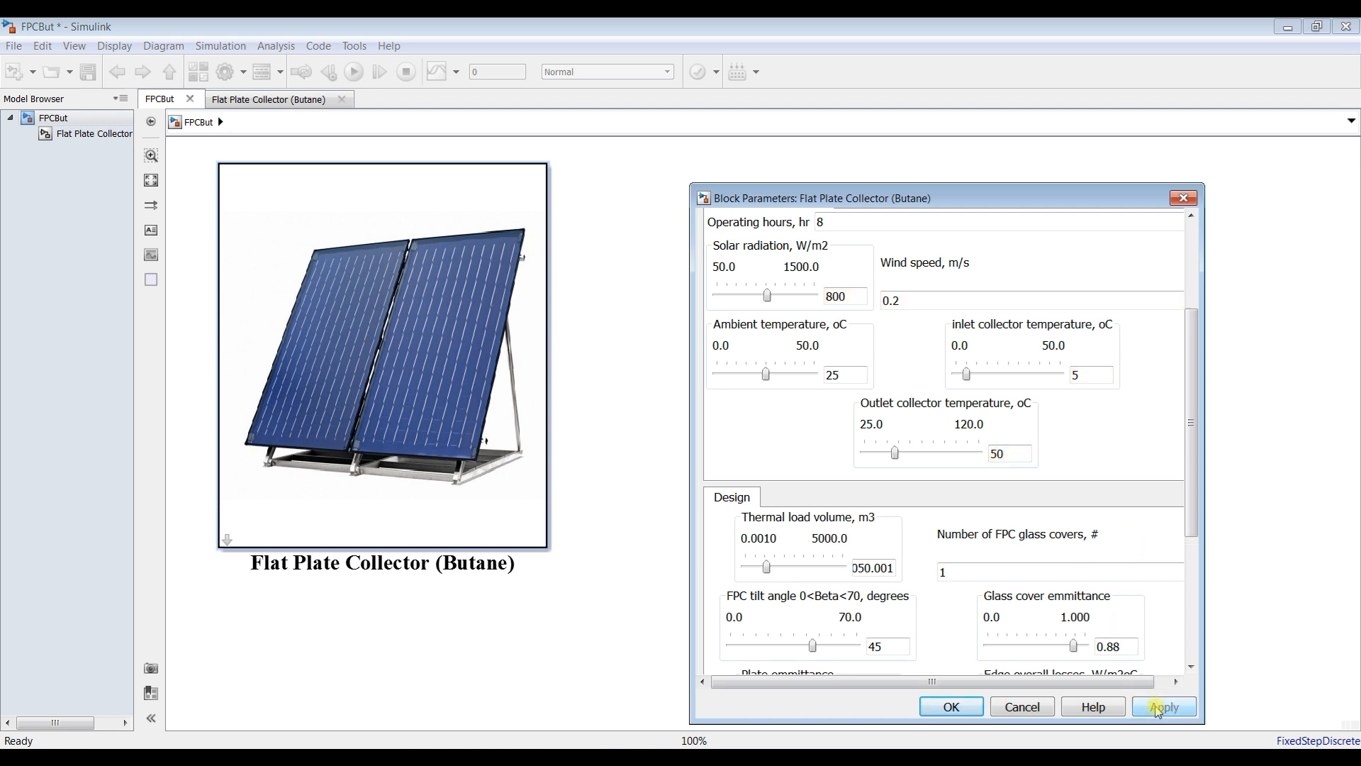
click(950, 706)
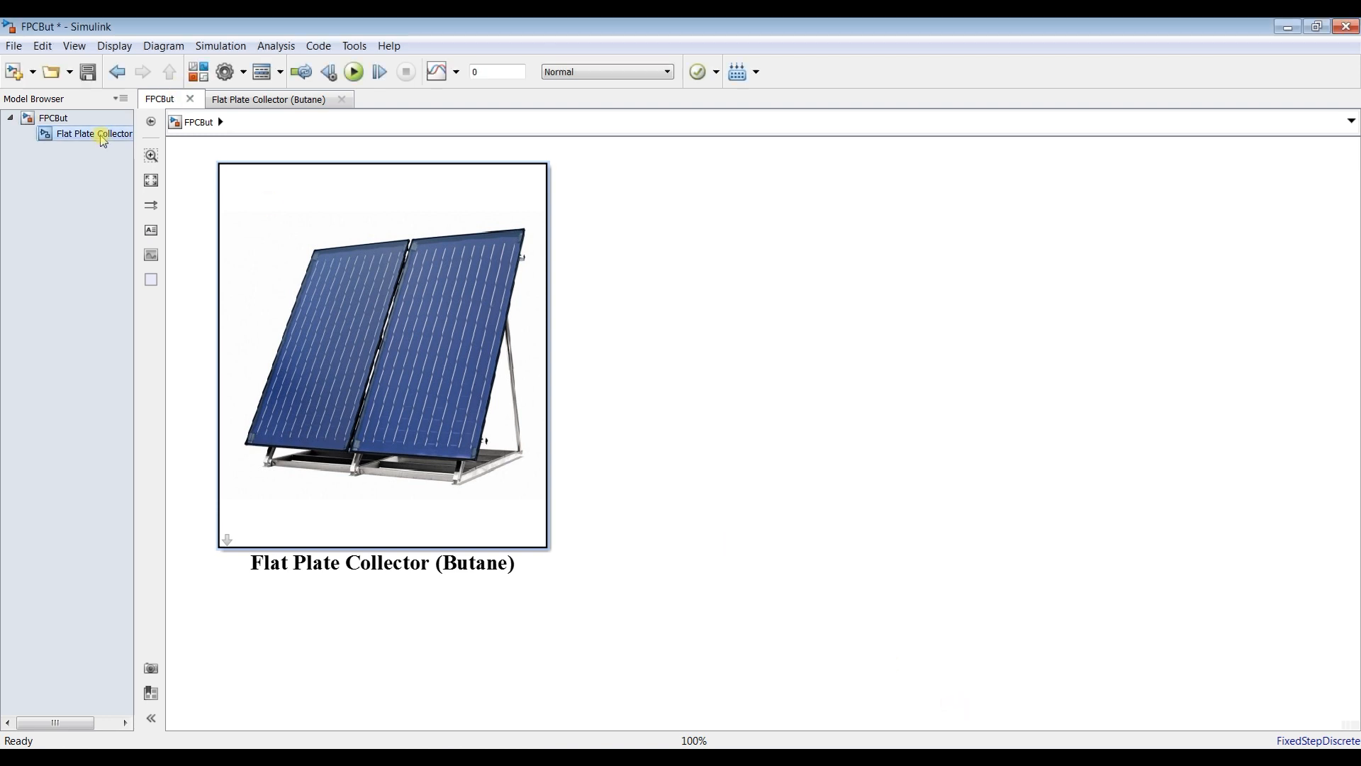
- Open the collector's internal diagram, run it, and set the stop time to inf
double_click(382, 356)
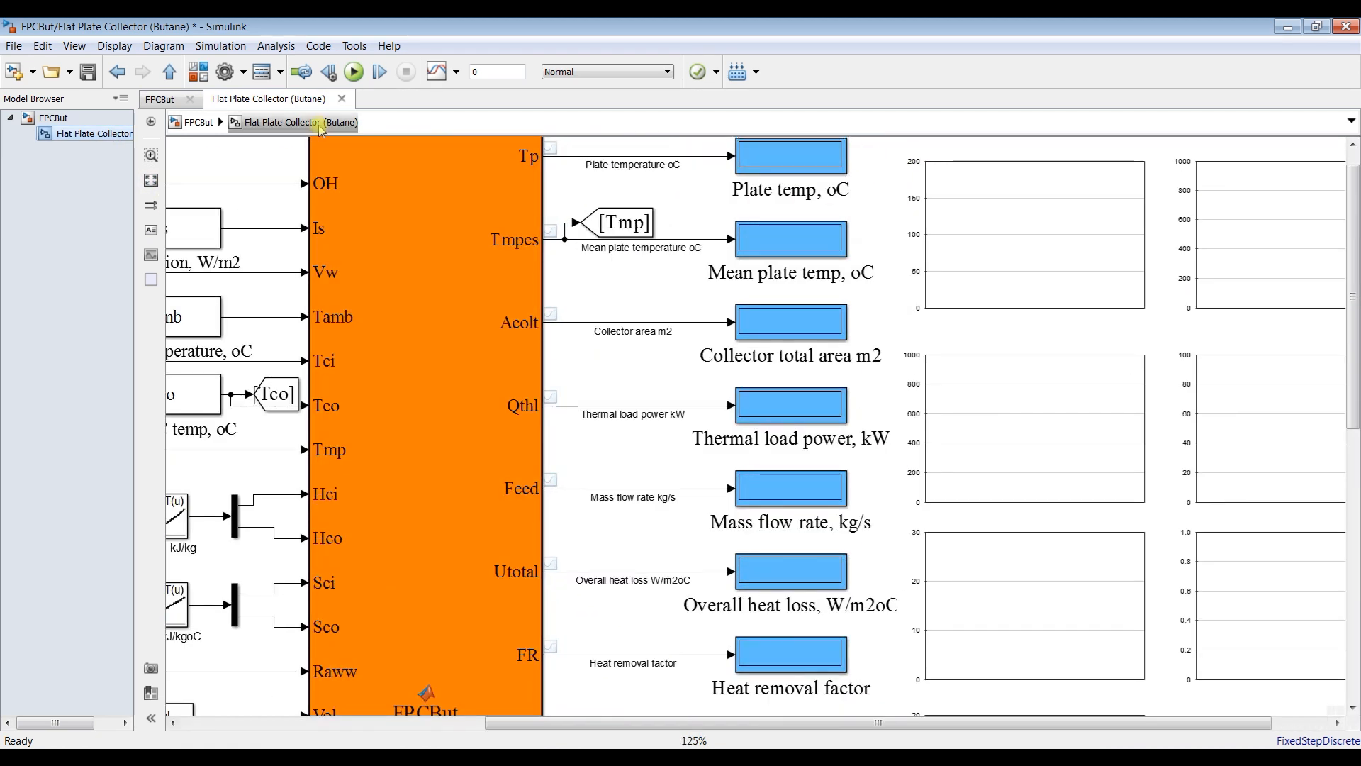
click(353, 72)
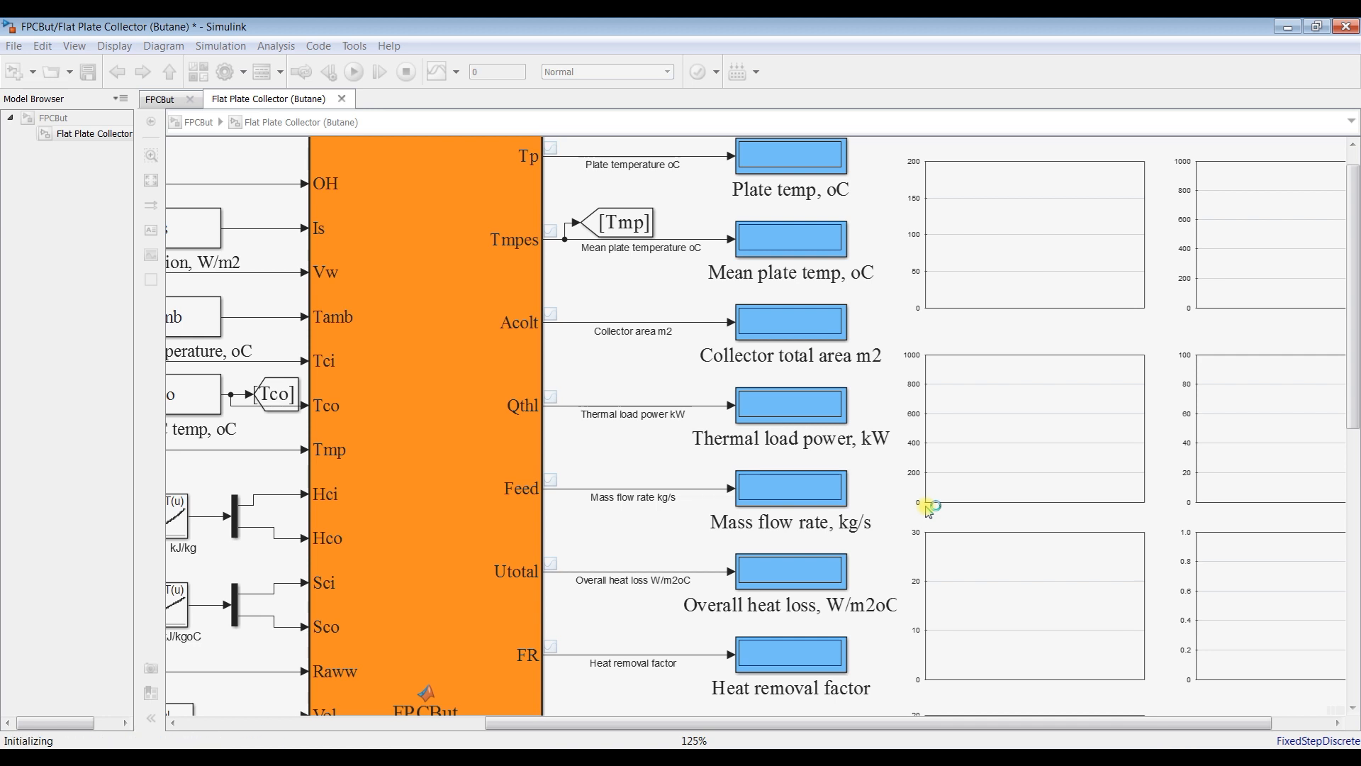
click(352, 71)
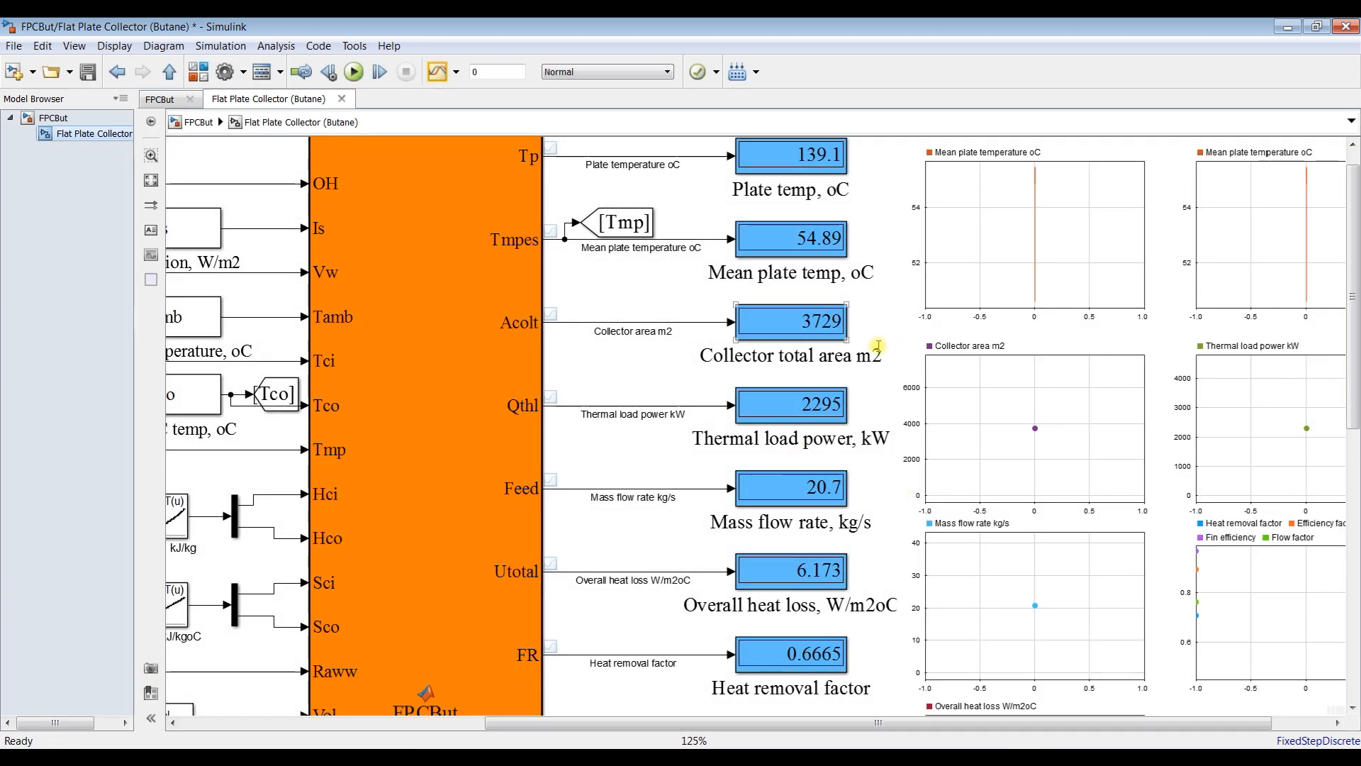
scroll(up, 3)
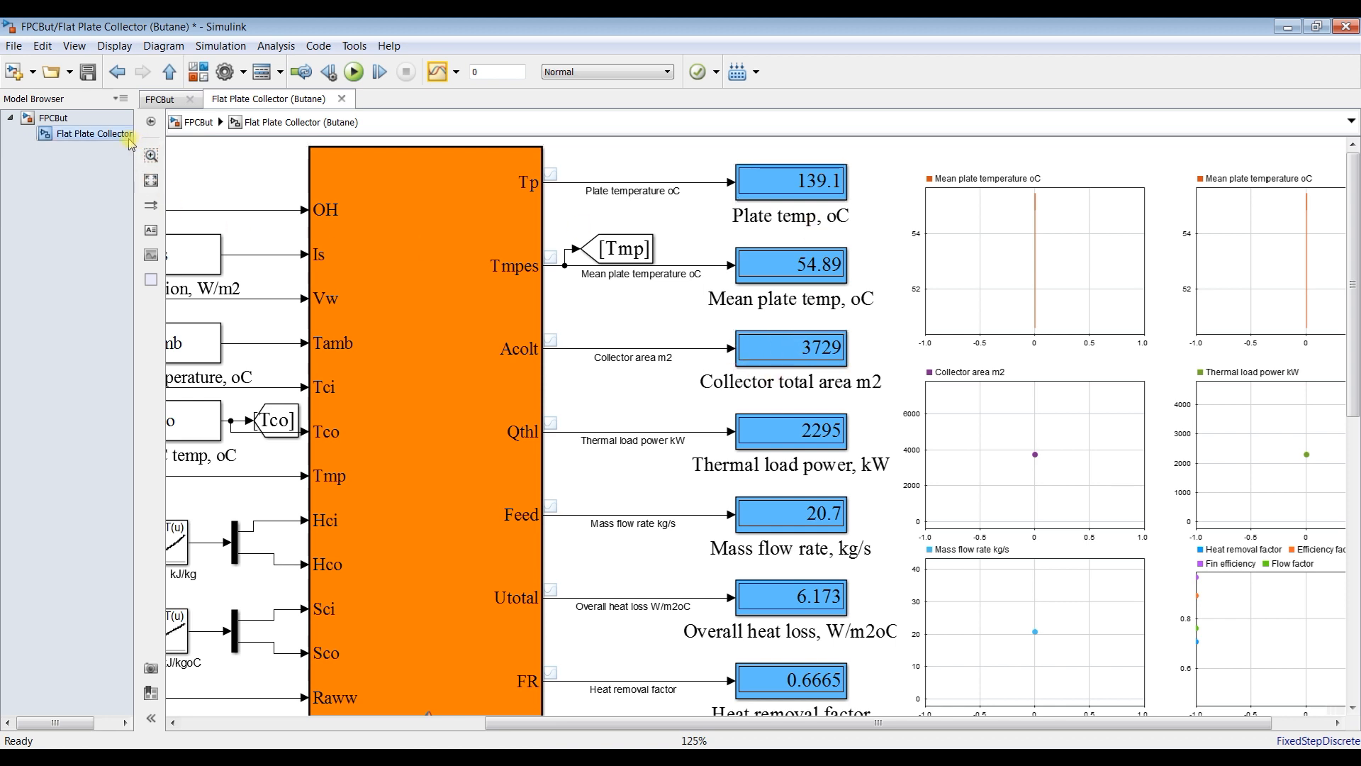
click(496, 71)
text(inf)
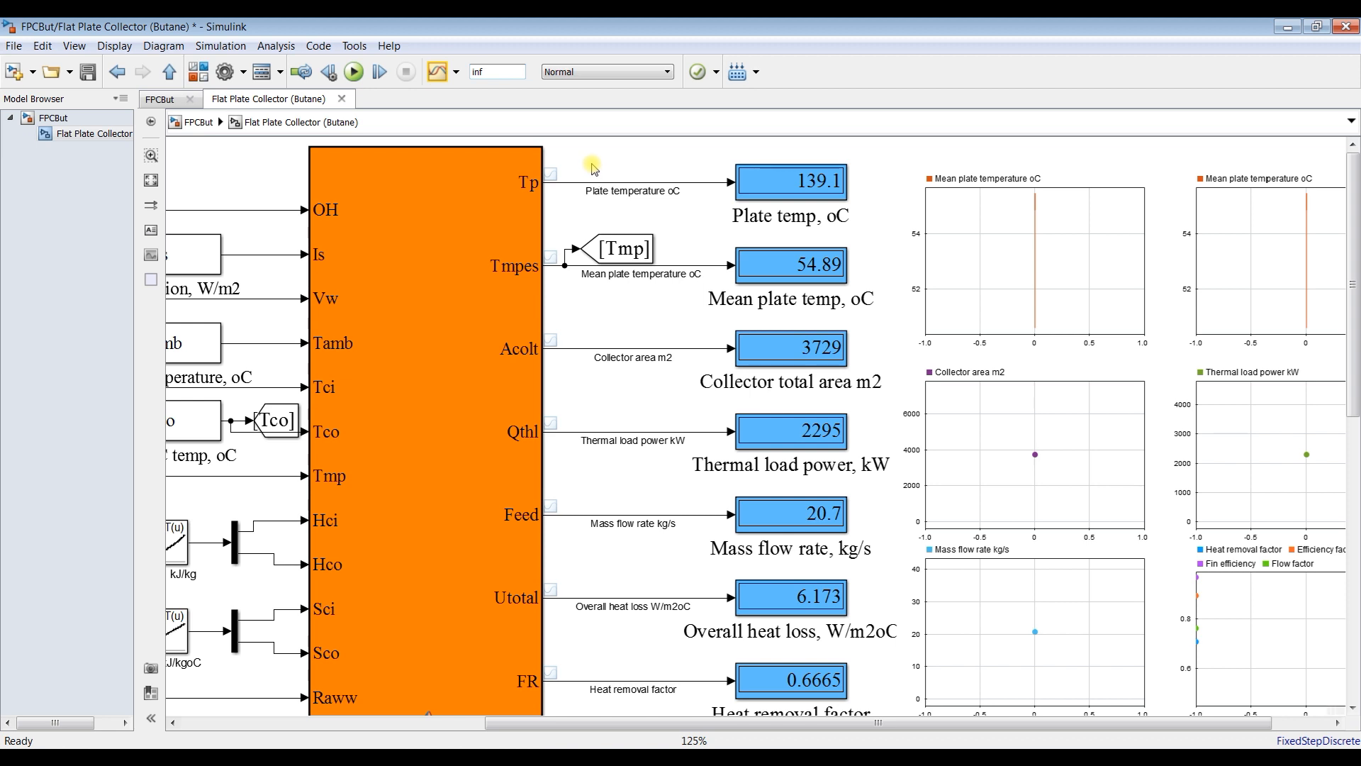
mouse_move(711, 193)
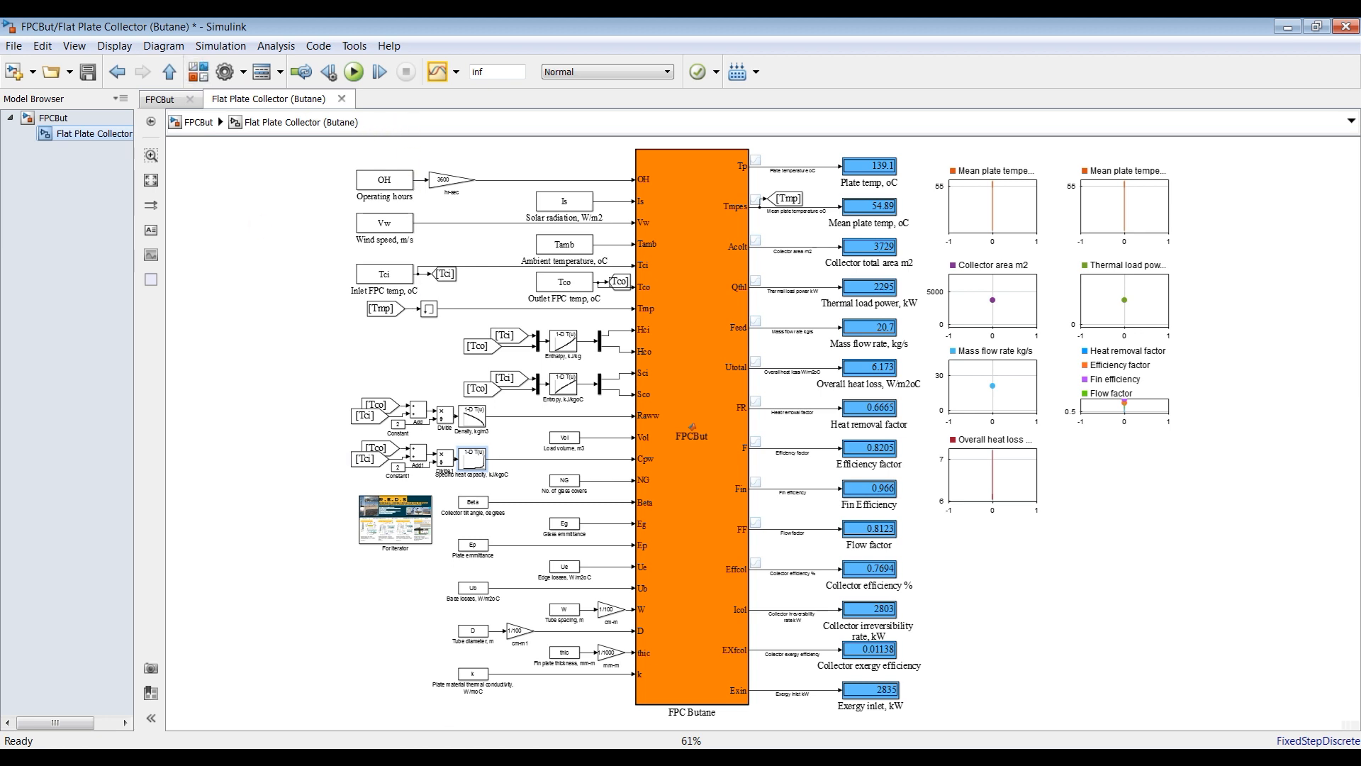
- Run the simulation and slide outlet to 63.95 °C, inlet 7.0 °C, volume 550.001 m3
click(352, 71)
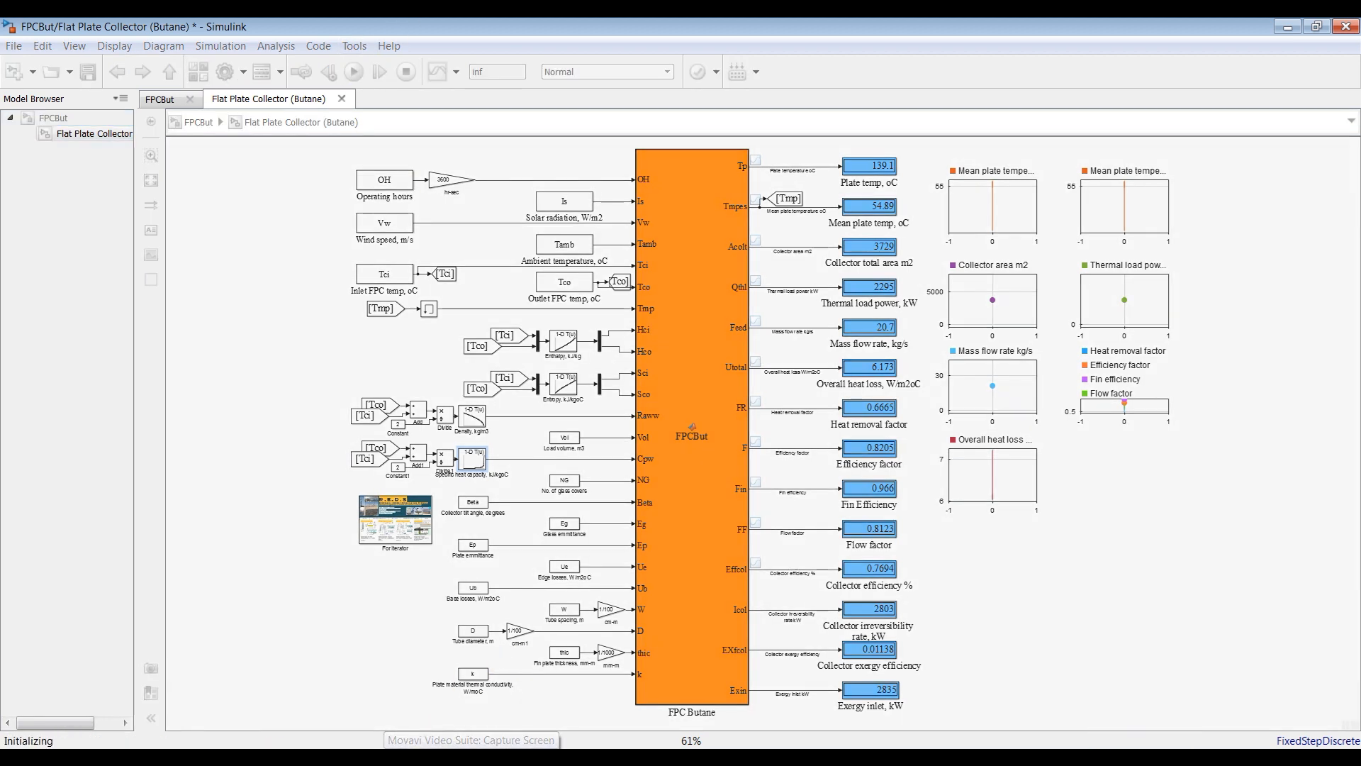
double_click(692, 426)
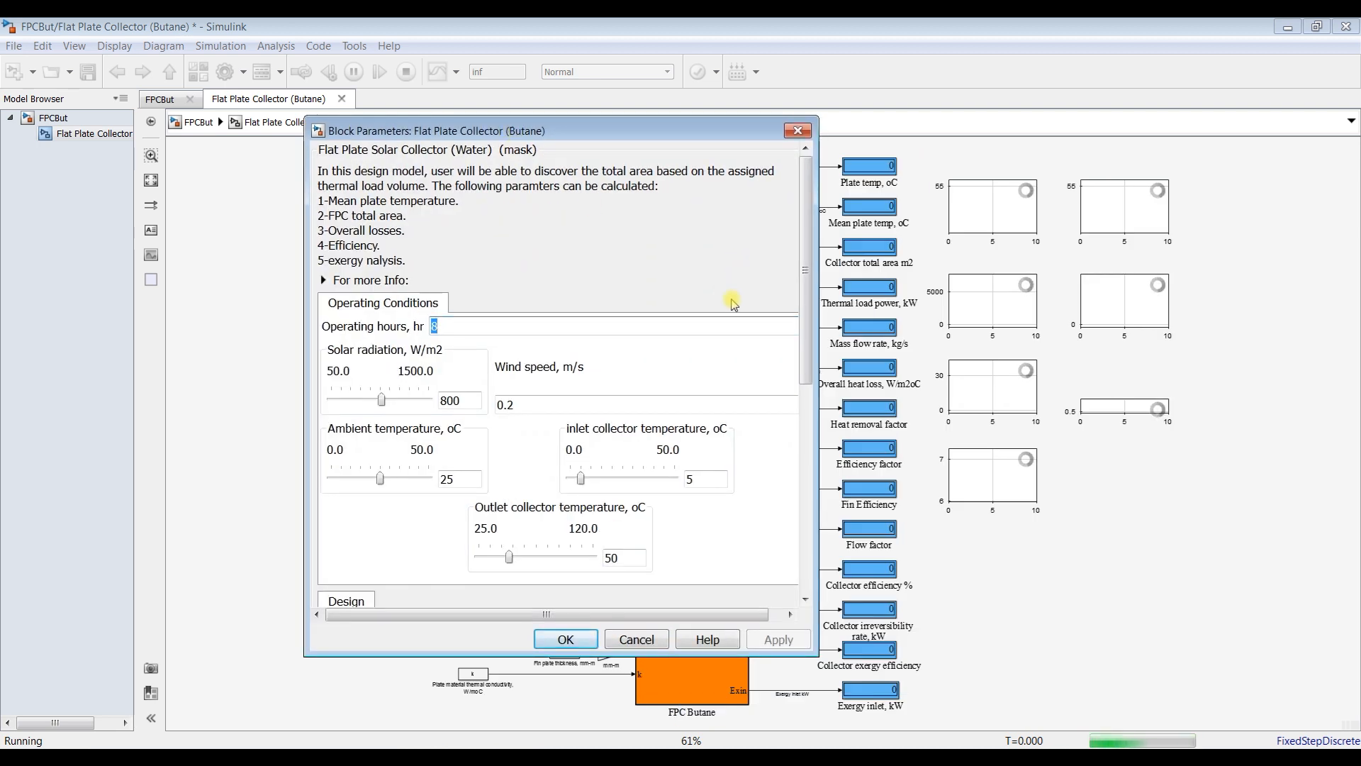
scroll(down, 3)
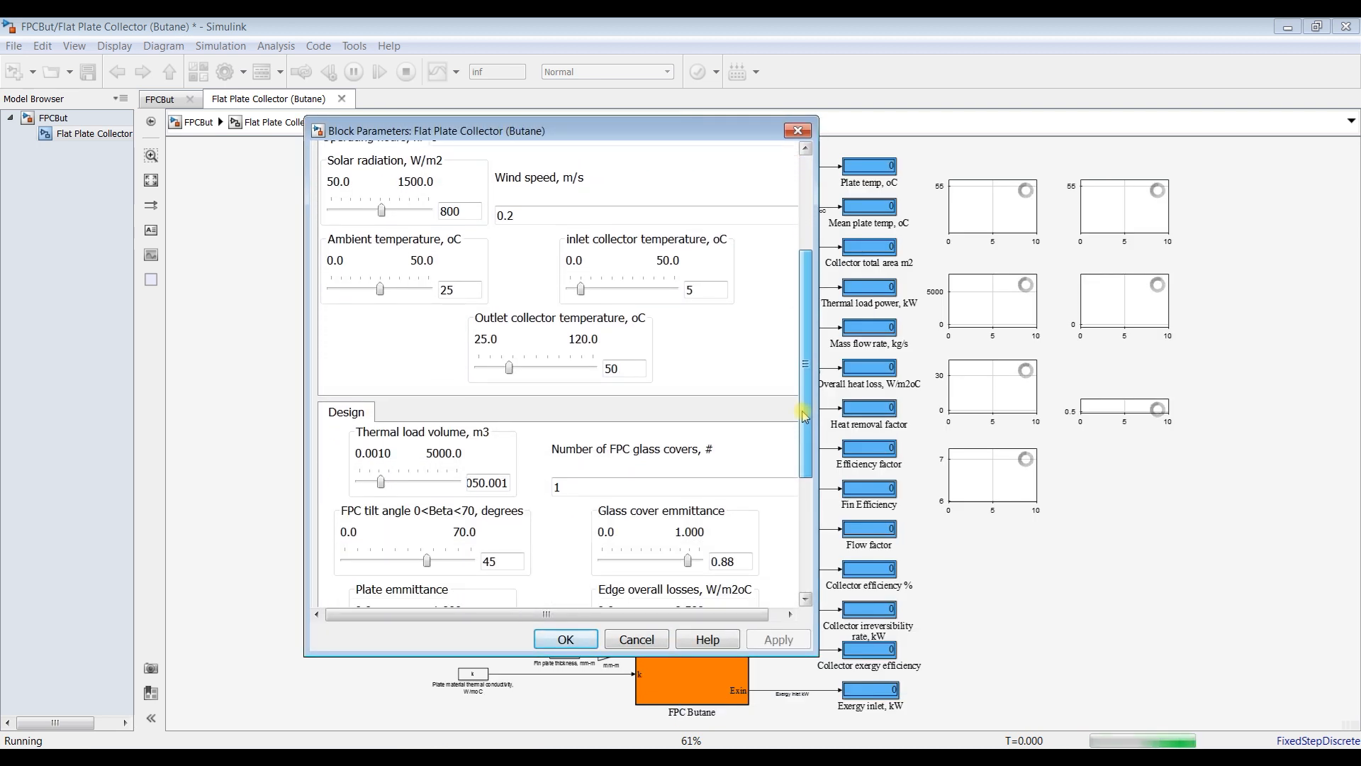
scroll(up, 3)
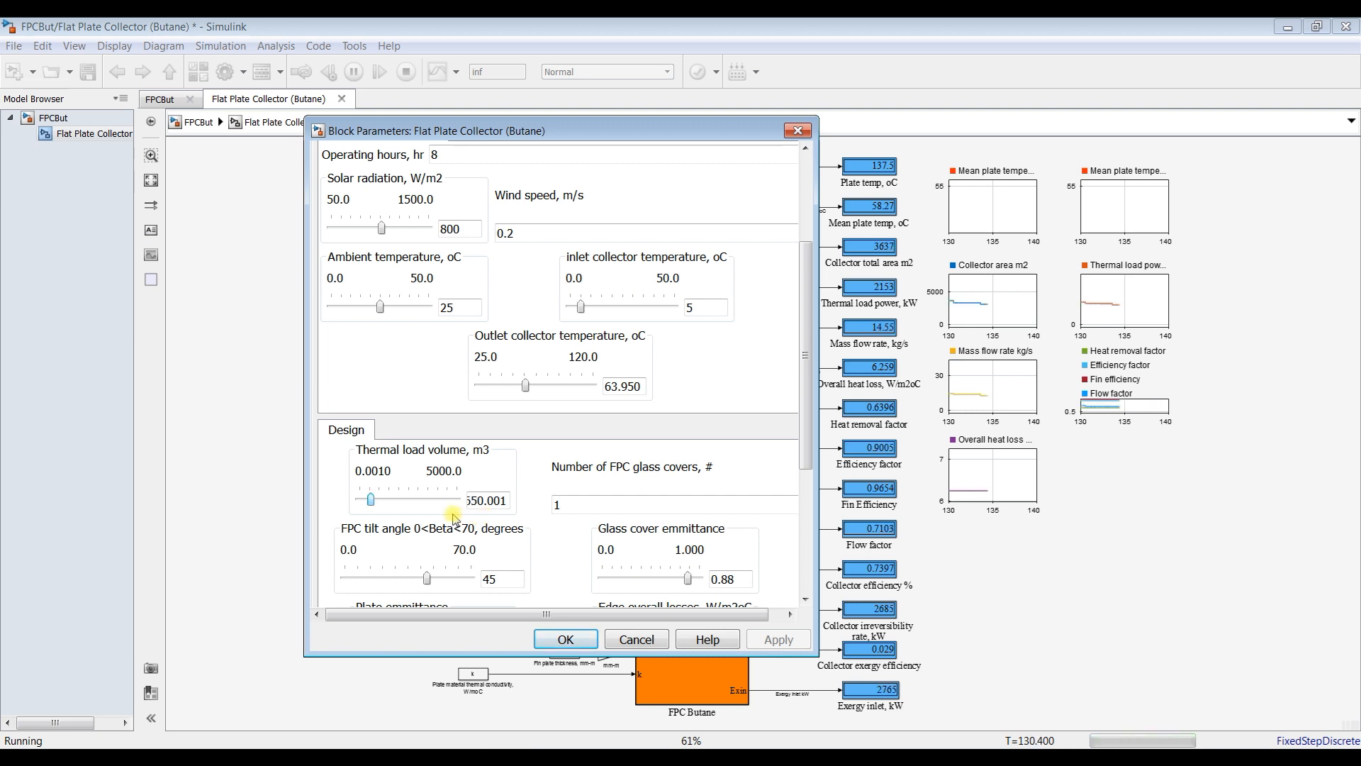
scroll(down, 3)
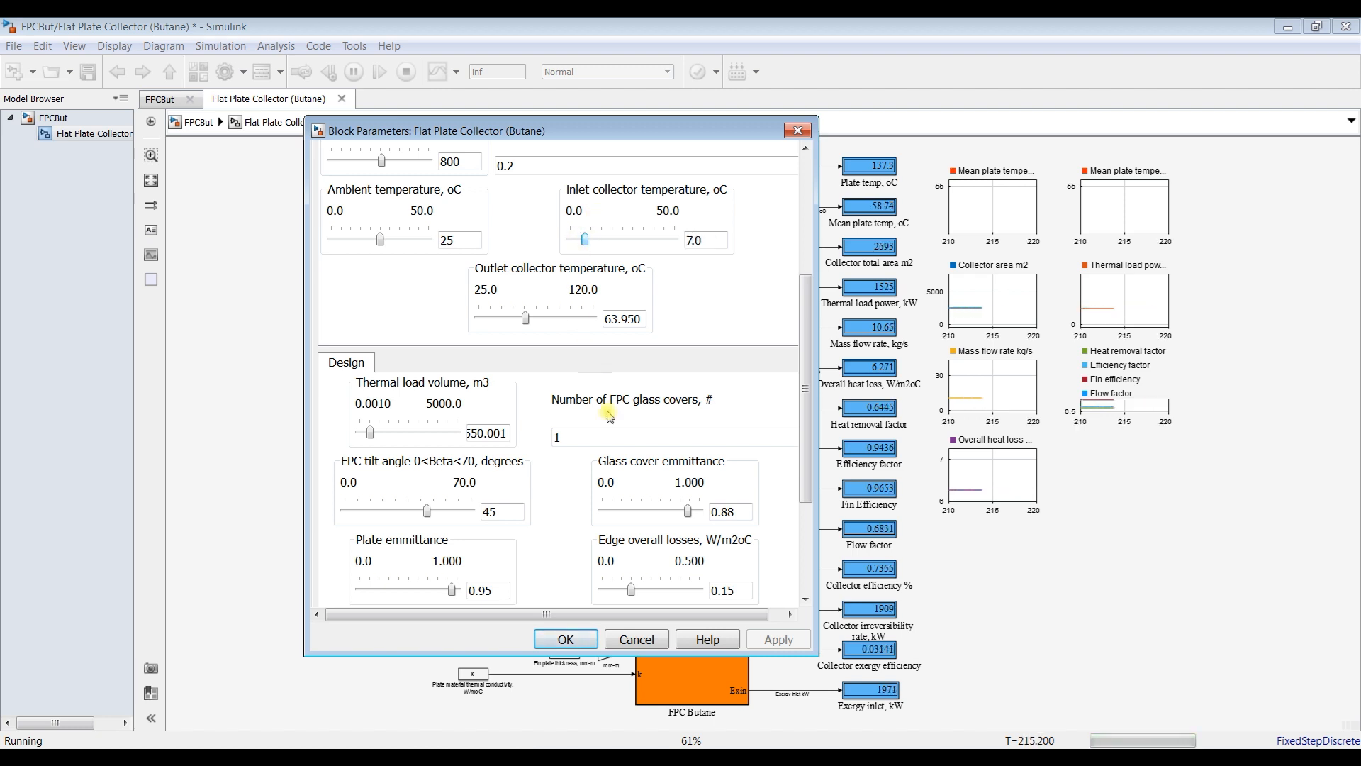
click(565, 639)
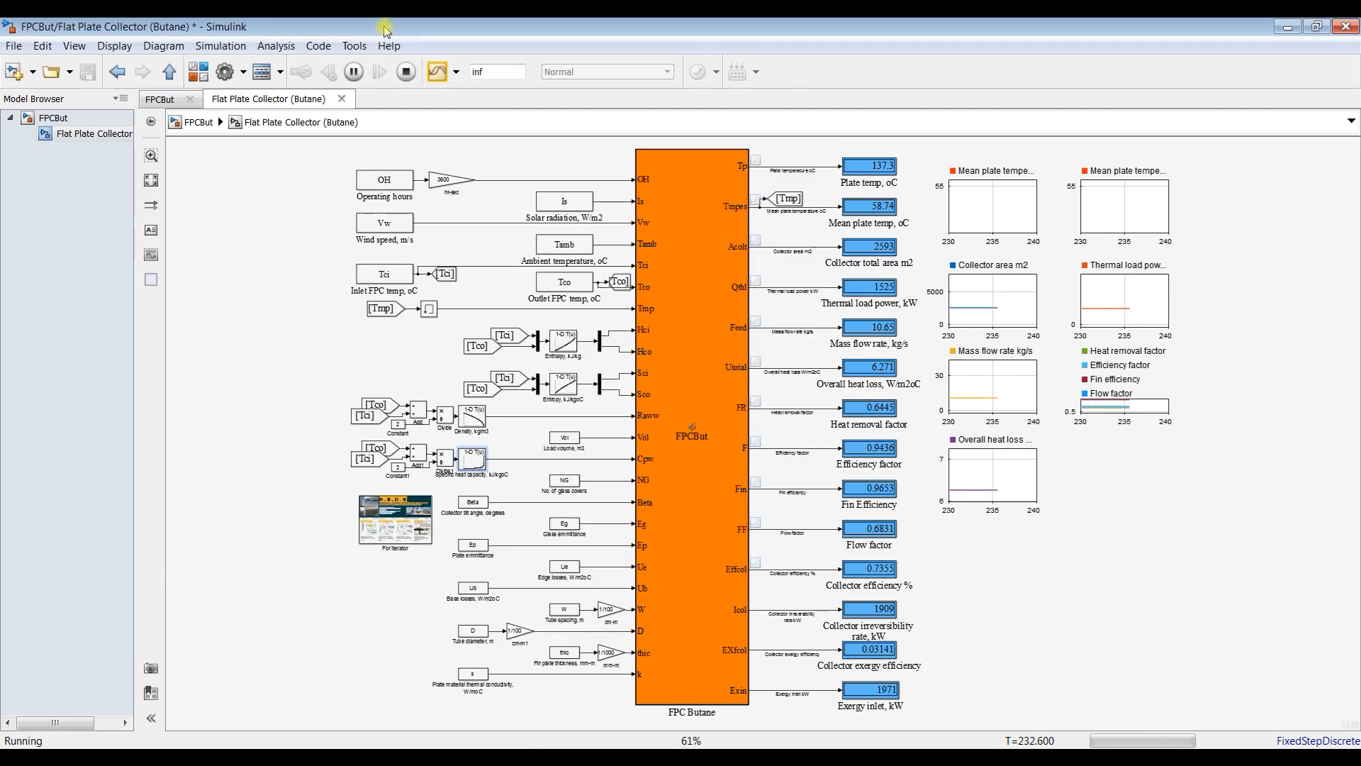
- Stop the simulation, zoom into the result plots, and glance at the Butane ashrea workbook
click(406, 70)
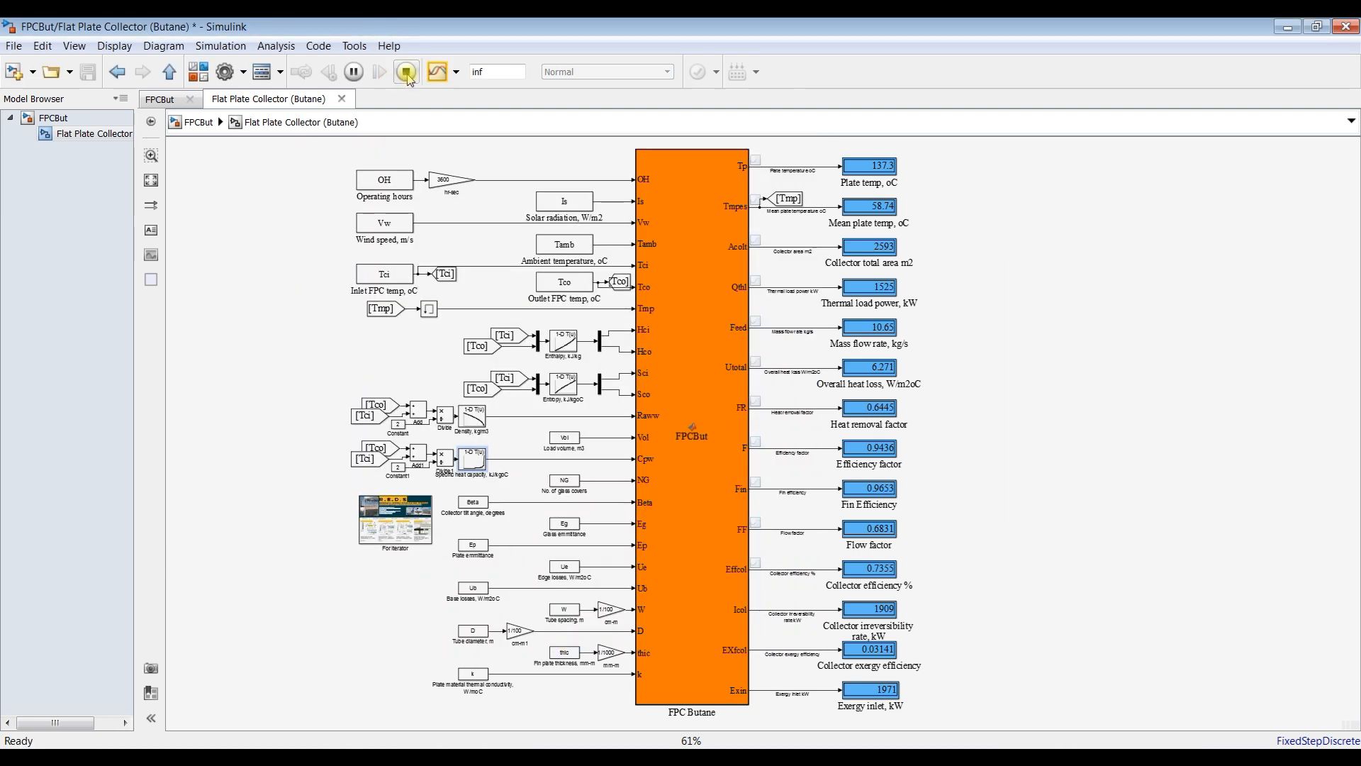
click(406, 71)
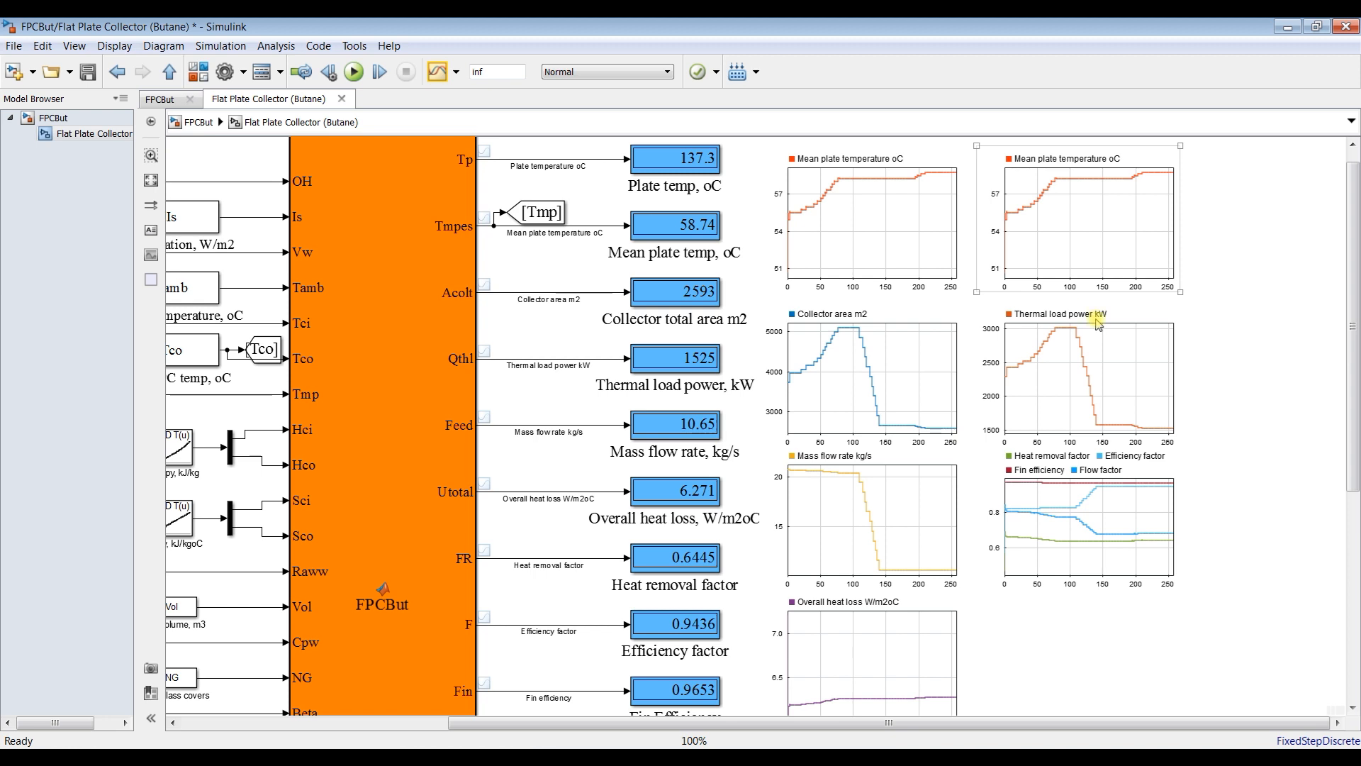
scroll(down, 3)
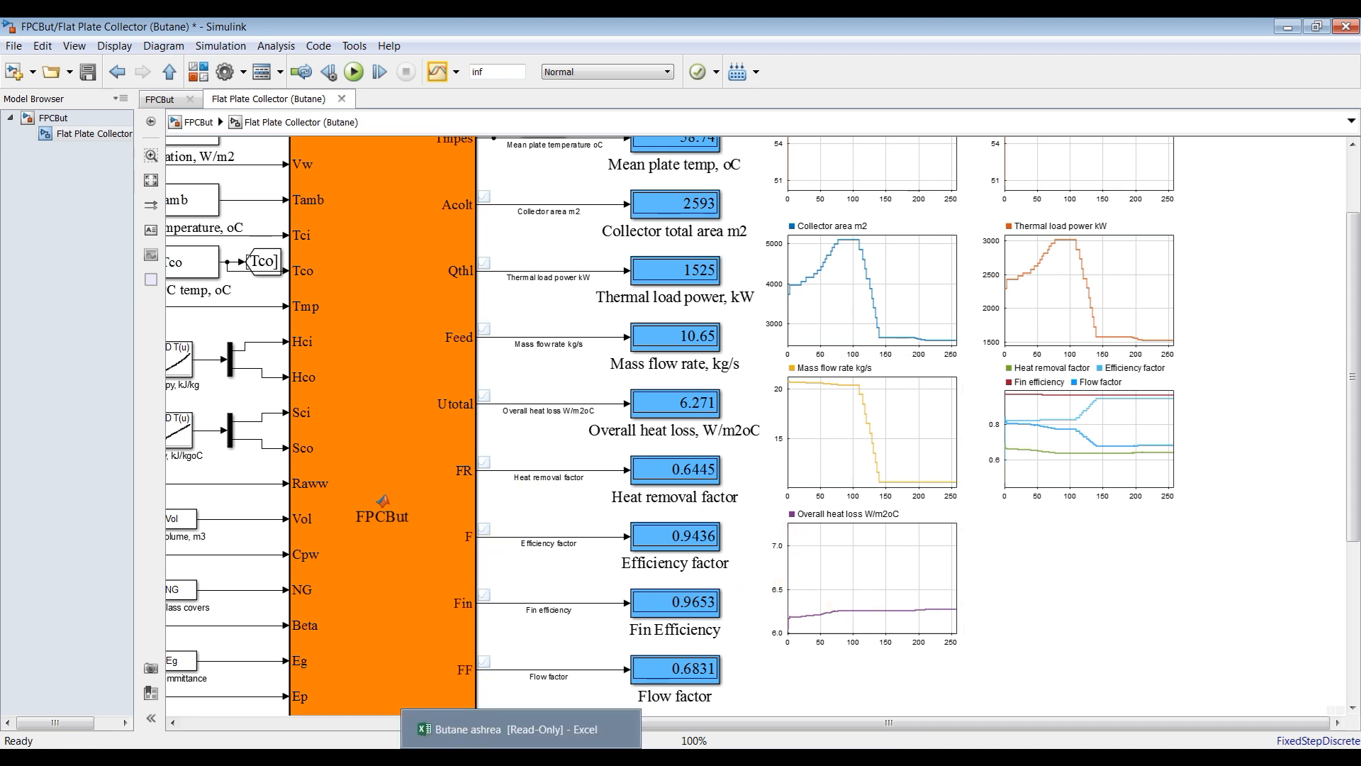
click(515, 728)
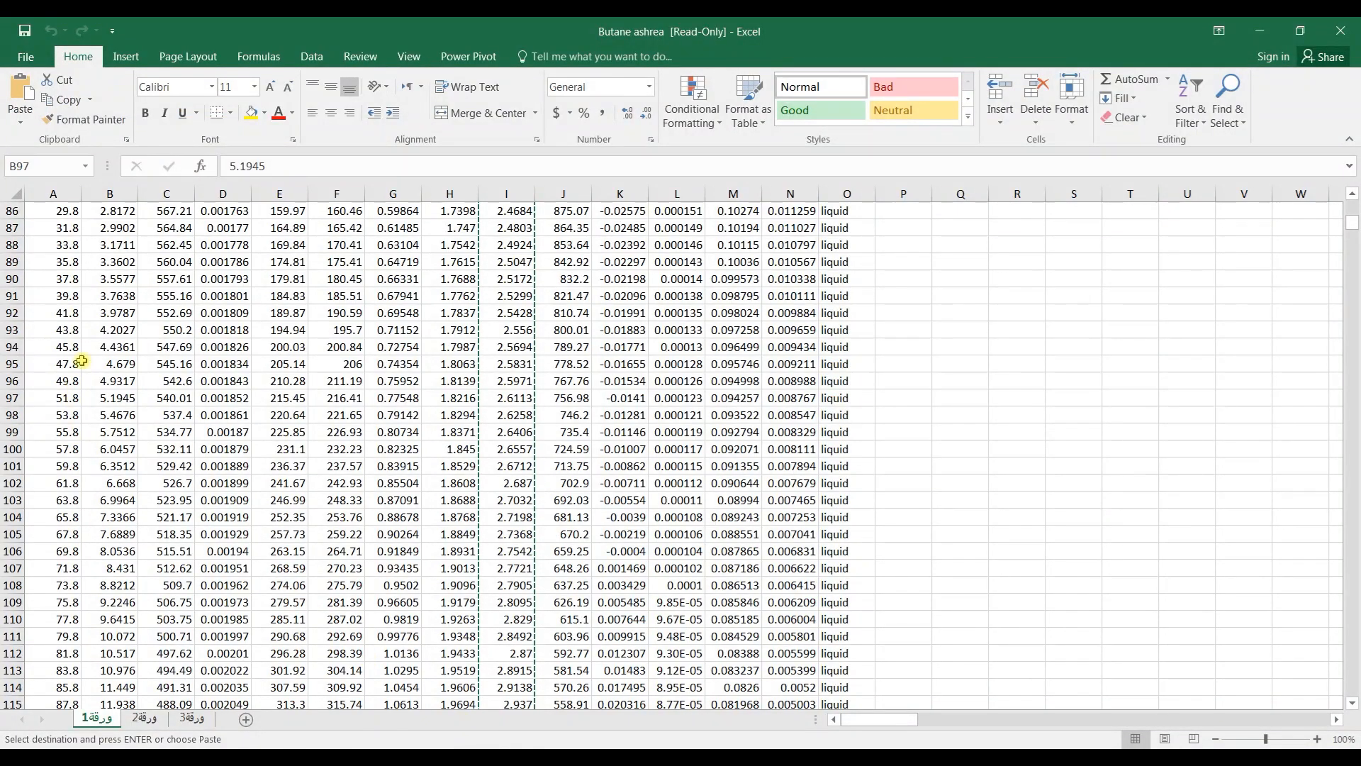
scroll(down, 3)
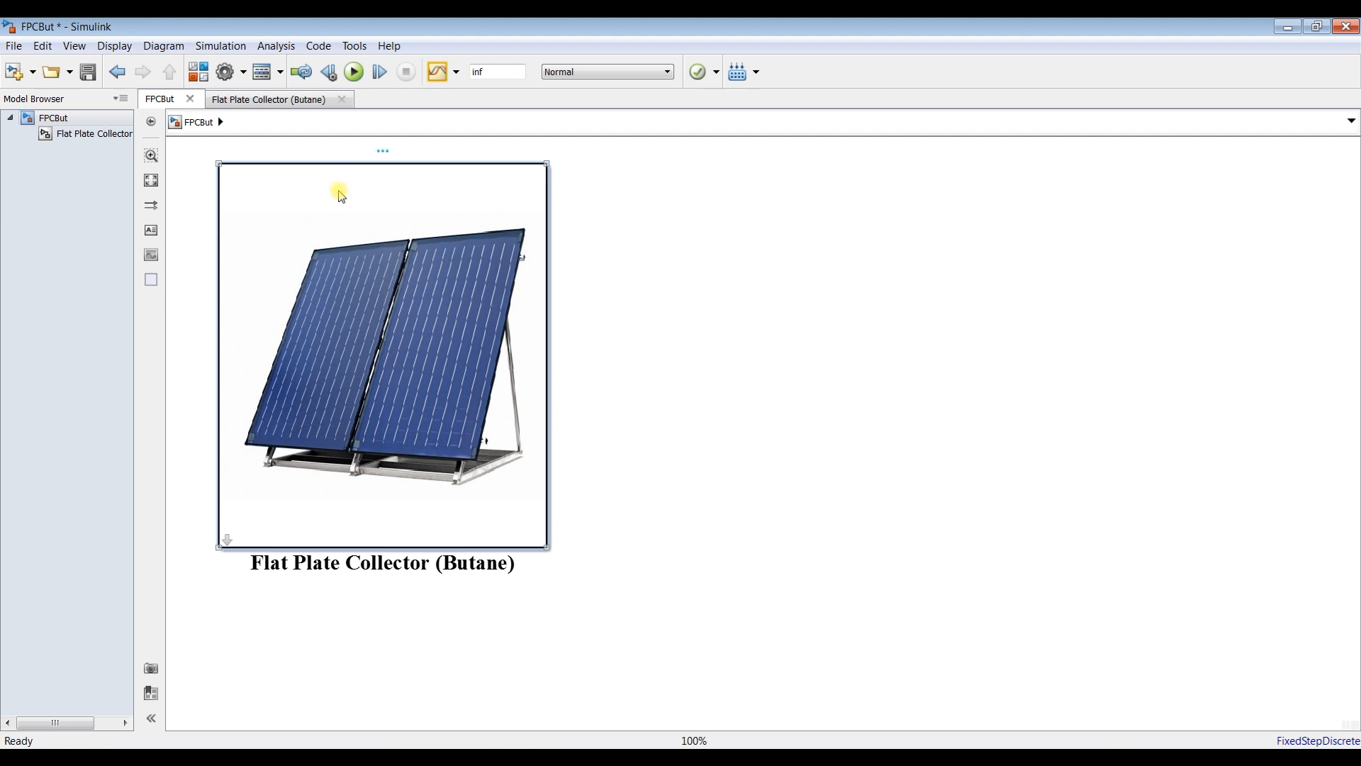
- Reopen the collector block parameters showing outlet 63.950, inlet 7.0 and volume 550.001
double_click(382, 347)
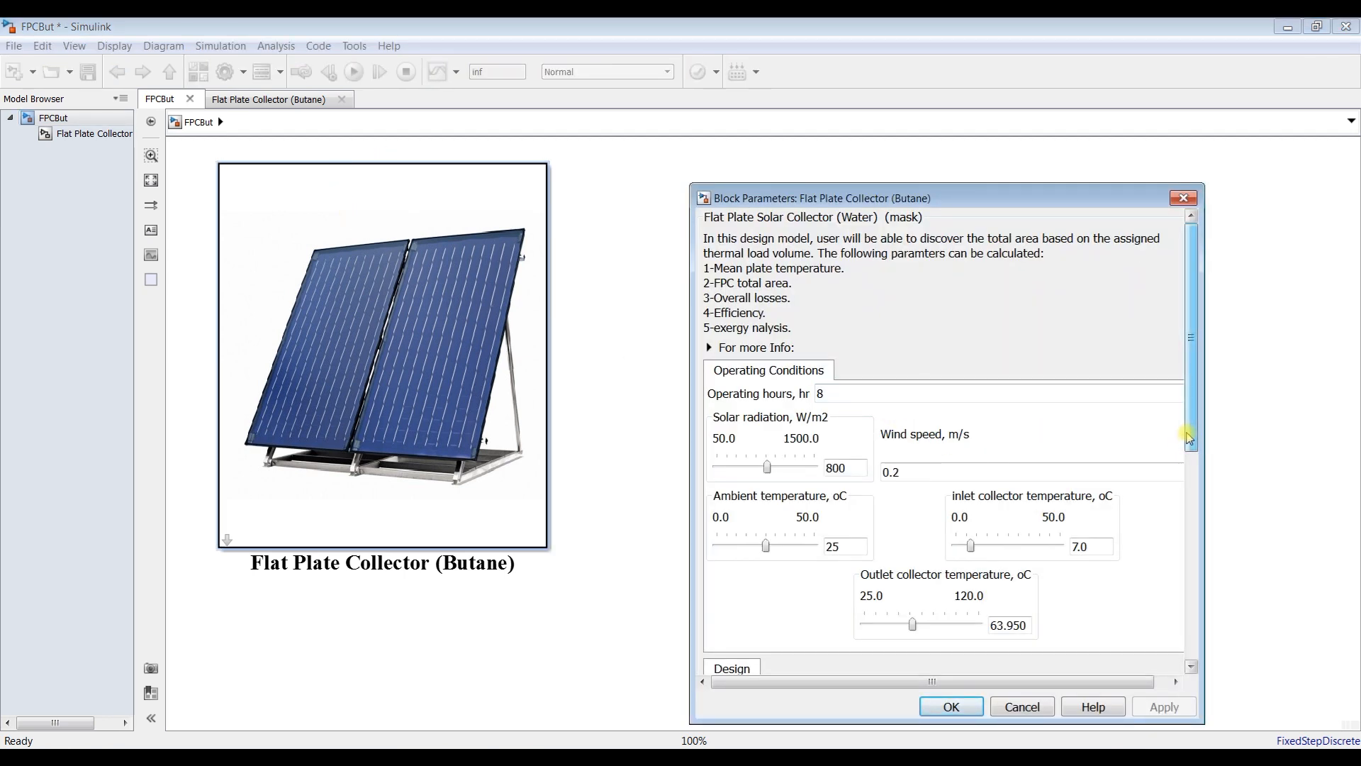
scroll(down, 3)
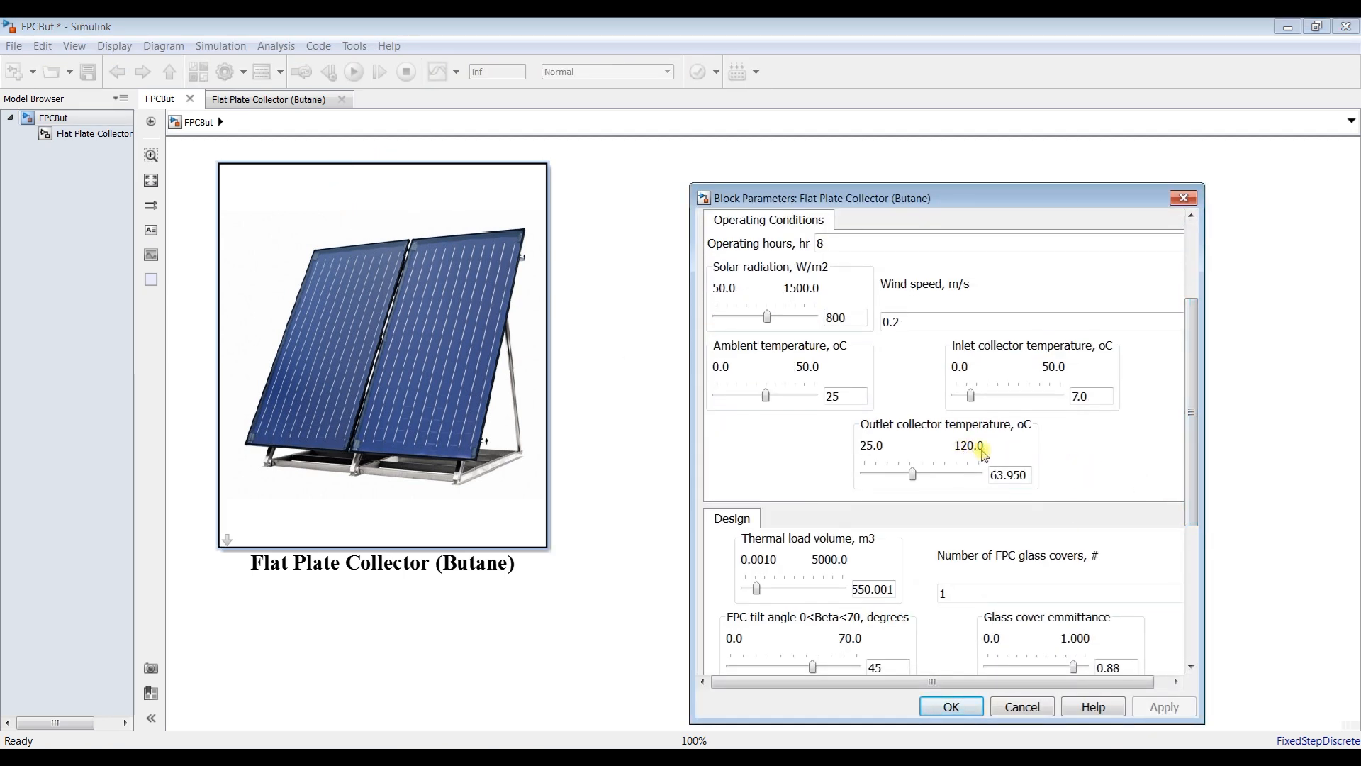
mouse_move(992, 496)
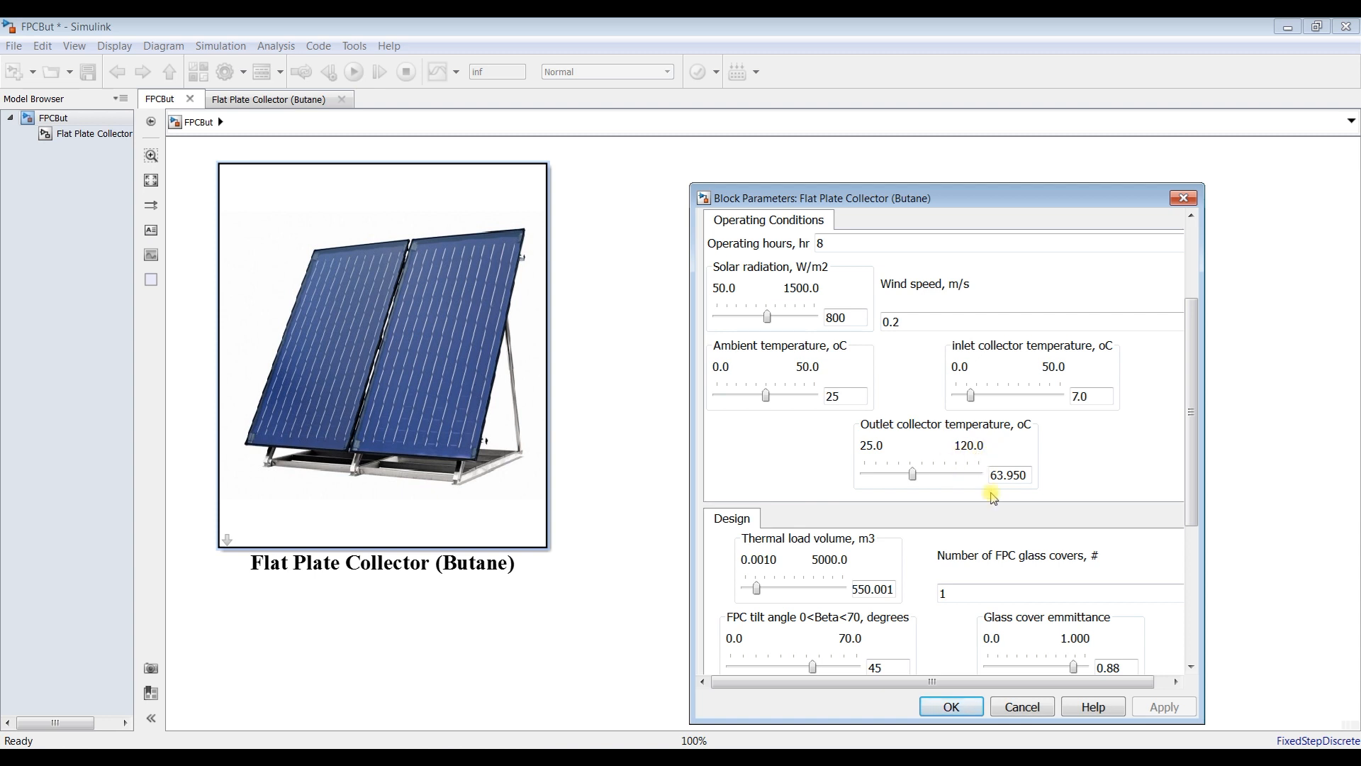
mouse_move(1020, 448)
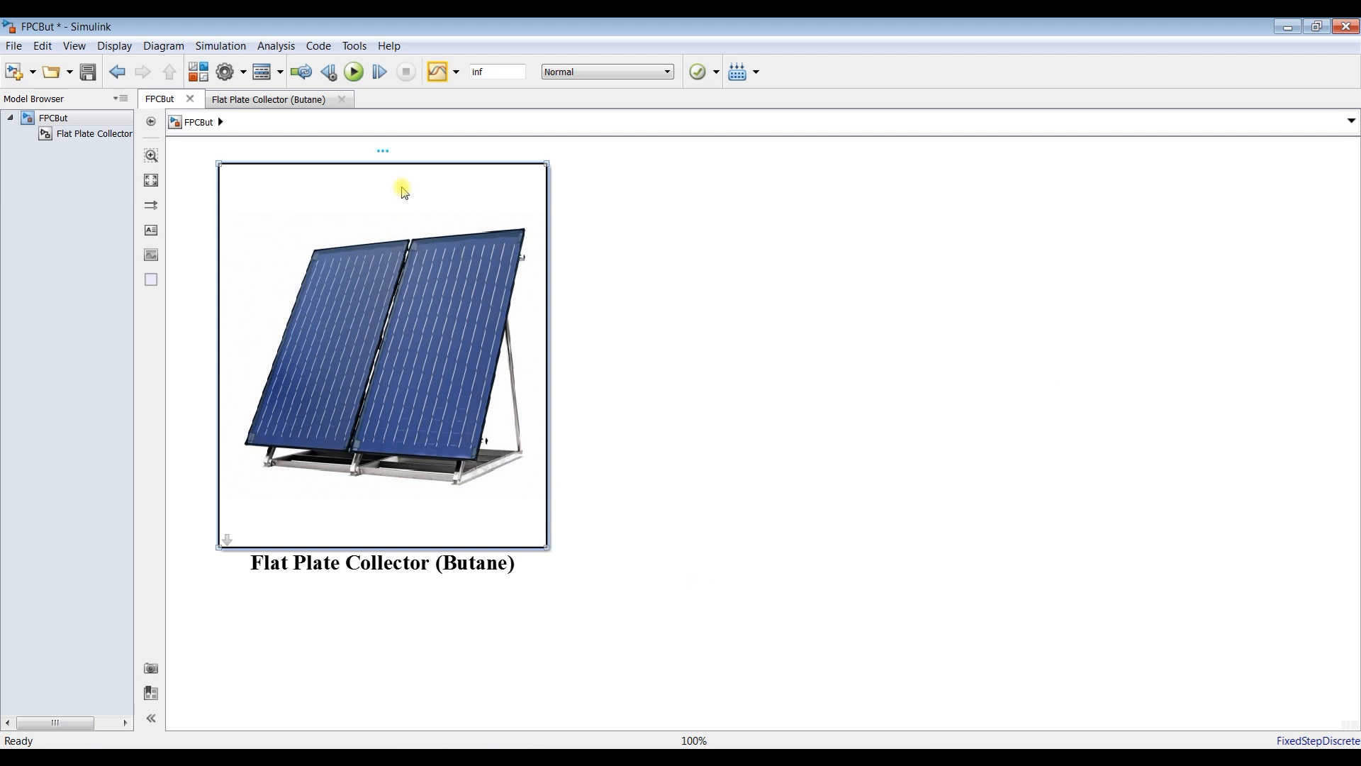
mouse_move(418, 204)
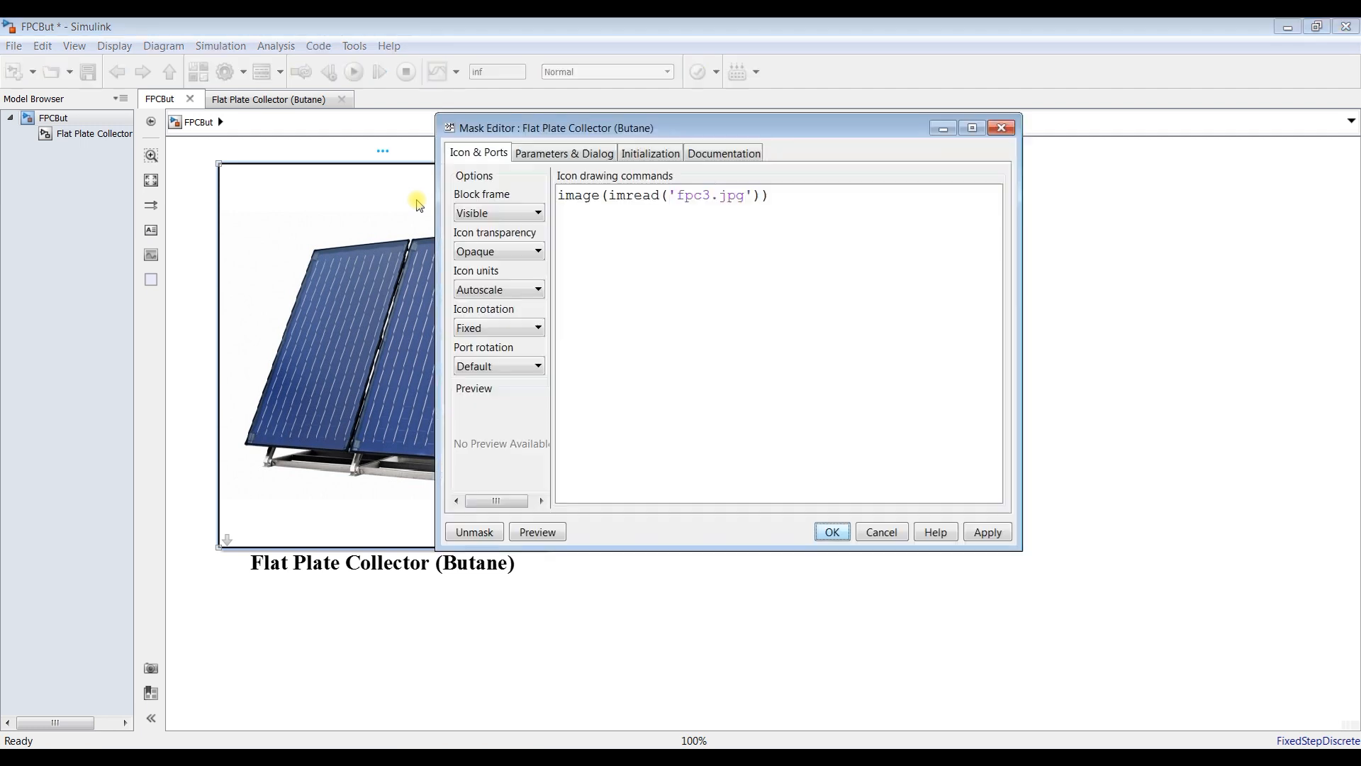
- Raise the Tco outlet temperature slider maximum to 140 in the mask editor and accept
click(563, 154)
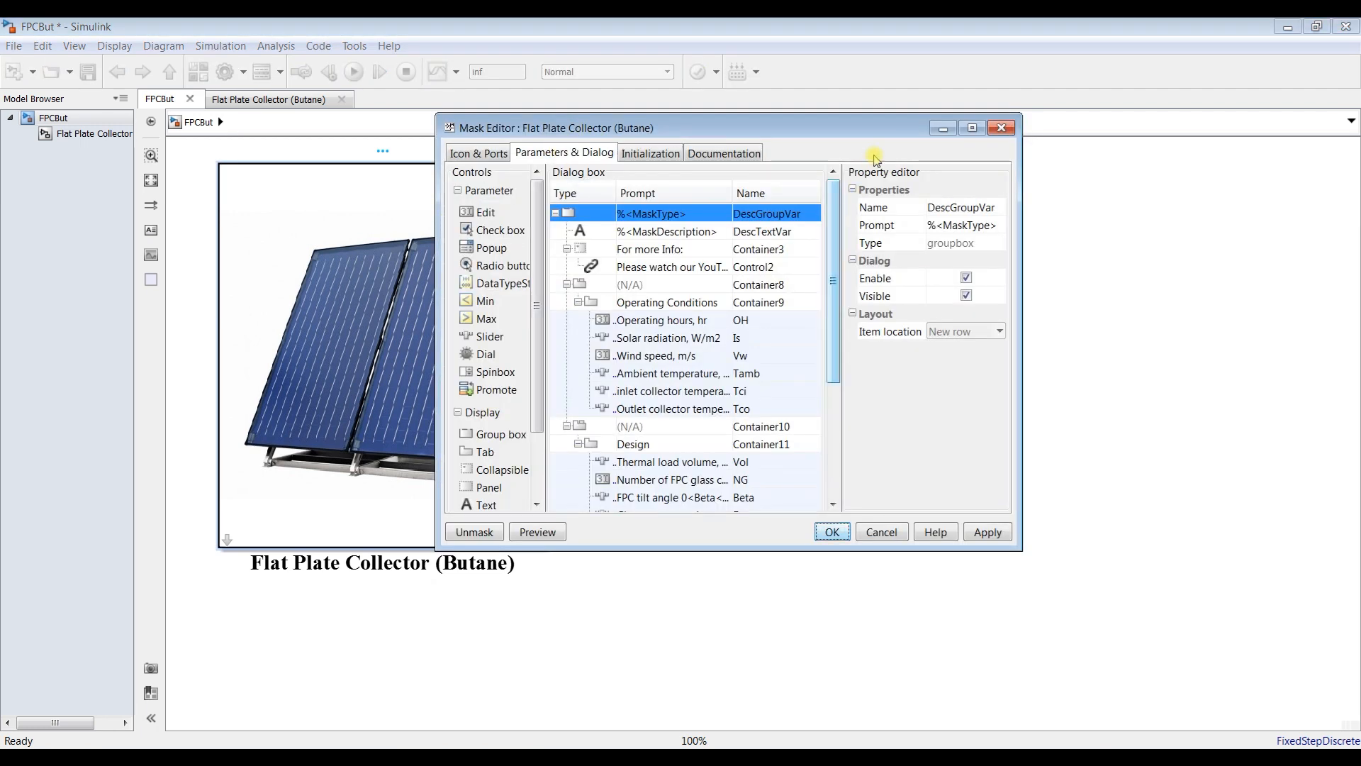
click(970, 127)
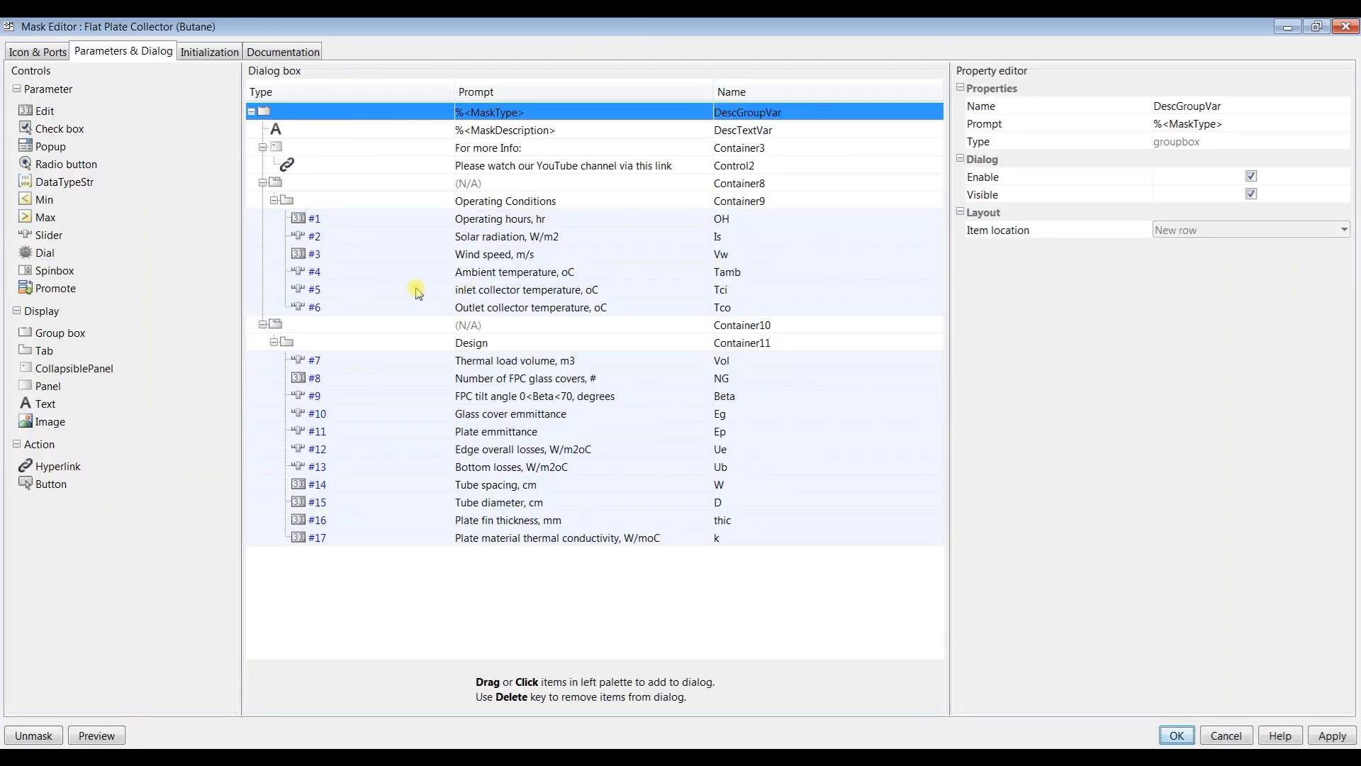
click(531, 307)
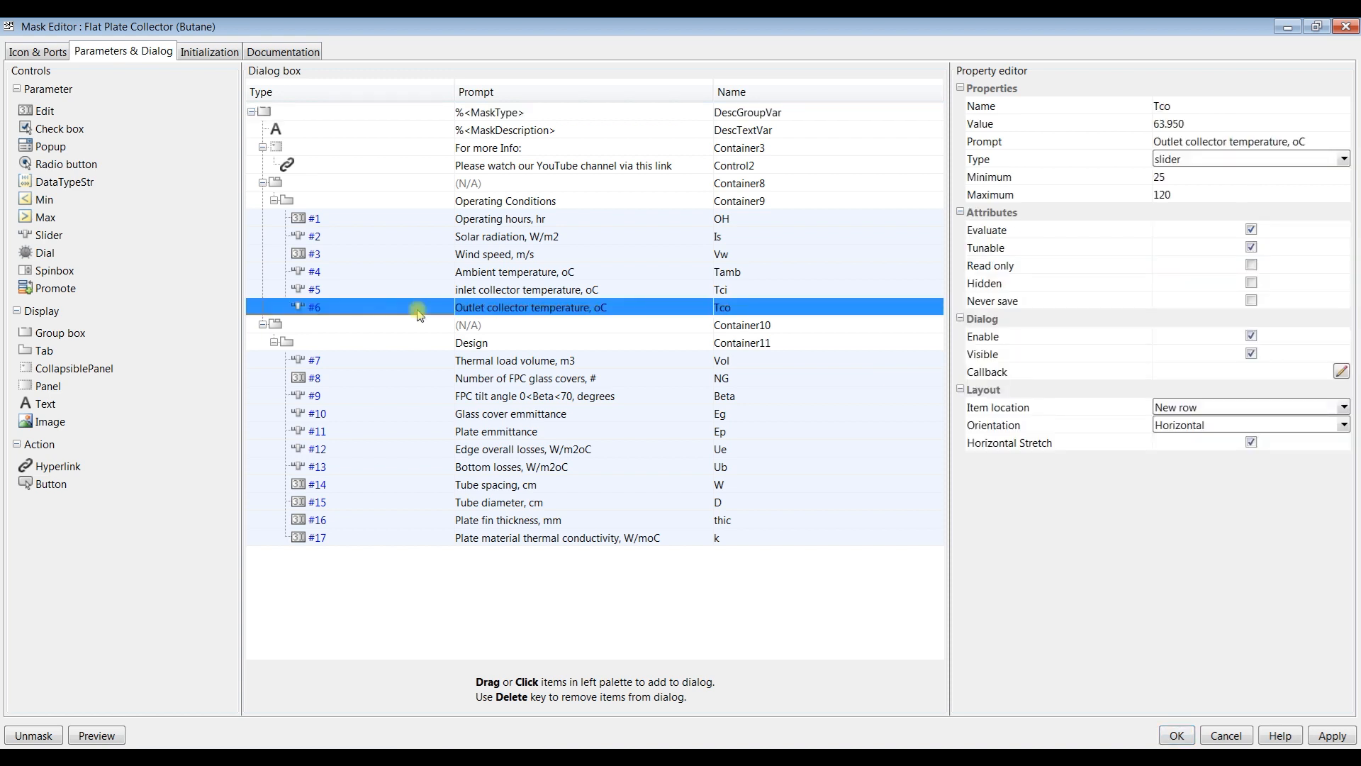
mouse_move(1191, 193)
text(14)
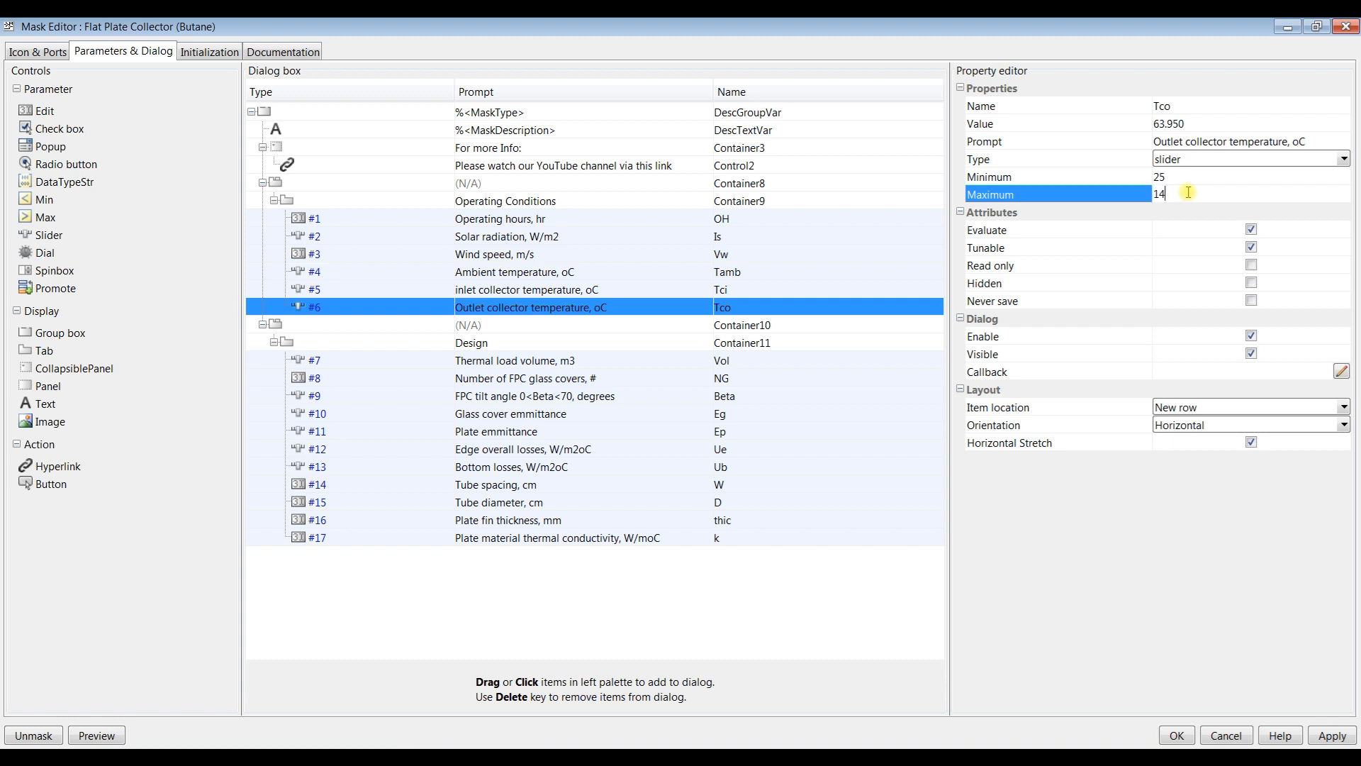
text(0)
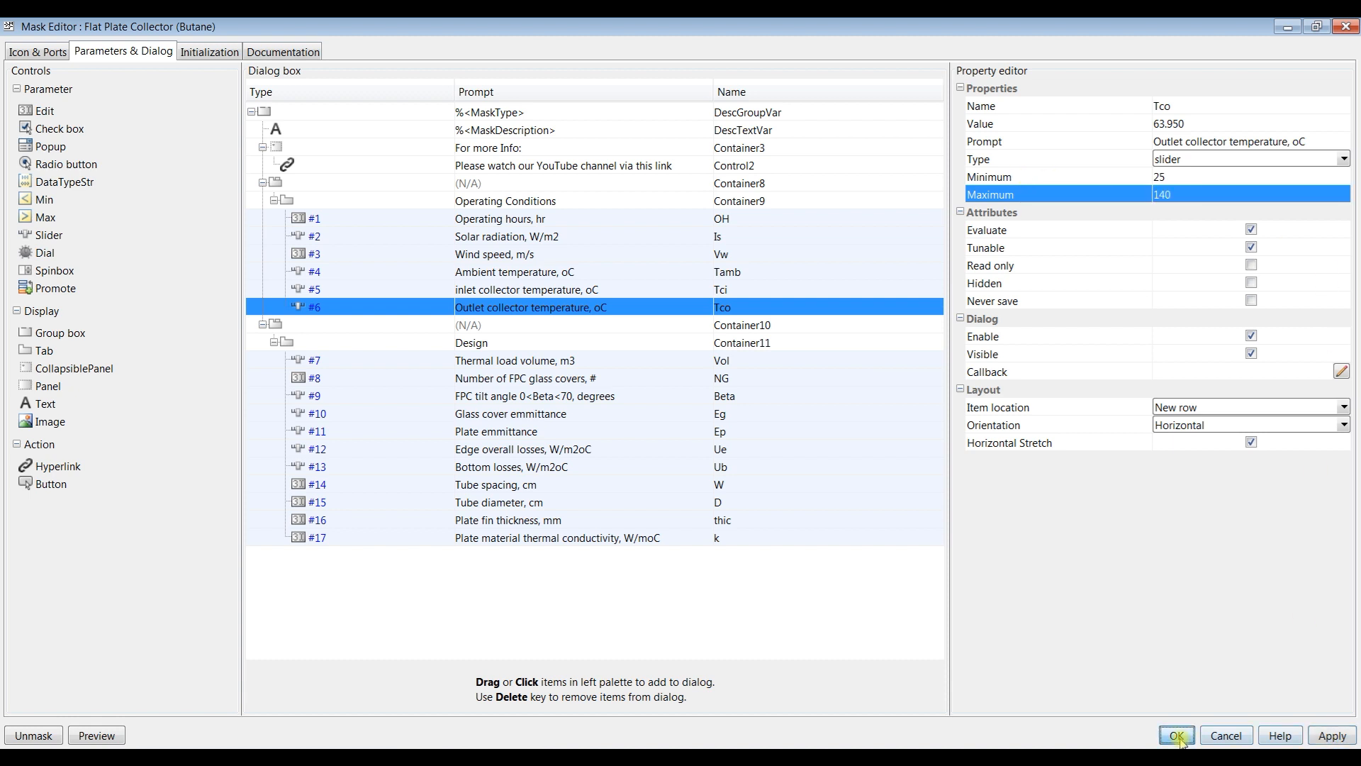
click(1175, 735)
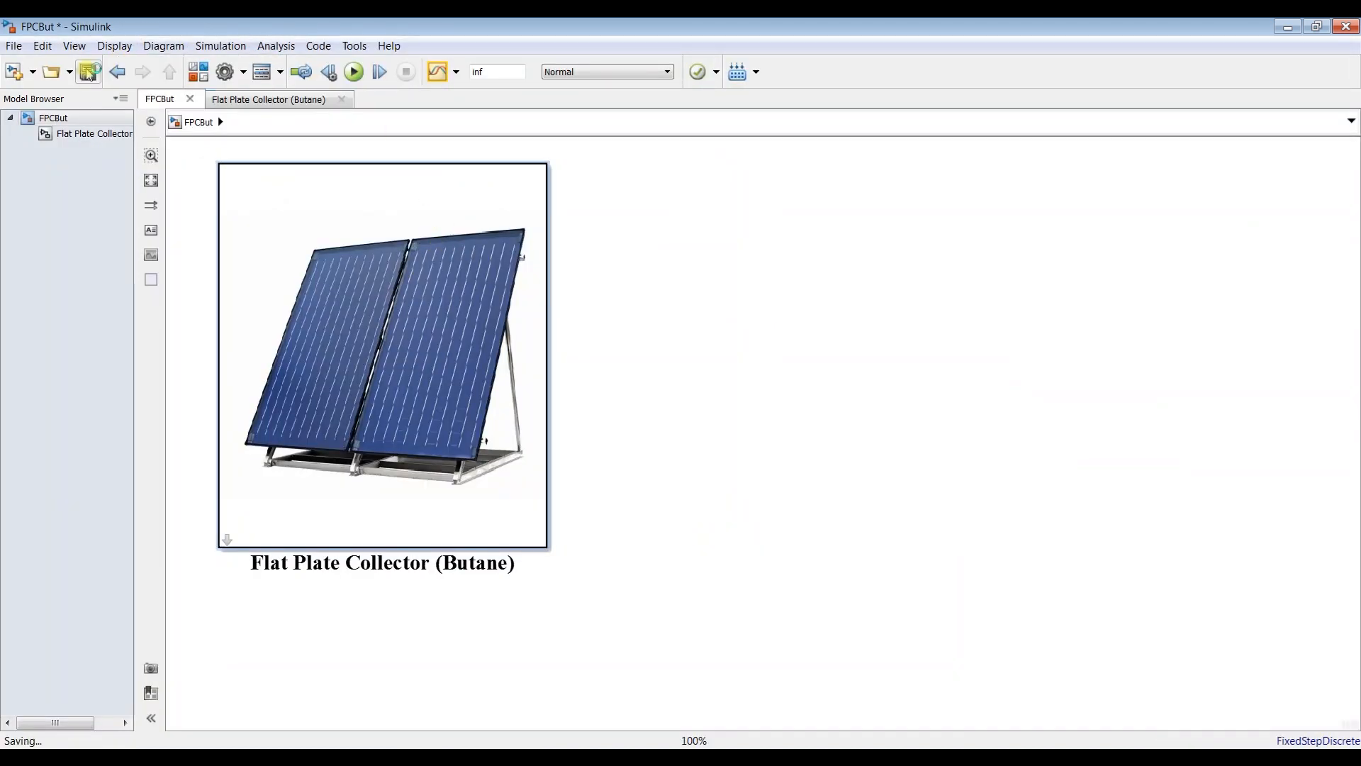
double_click(382, 347)
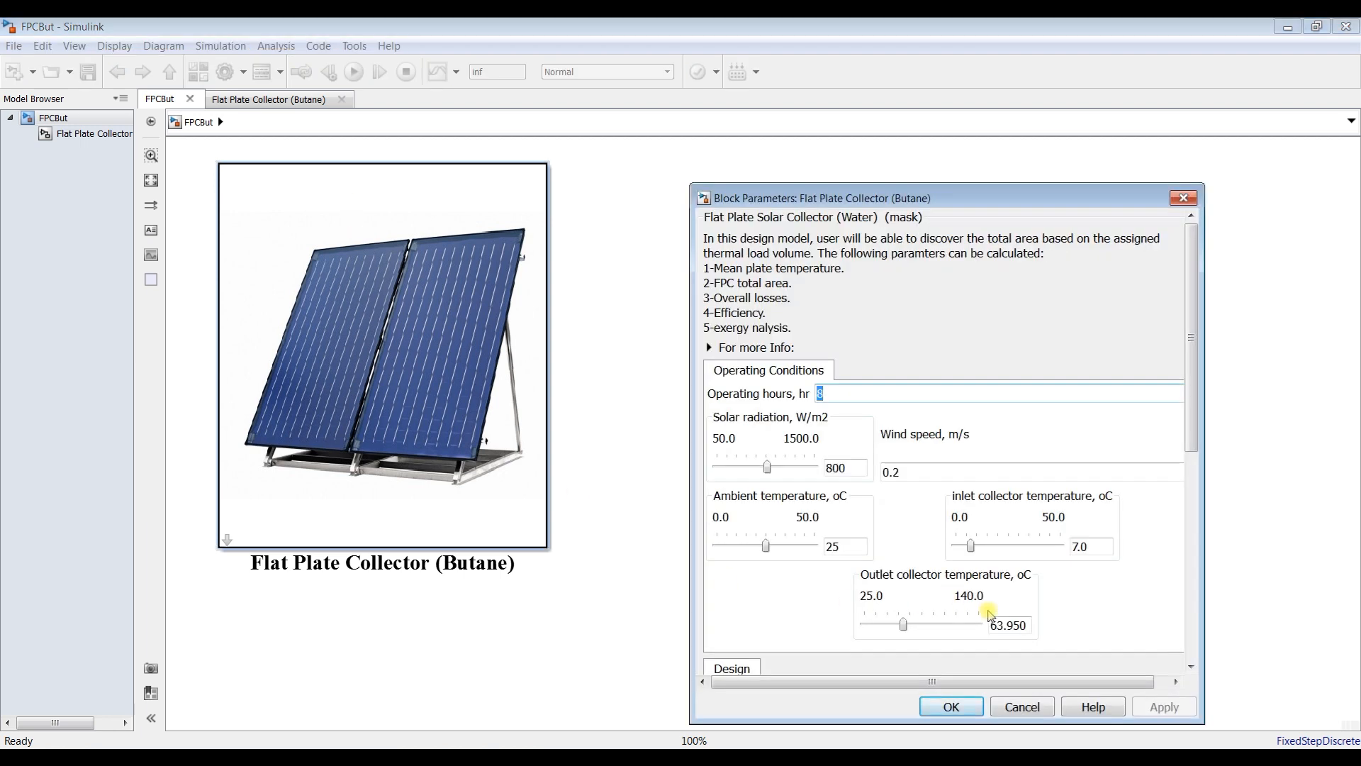
mouse_move(1001, 596)
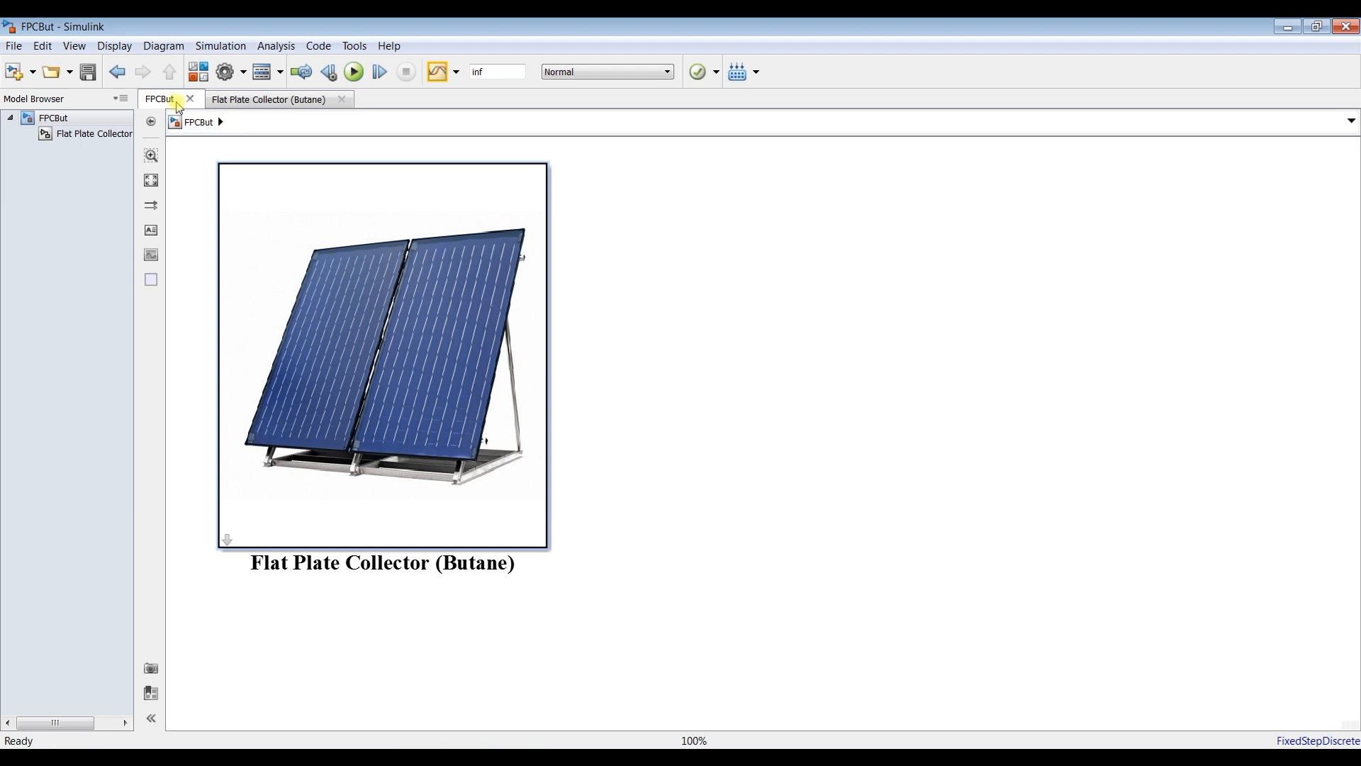
mouse_move(192, 211)
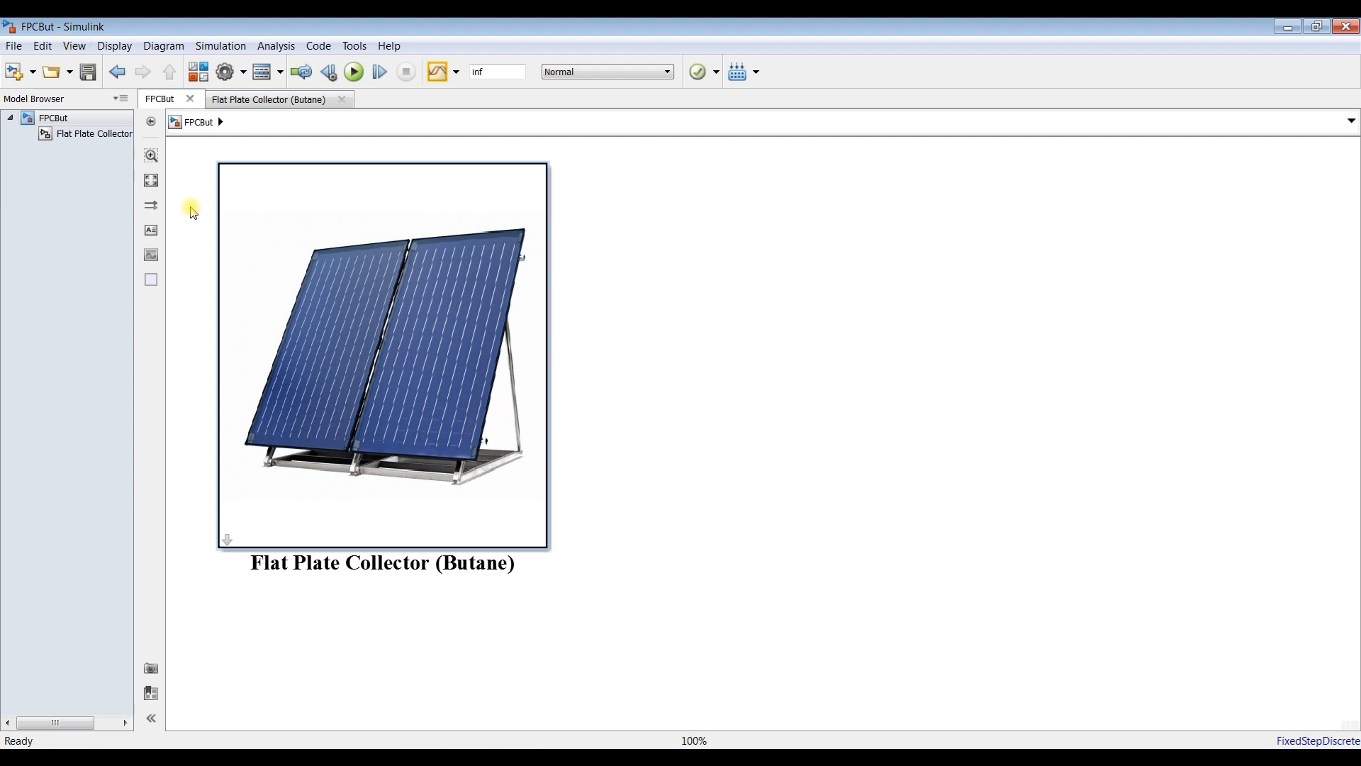